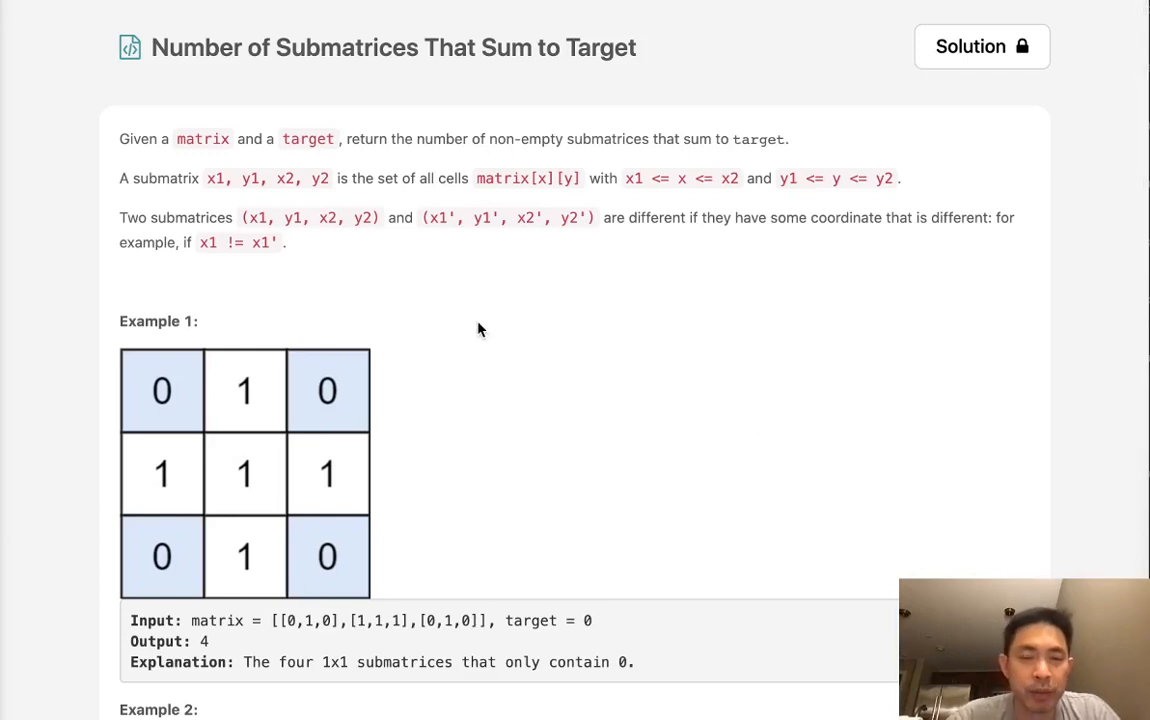
mouse_move(278, 52)
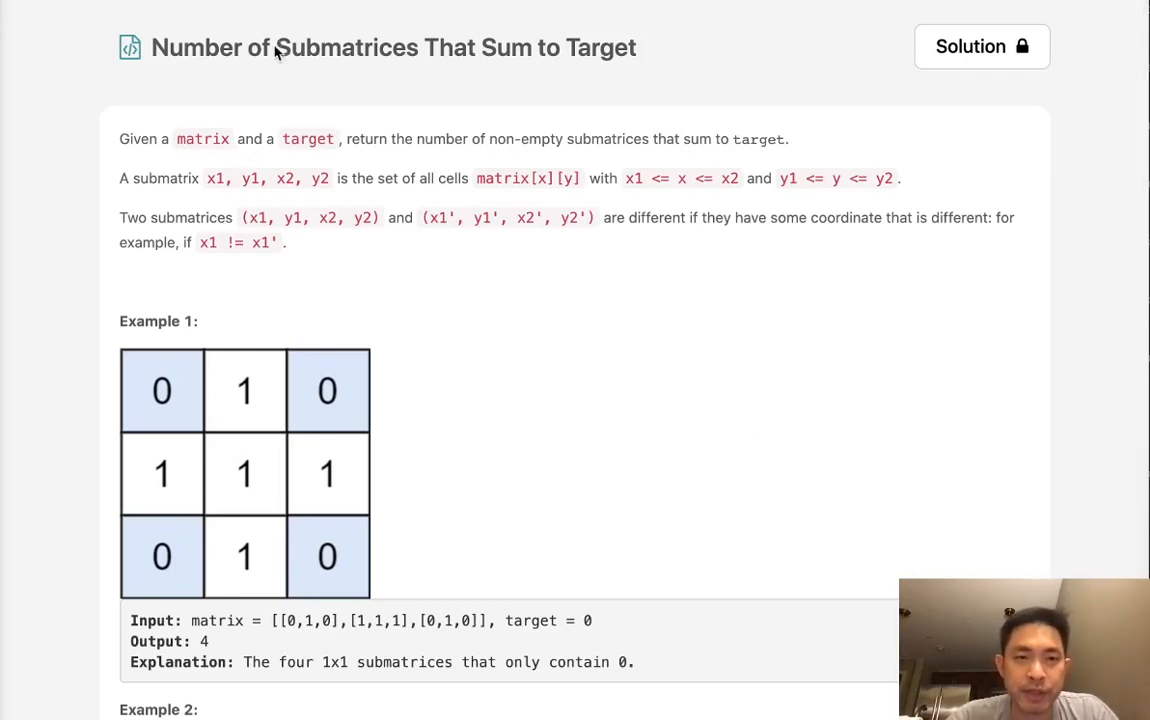
mouse_move(630, 84)
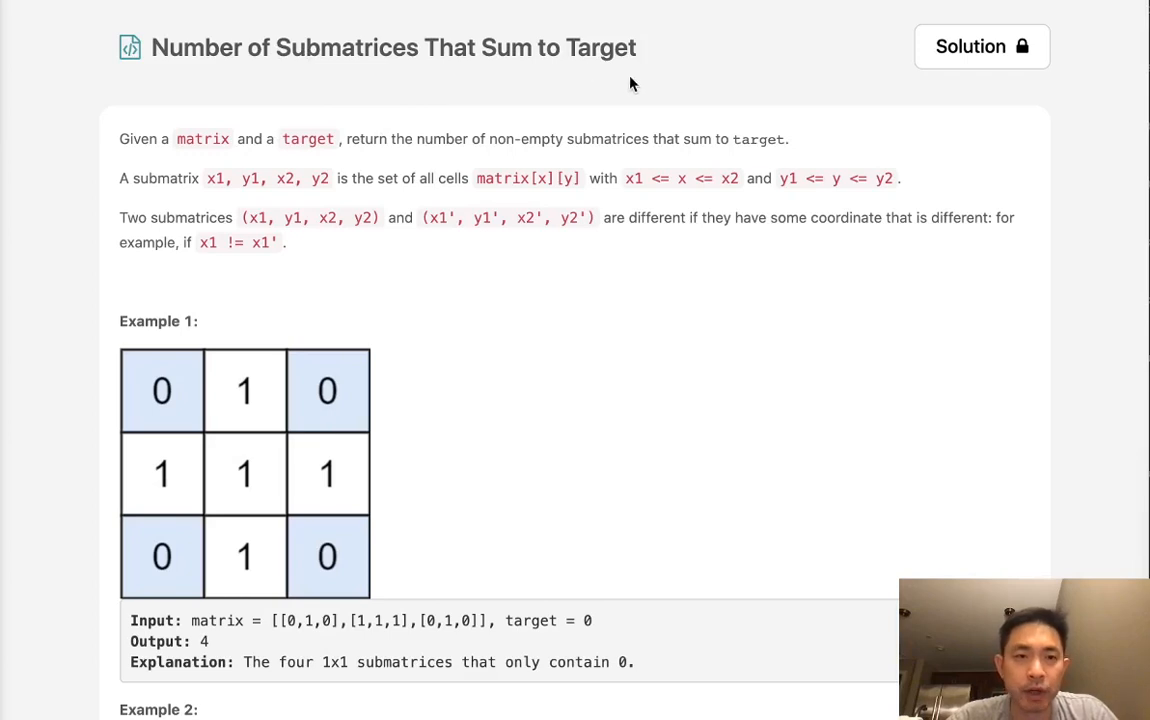
mouse_move(300, 190)
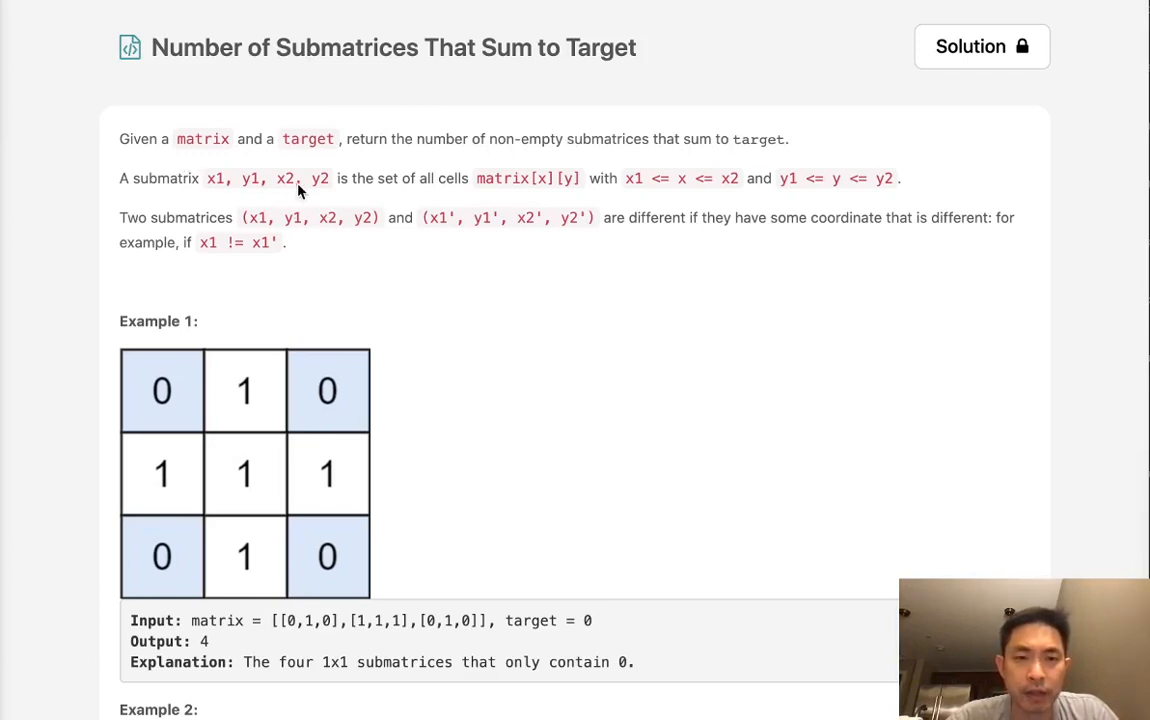
mouse_move(564, 158)
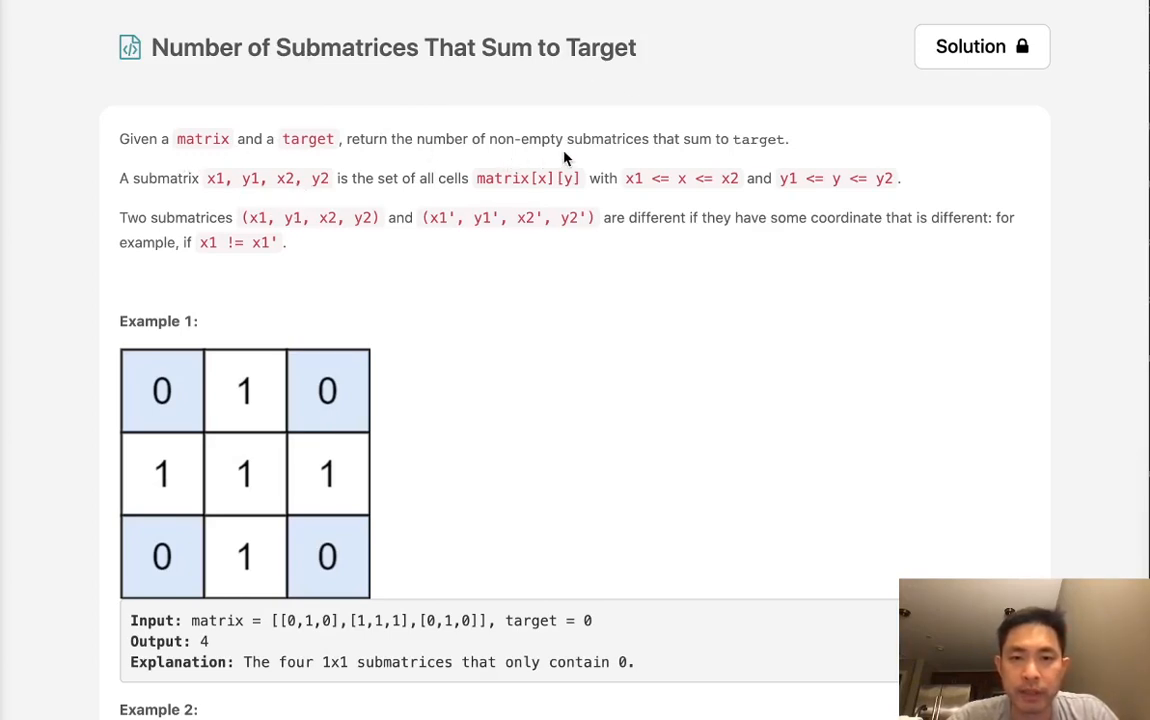
mouse_move(410, 270)
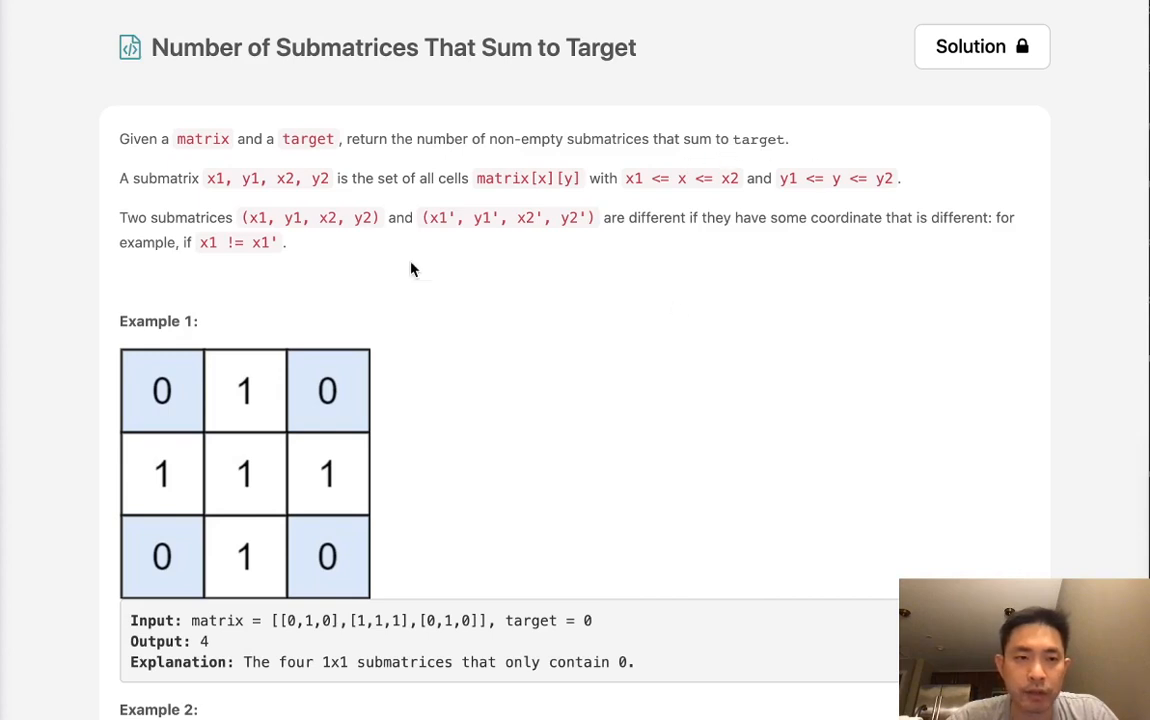
mouse_move(268, 196)
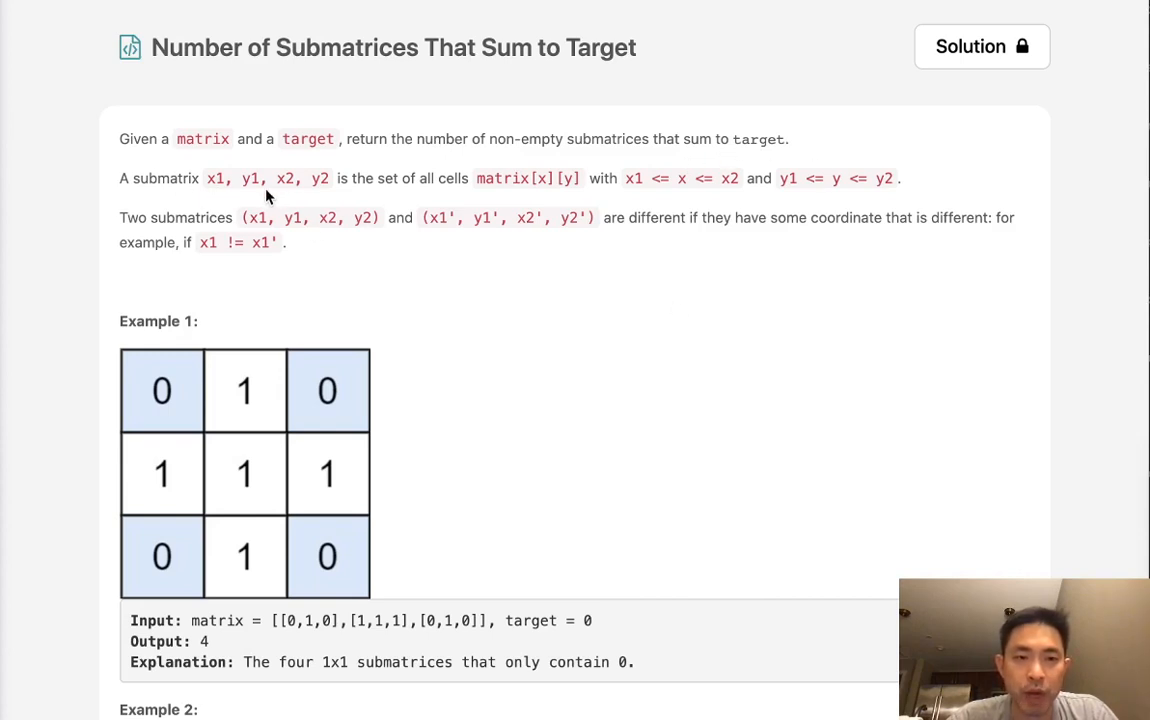
mouse_move(530, 200)
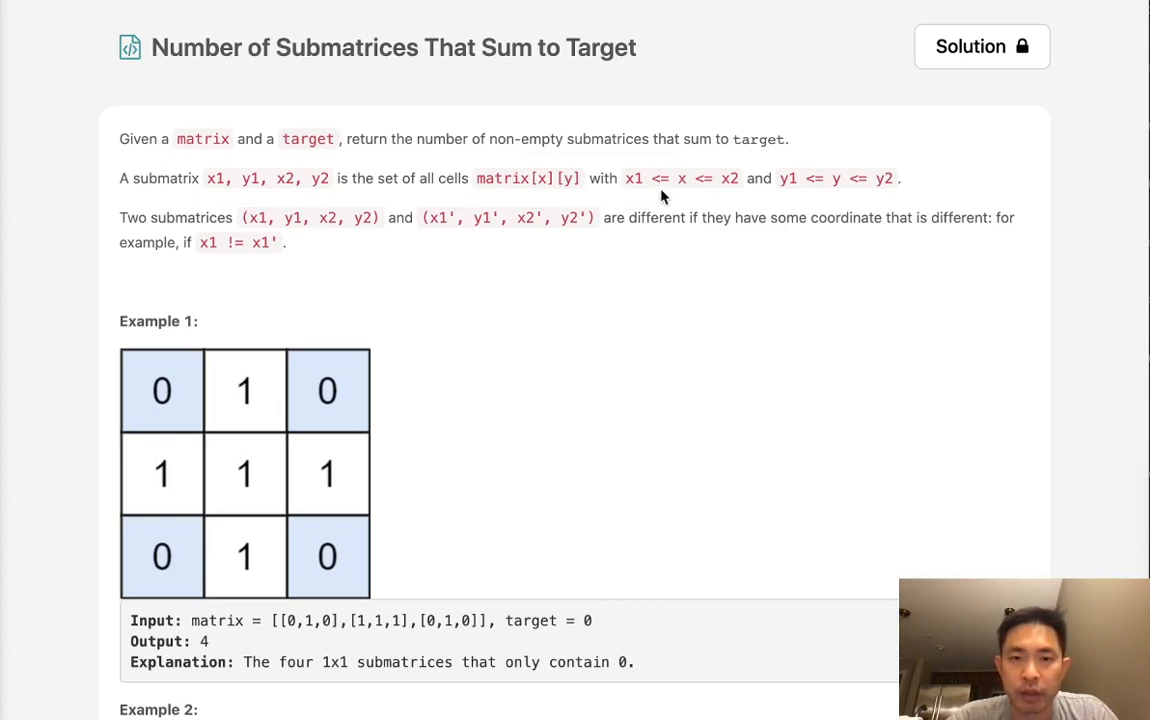
mouse_move(710, 192)
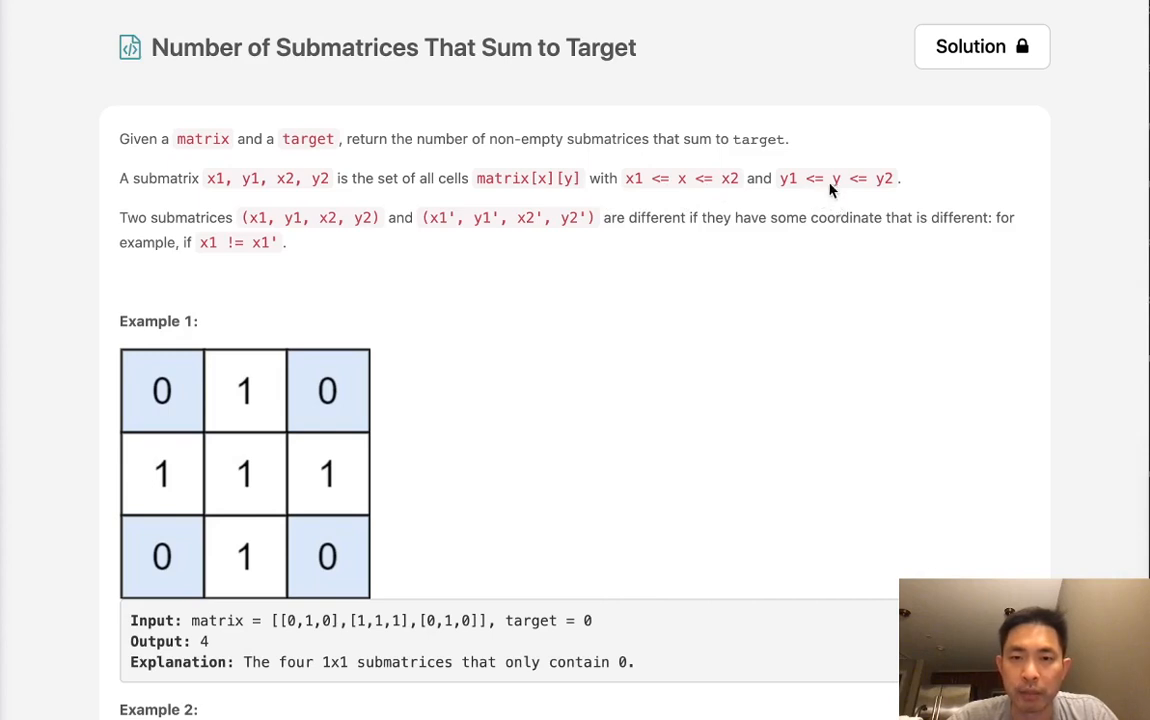
mouse_move(930, 206)
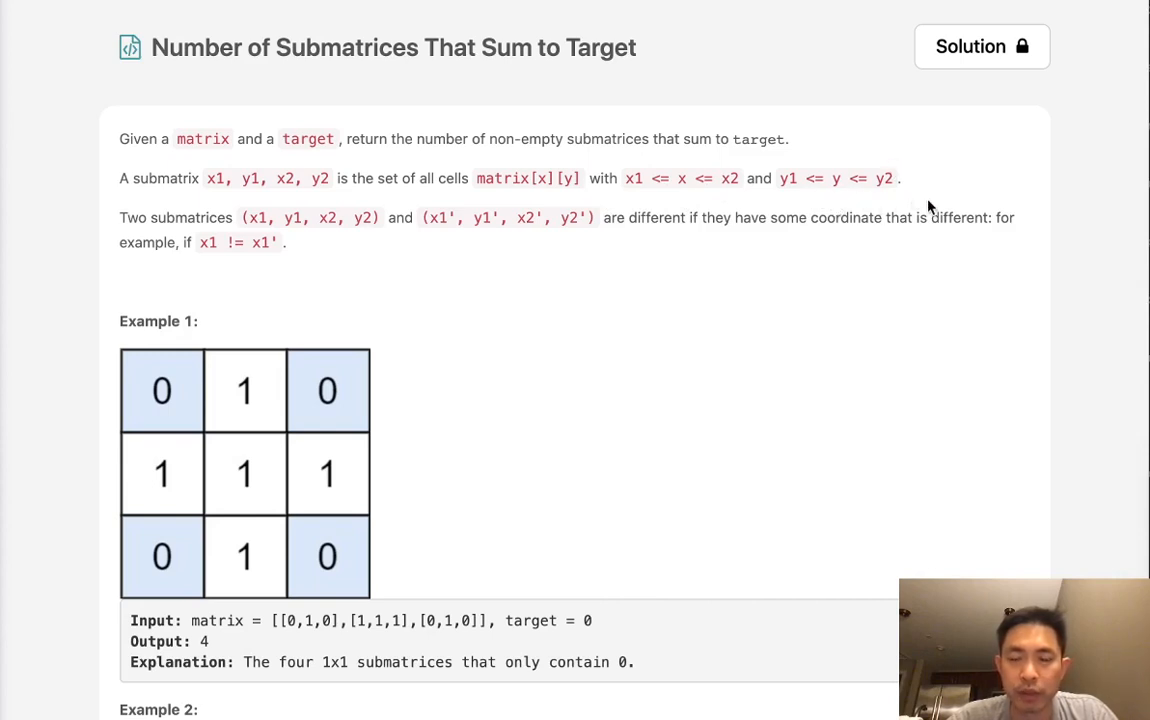
mouse_move(158, 412)
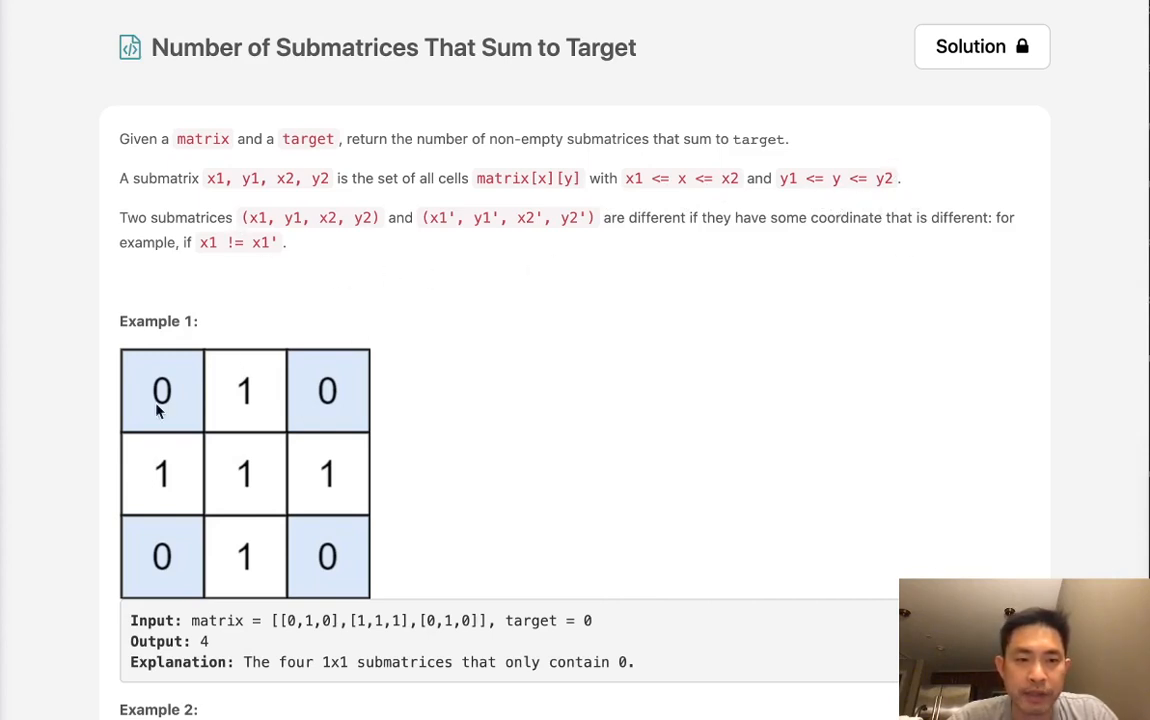
mouse_move(286, 404)
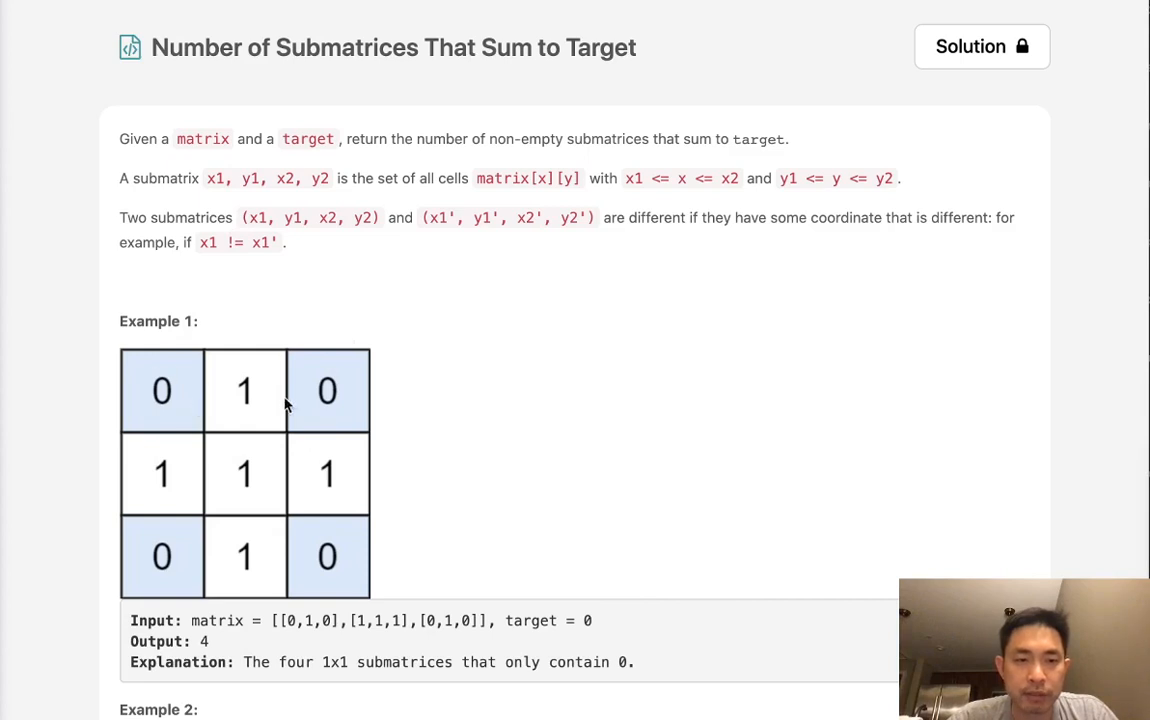
mouse_move(162, 476)
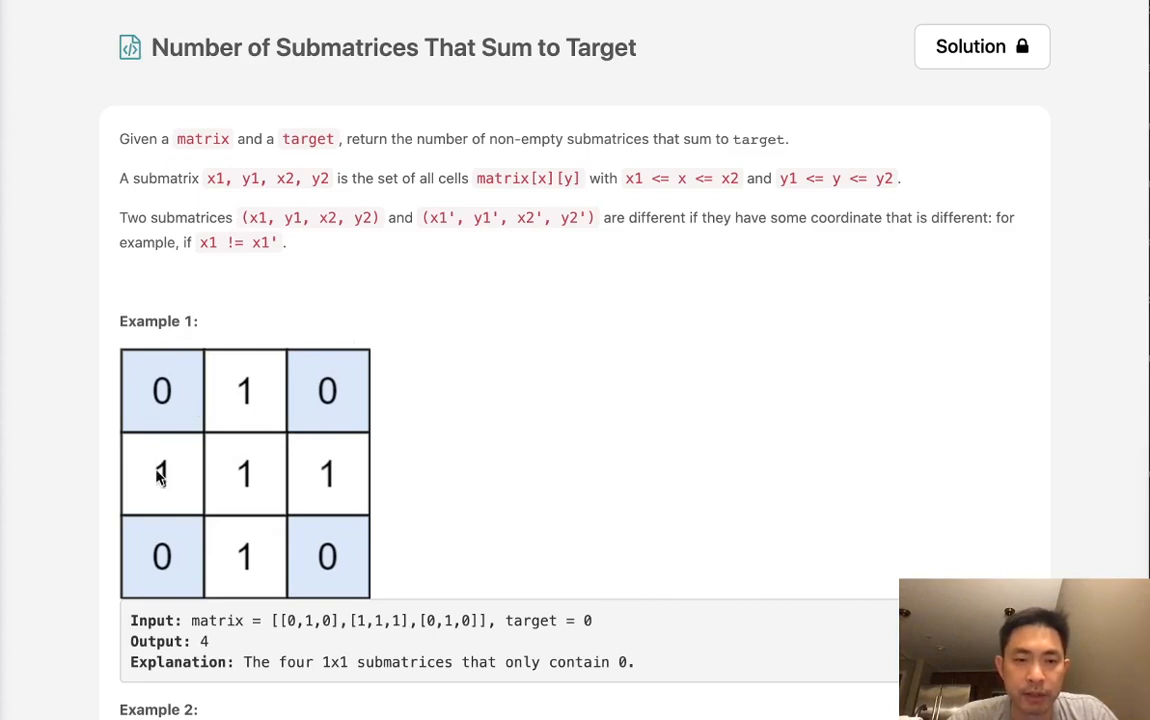
Scroll the problem description to show Examples 2 and 3 below the first grid
scroll(down, 3)
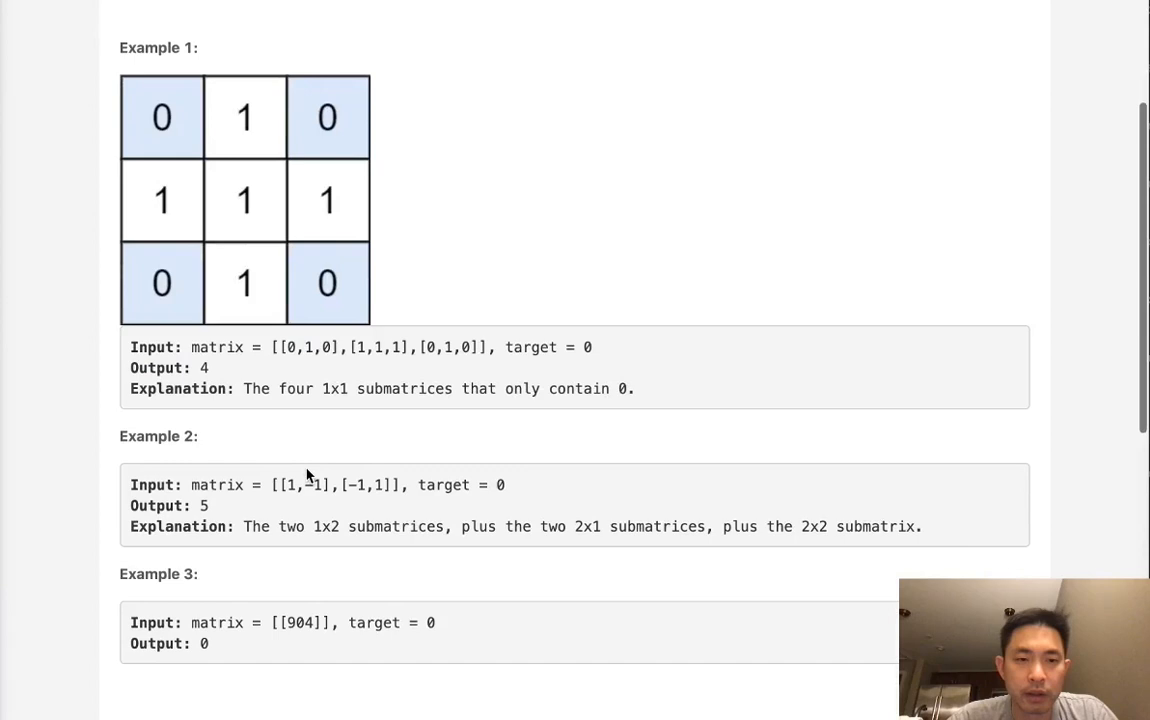
mouse_move(578, 350)
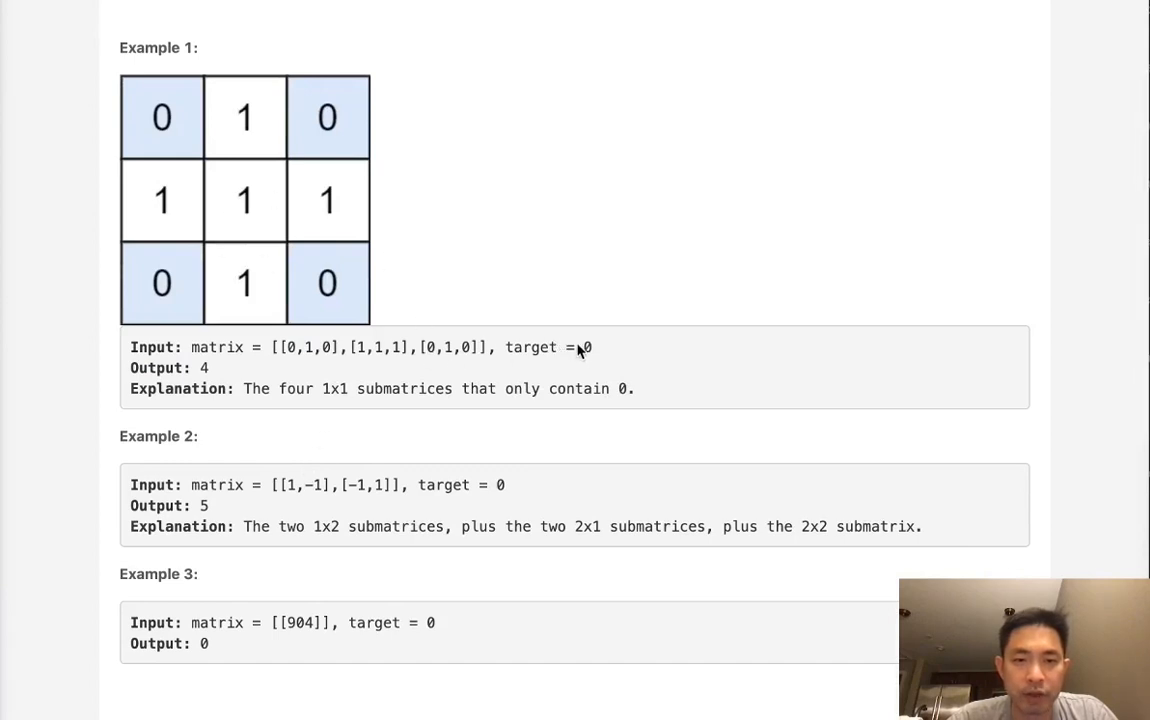
mouse_move(162, 116)
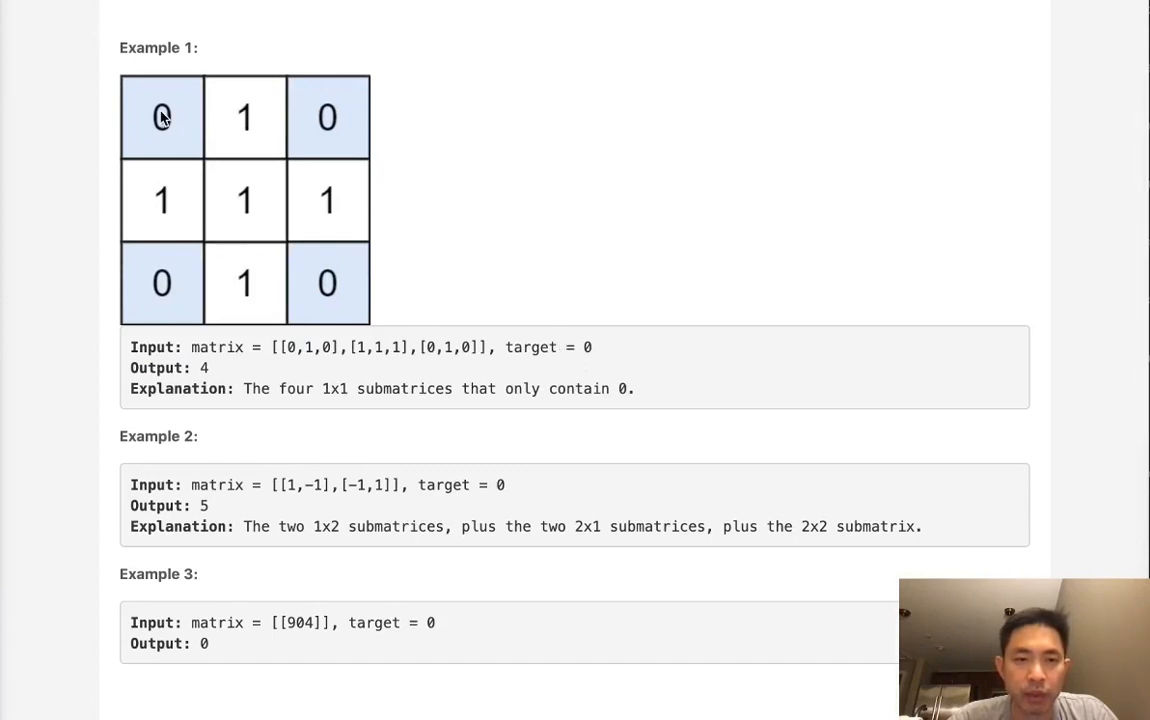
mouse_move(380, 312)
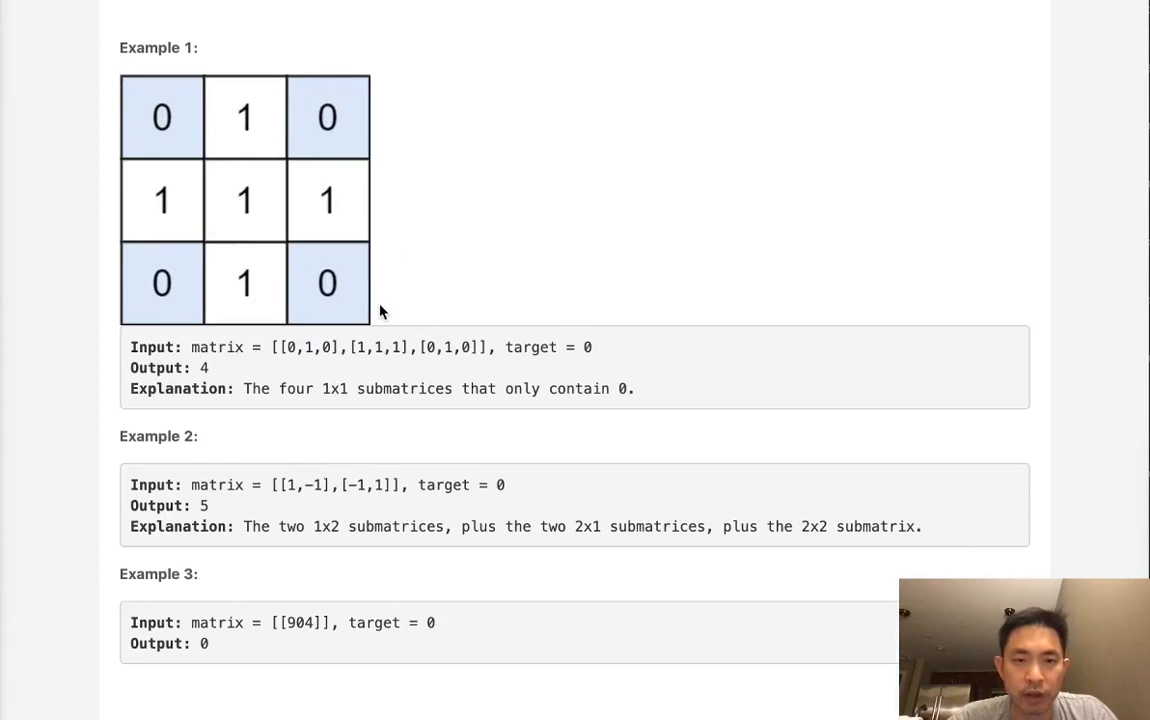
mouse_move(420, 284)
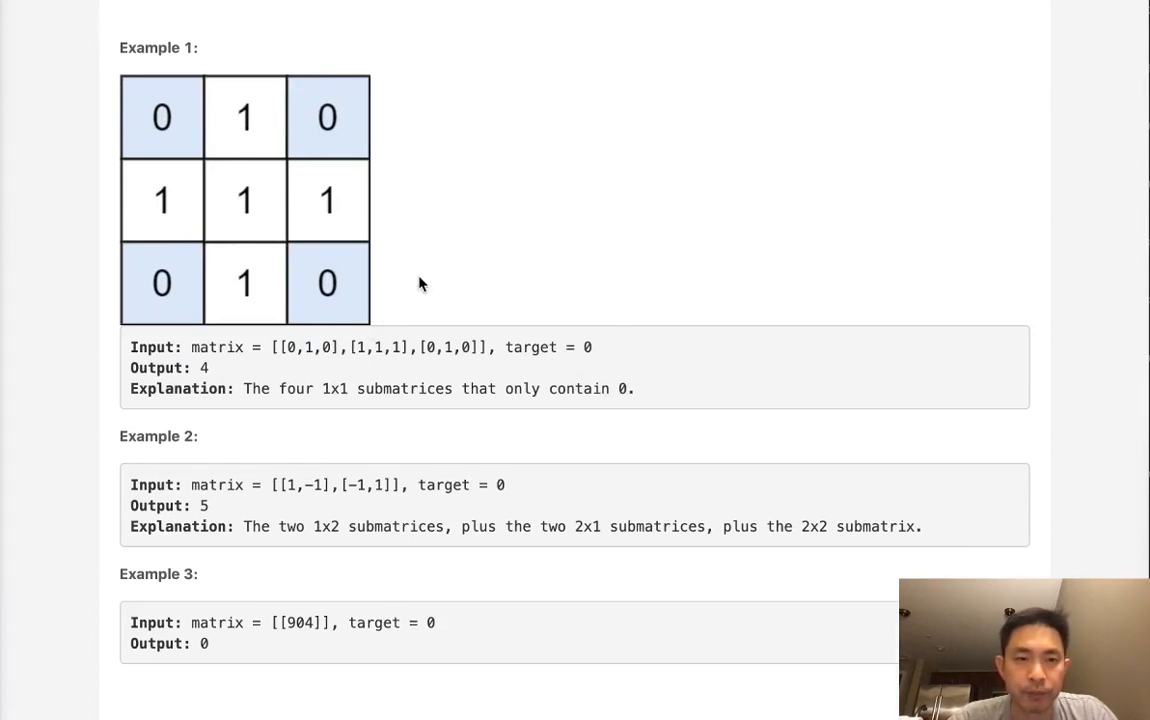
mouse_move(332, 300)
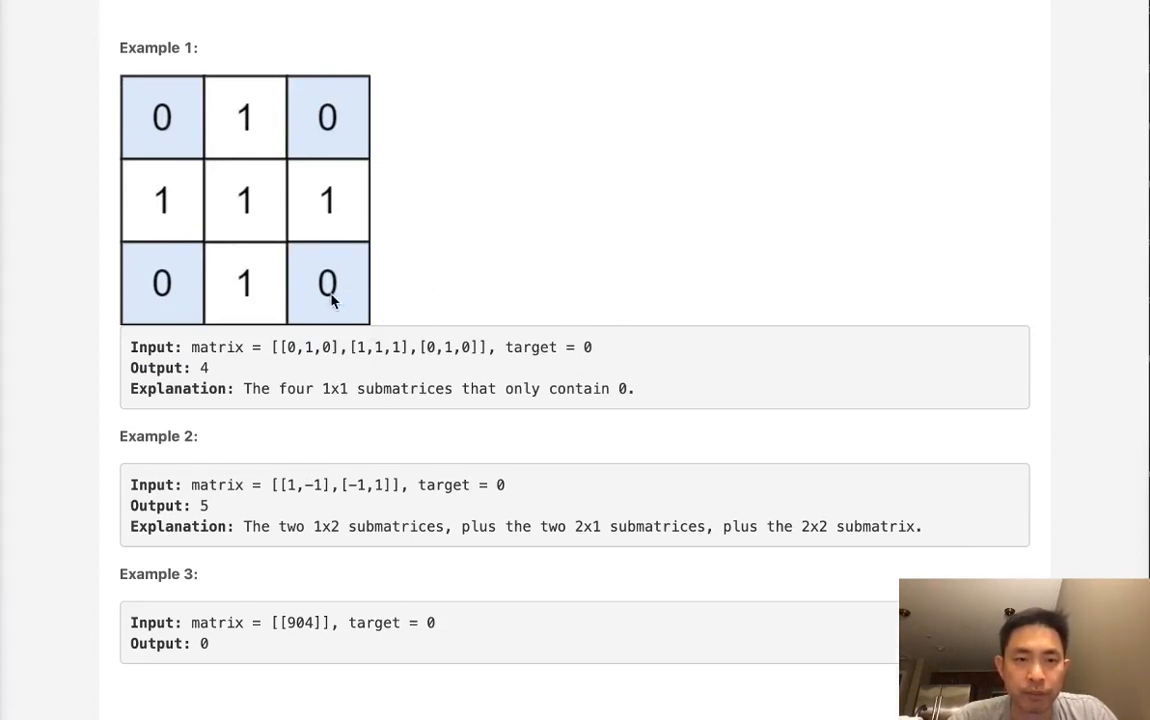
mouse_move(168, 140)
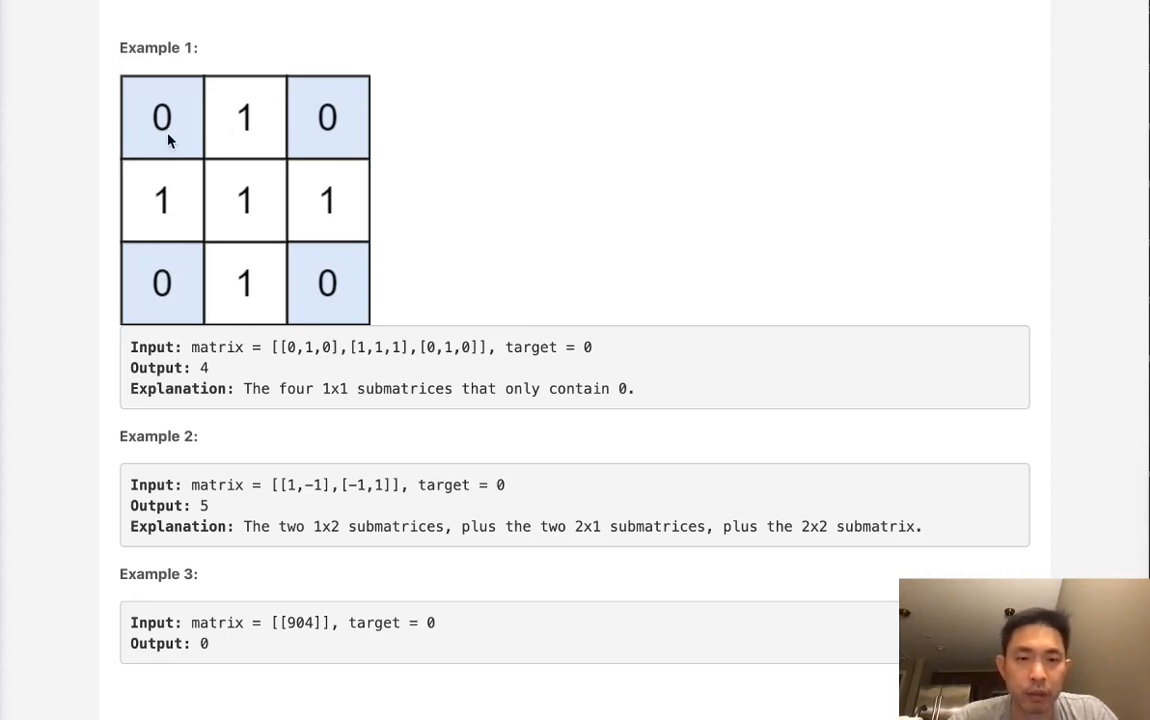
mouse_move(182, 140)
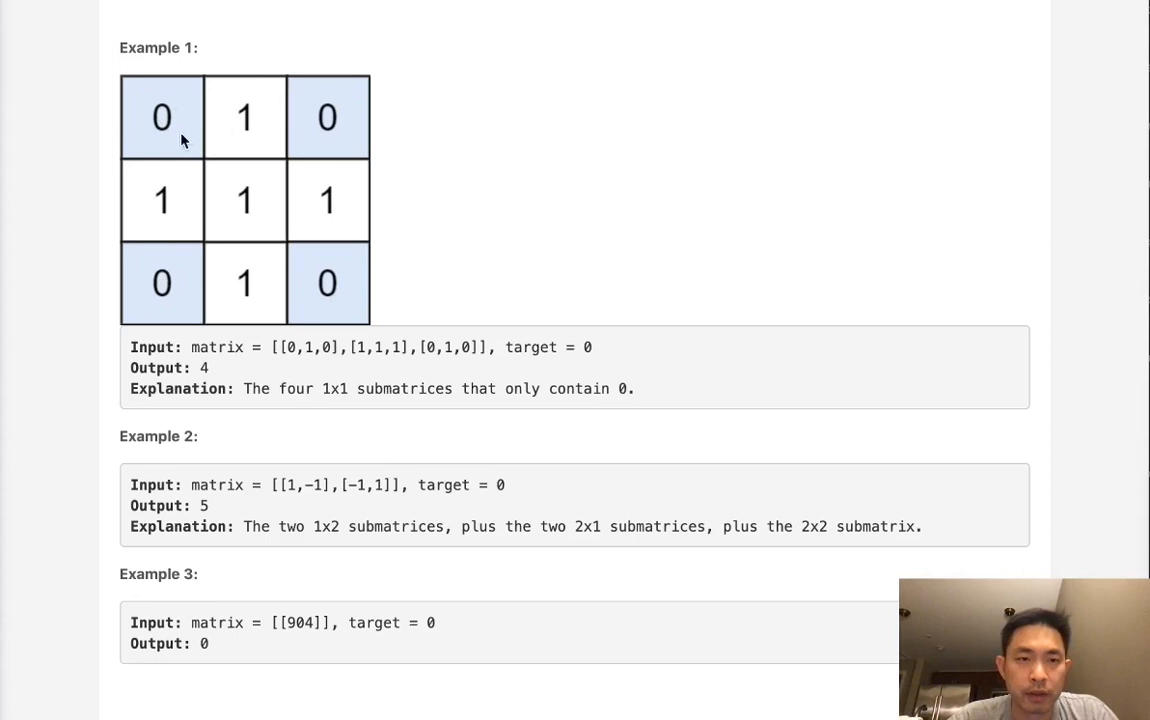
mouse_move(168, 136)
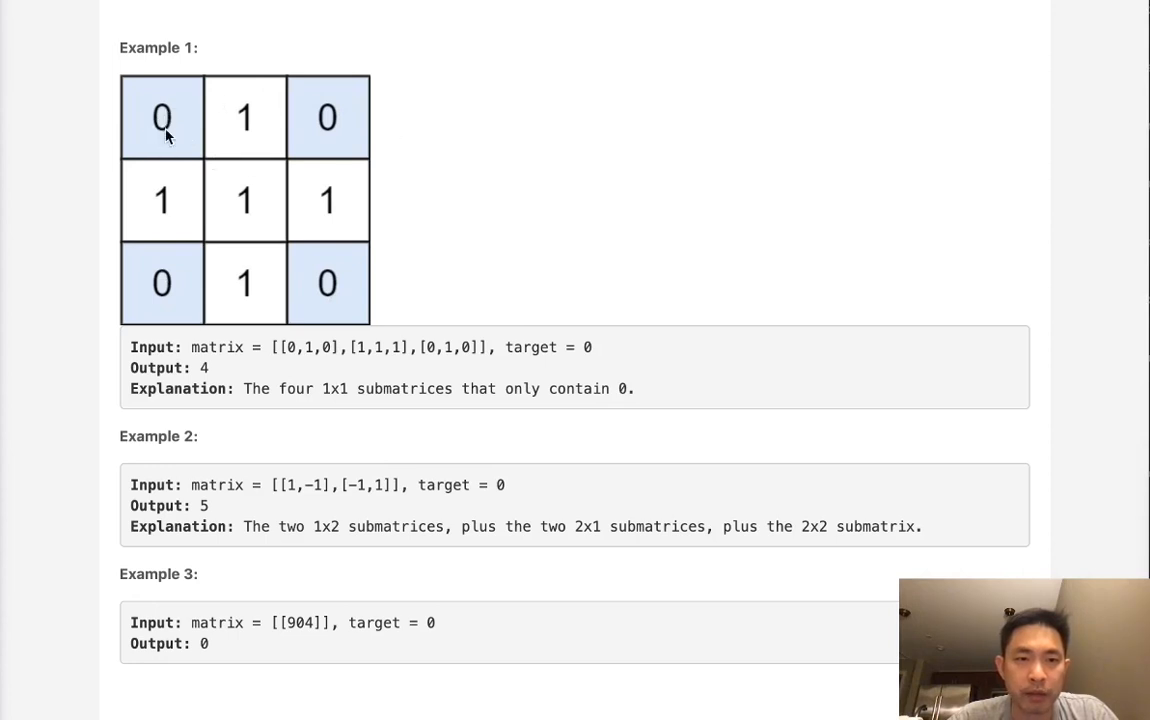
mouse_move(204, 280)
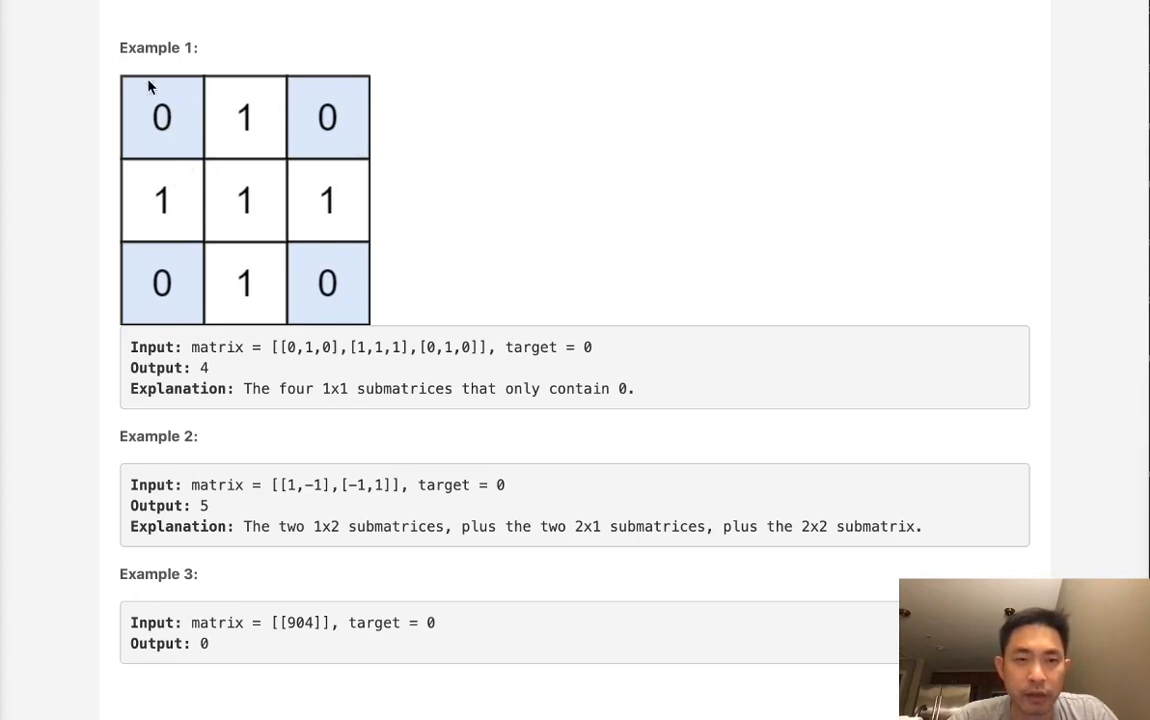
mouse_move(284, 220)
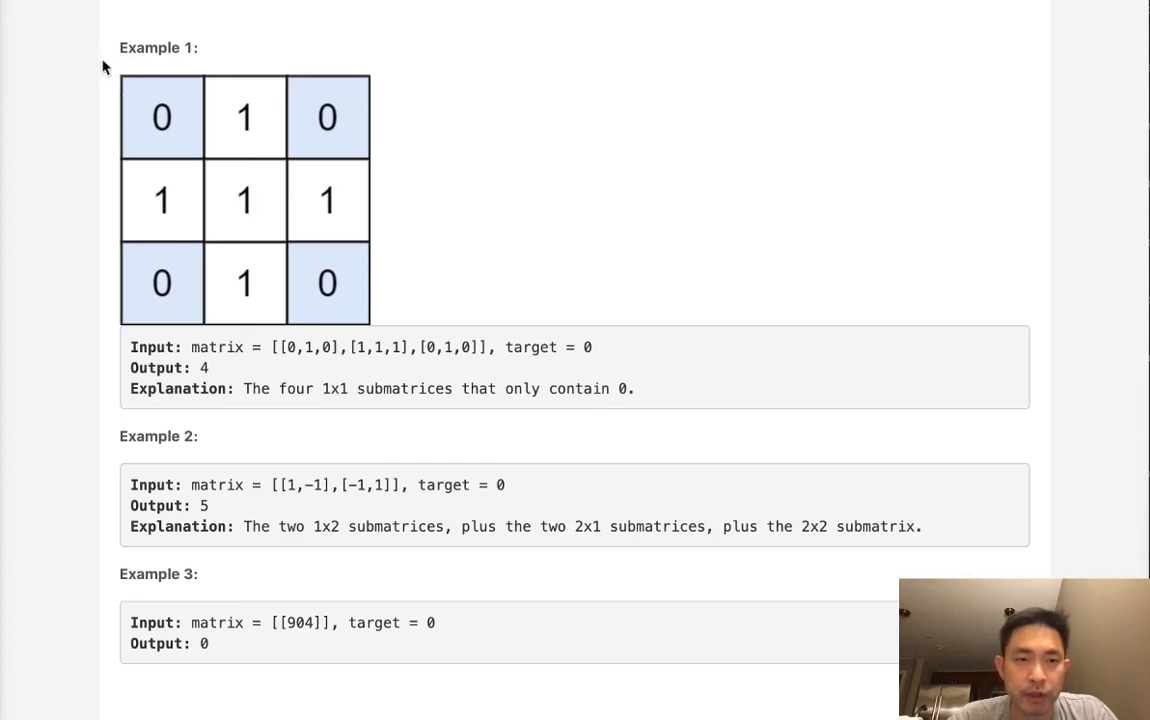
mouse_move(136, 94)
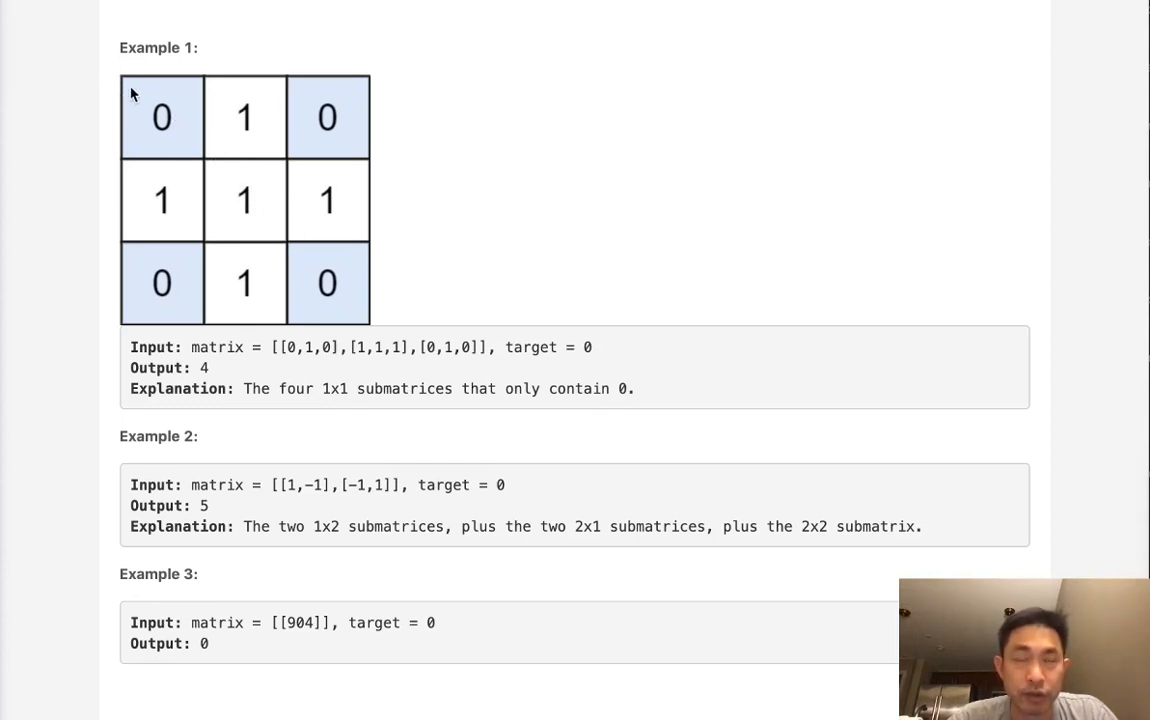
mouse_move(276, 216)
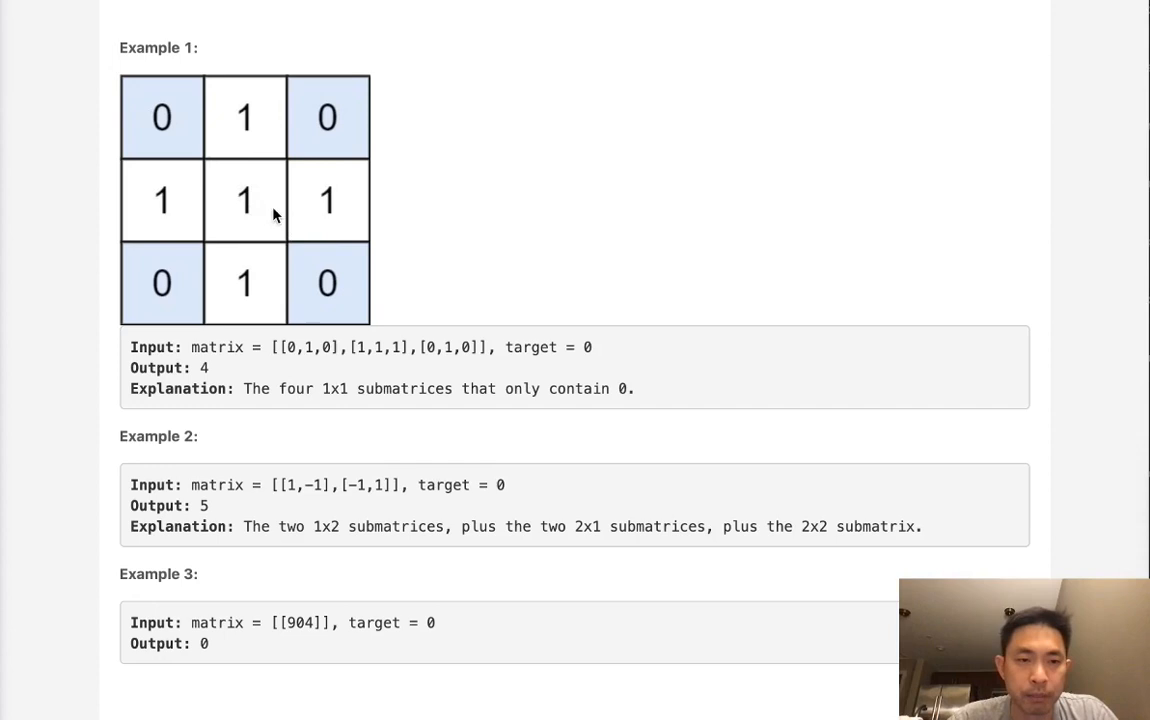
Peek at Hint #1, collapse it again, and place the cursor on the empty method line
scroll(down, 3)
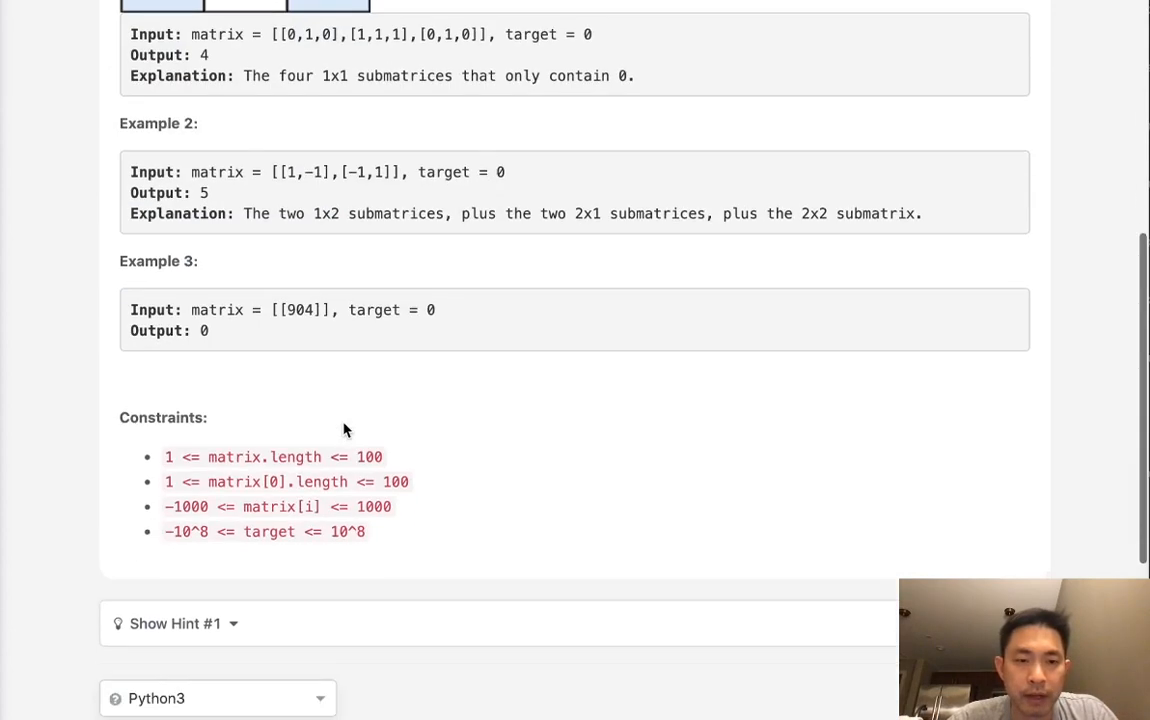
scroll(down, 3)
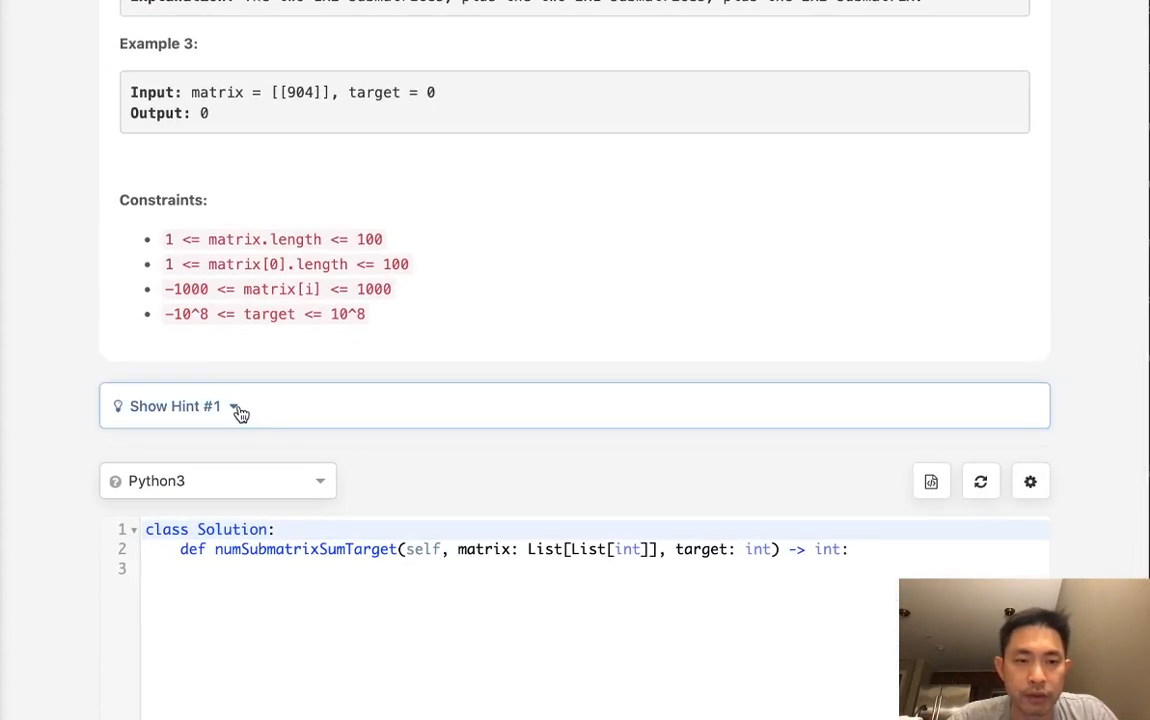
click(174, 406)
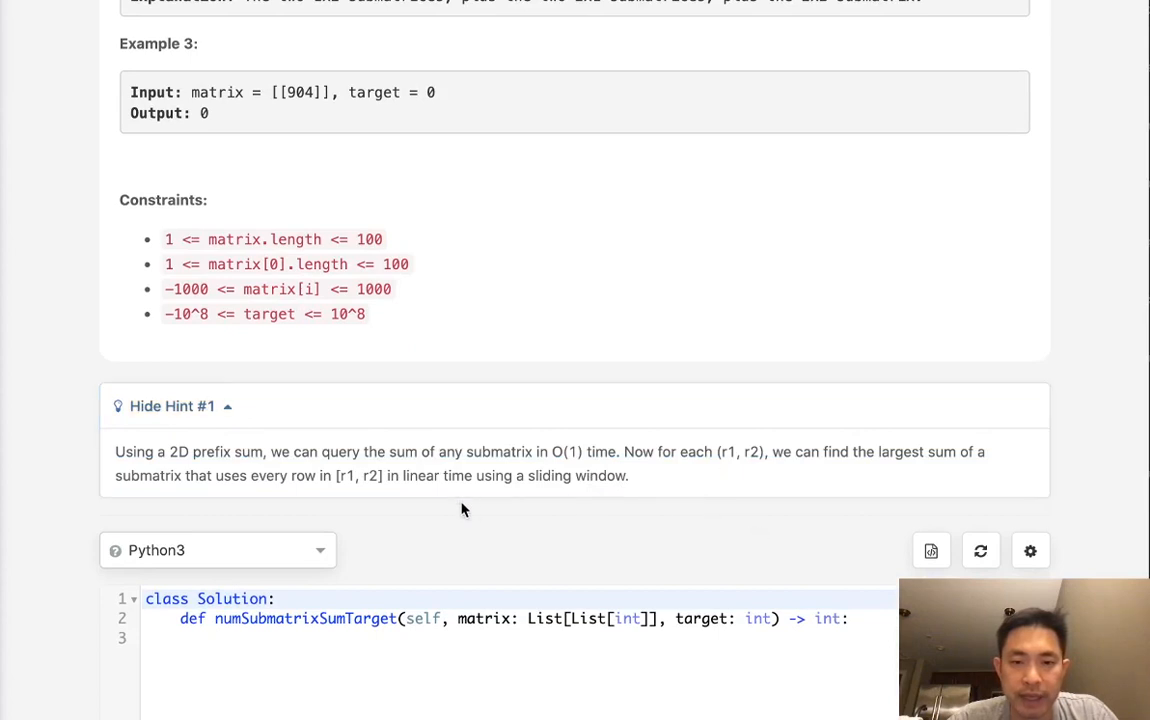
click(172, 406)
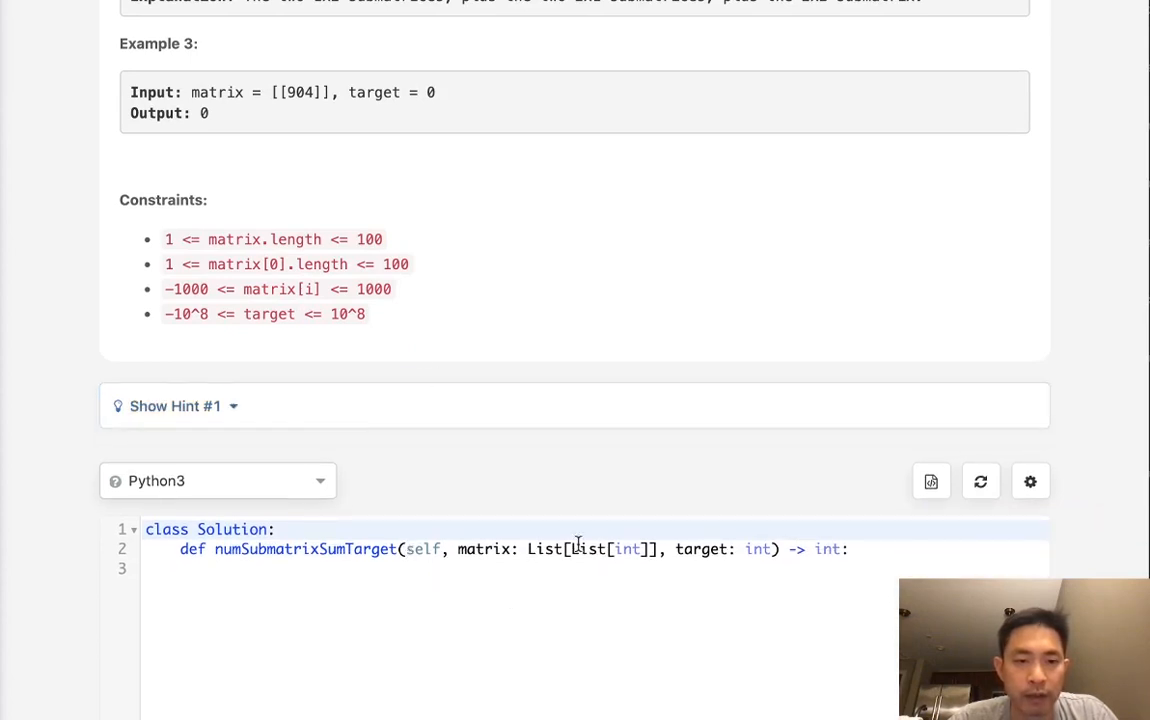
click(568, 568)
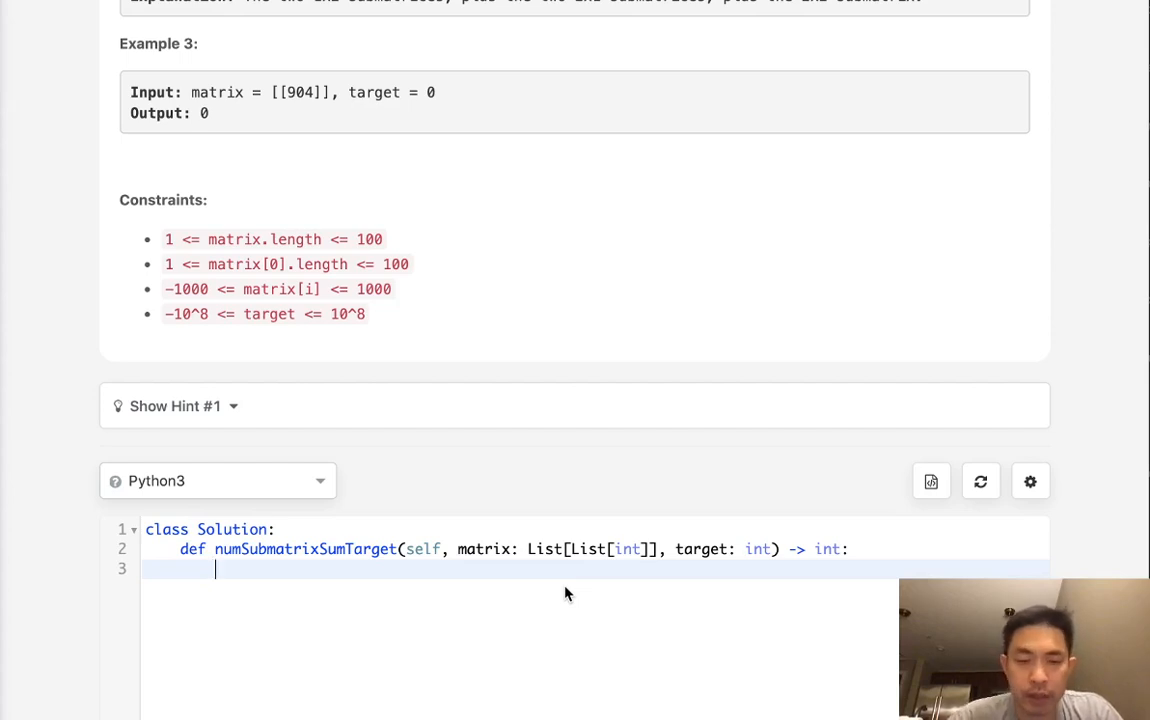
Jot the example row 1 2 3 4 5 with target = 7 as scratch notes
scroll(down, 3)
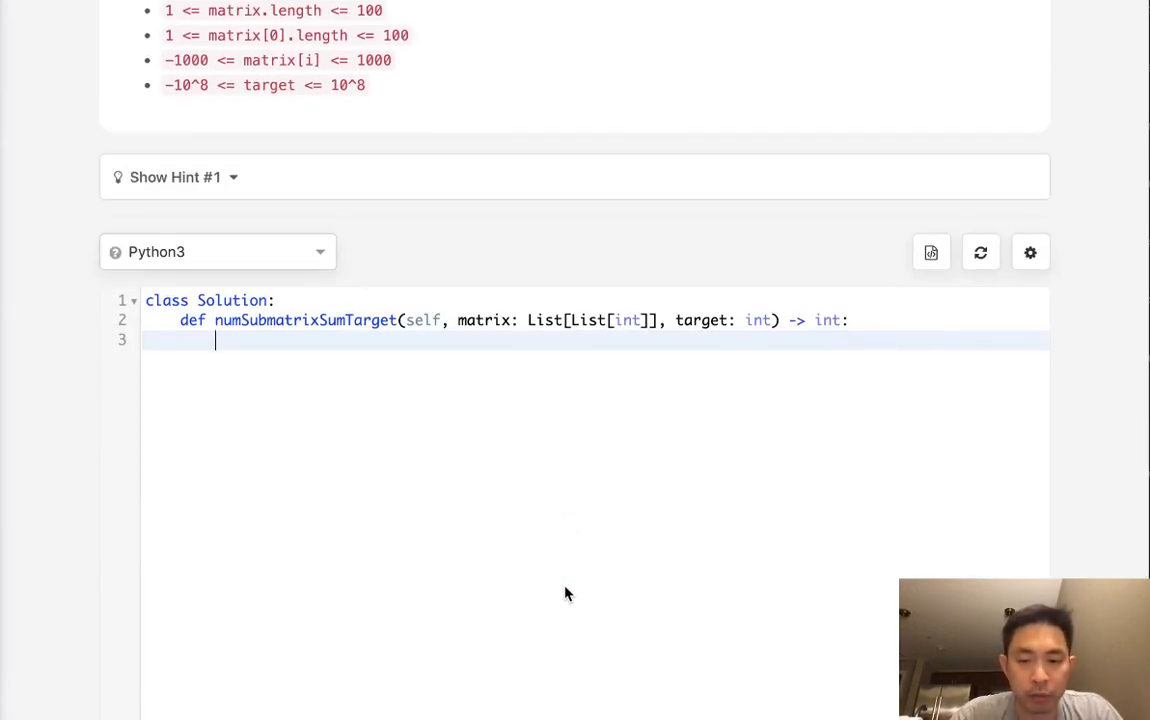
text(1 2 3 4 5)
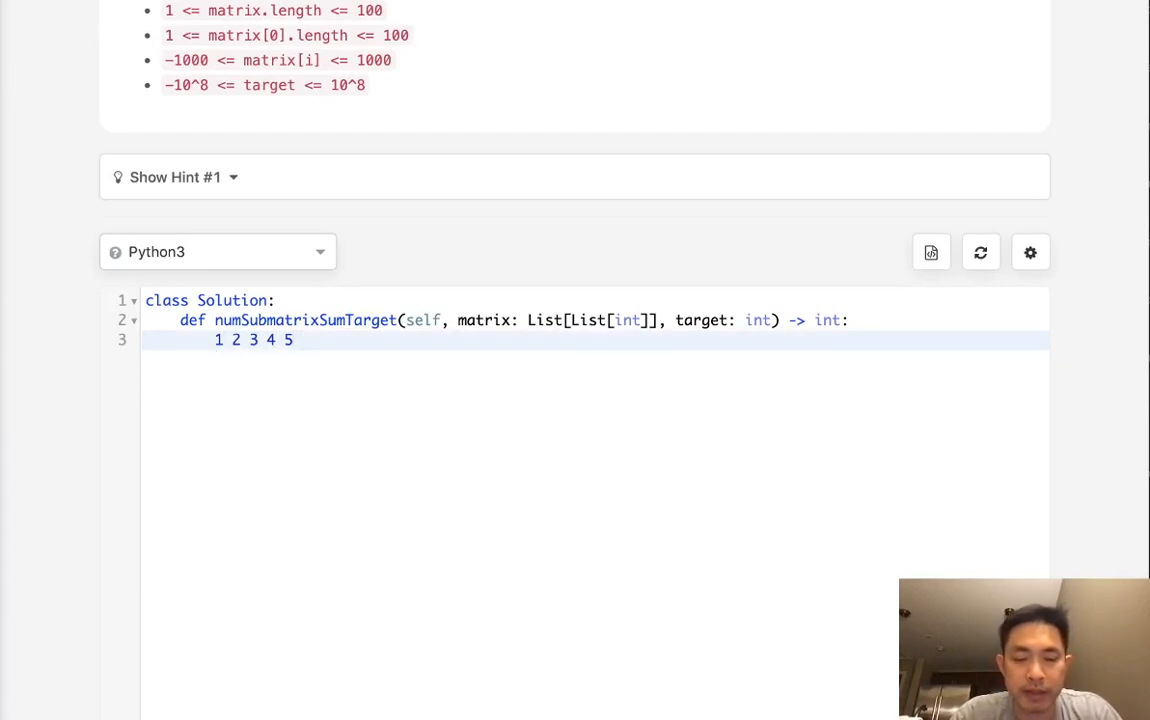
text(tage)
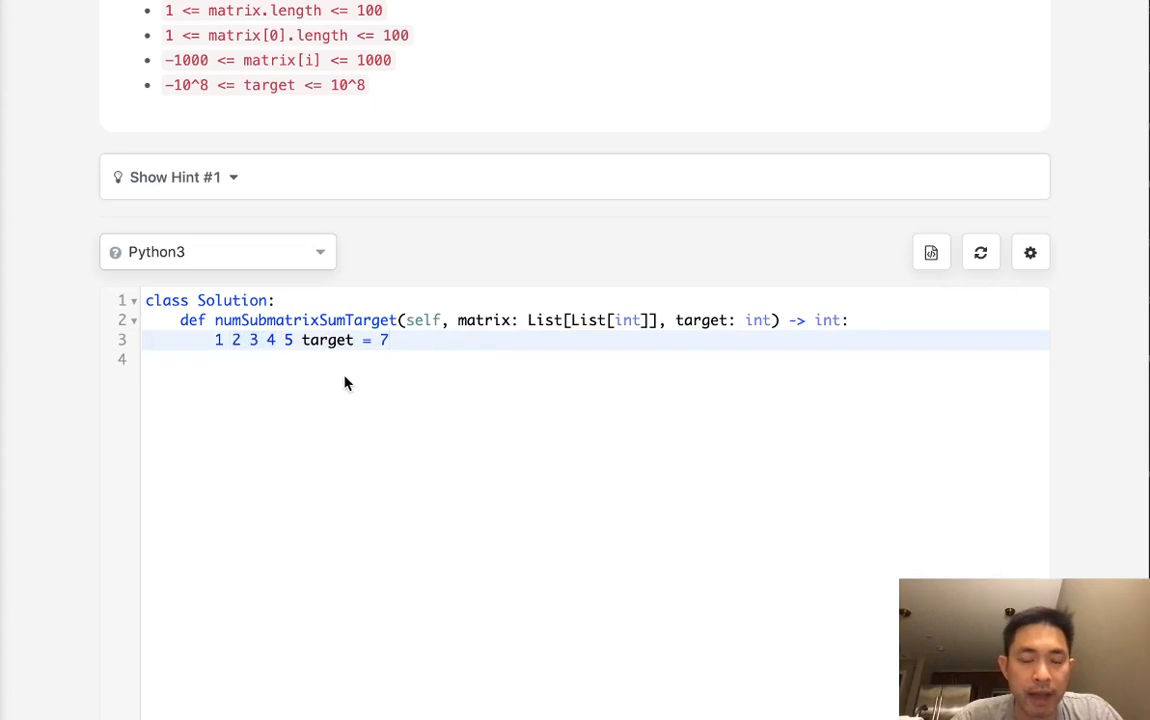
key(enter)
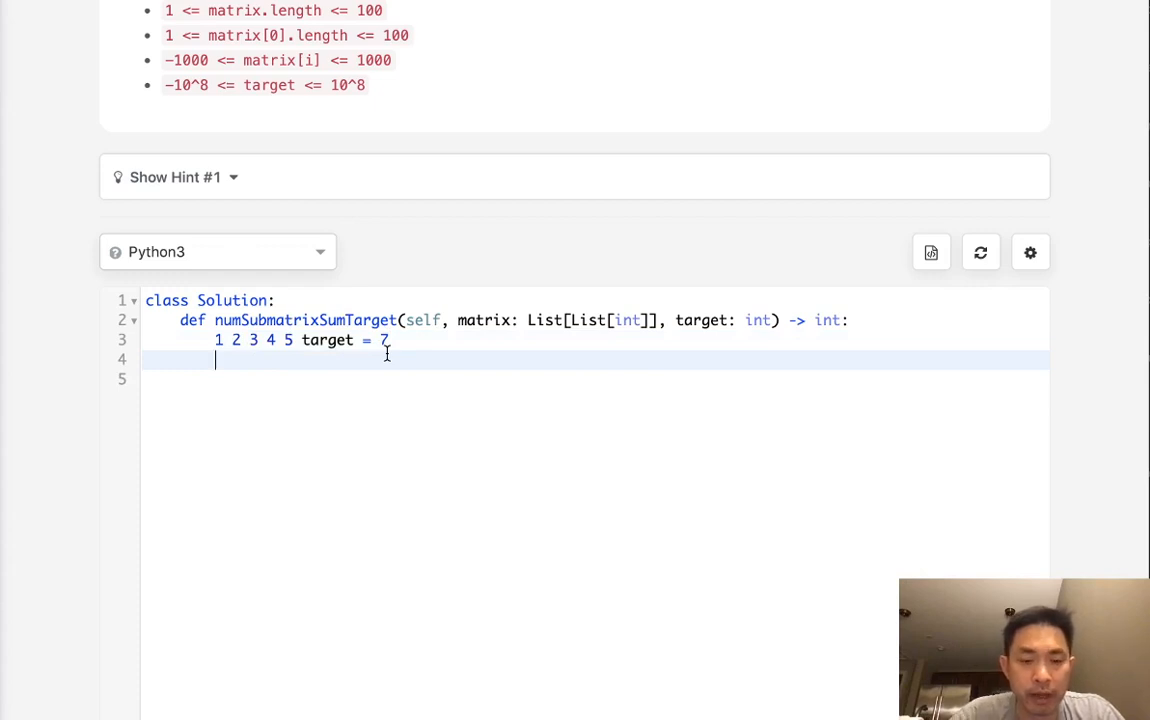
Add the prefix sums 1 3 6 10 15 and the seen-set {1,3,6} to the notes
text(1)
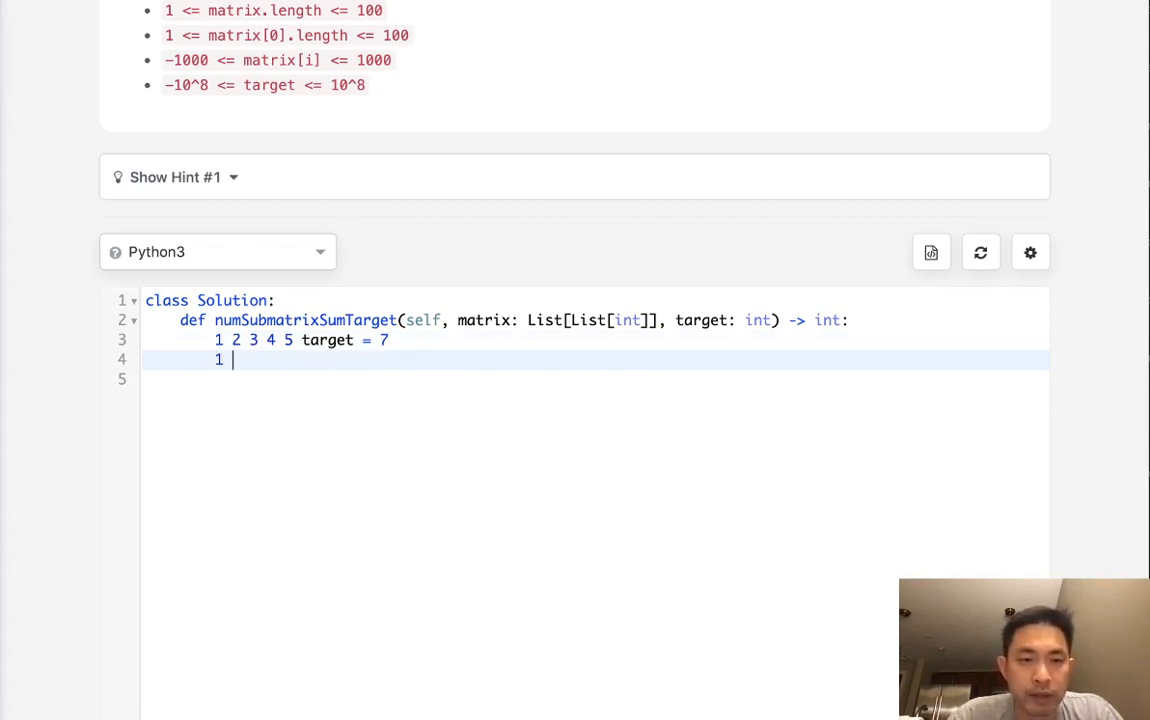
text(3)
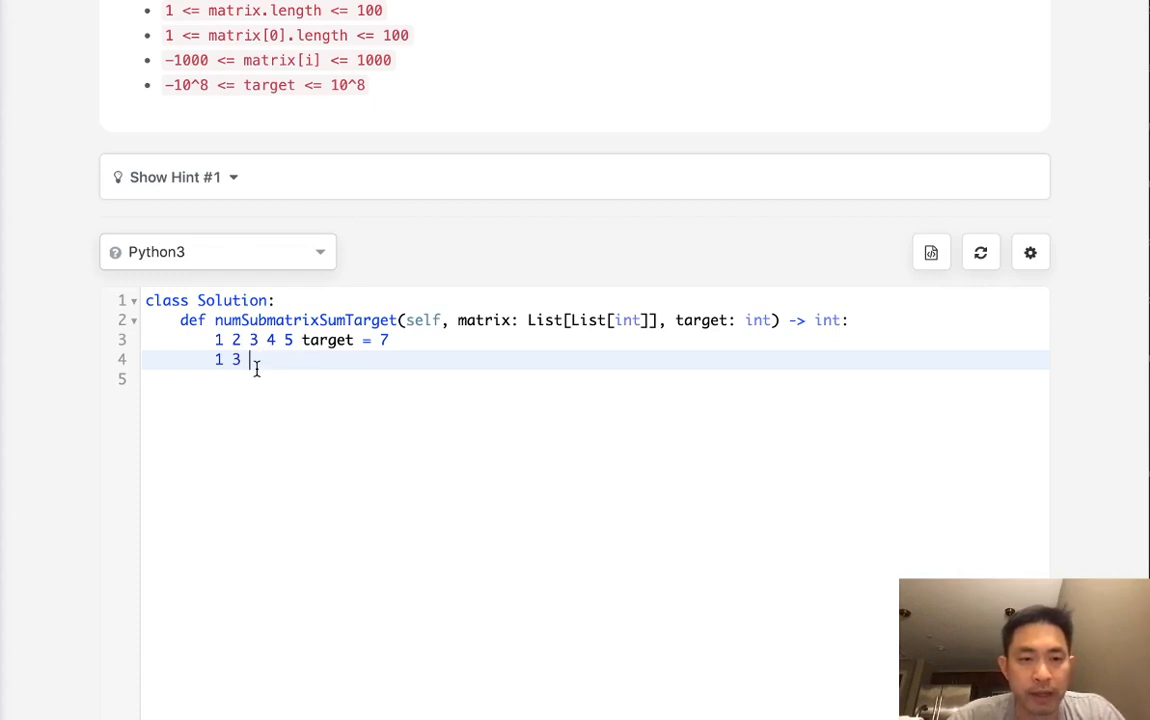
text(6)
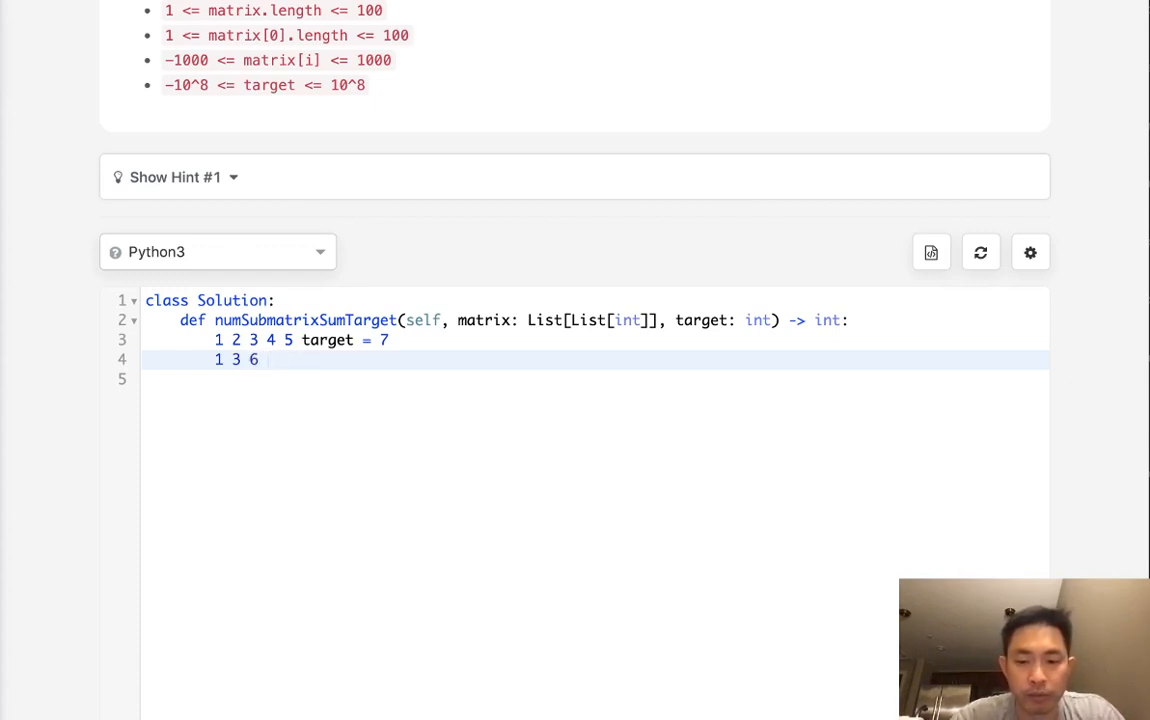
text(0)
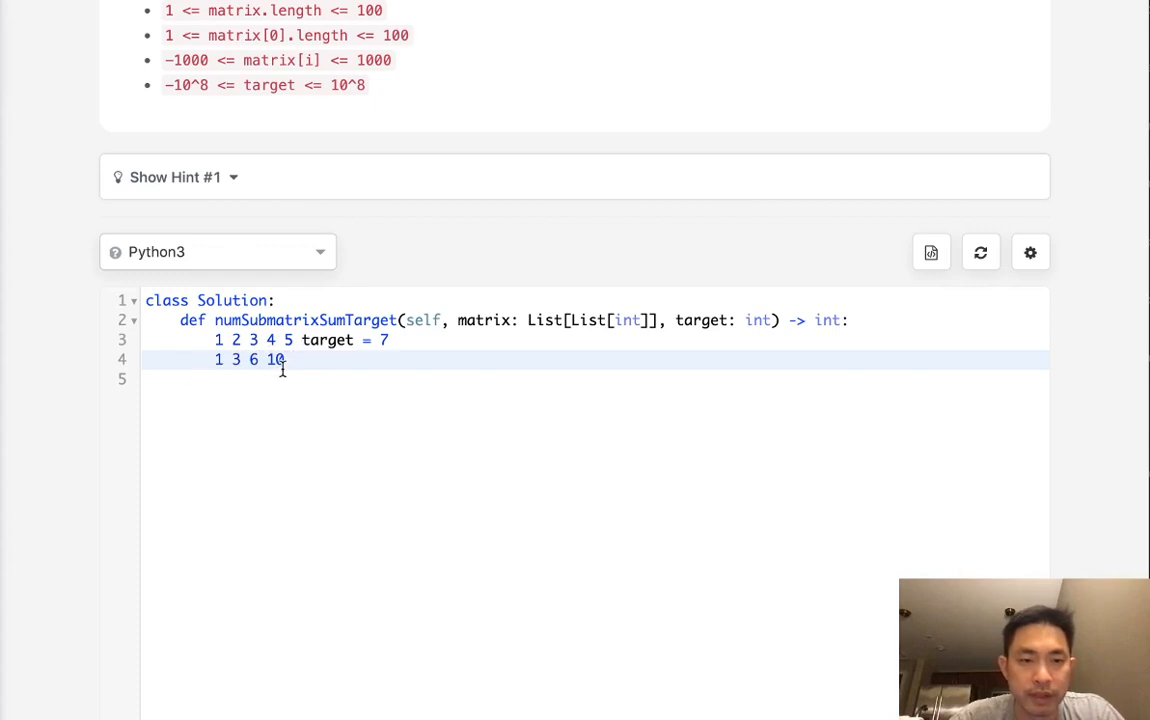
text(15)
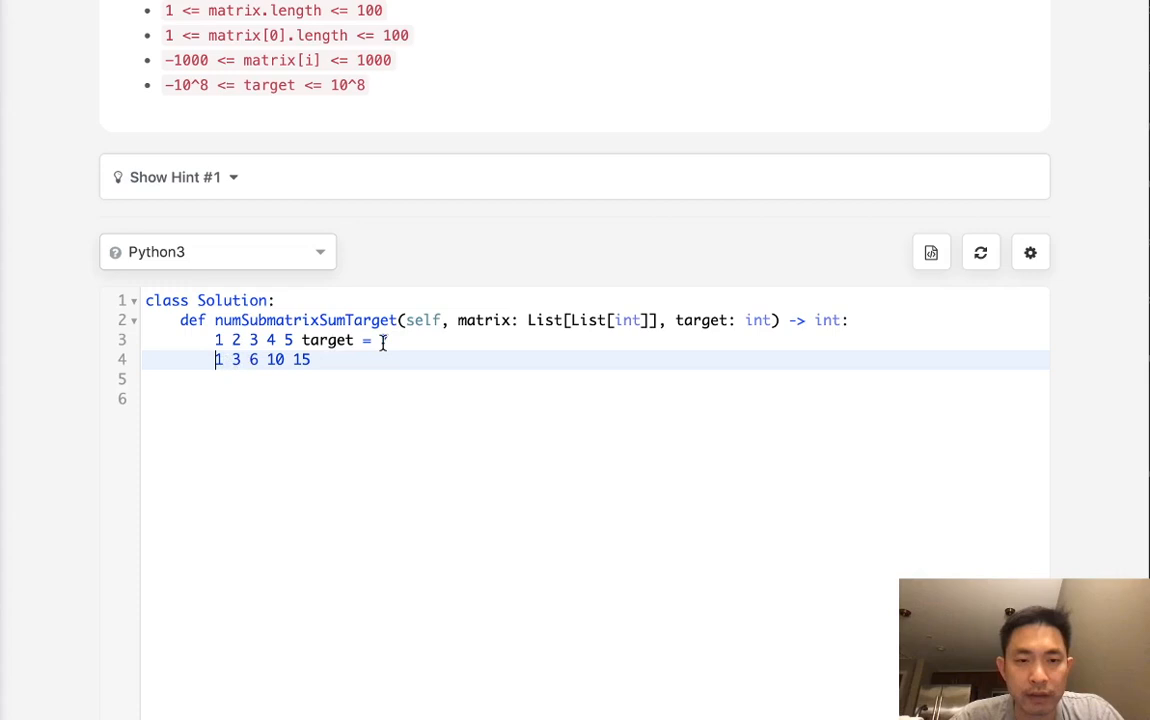
text(7)
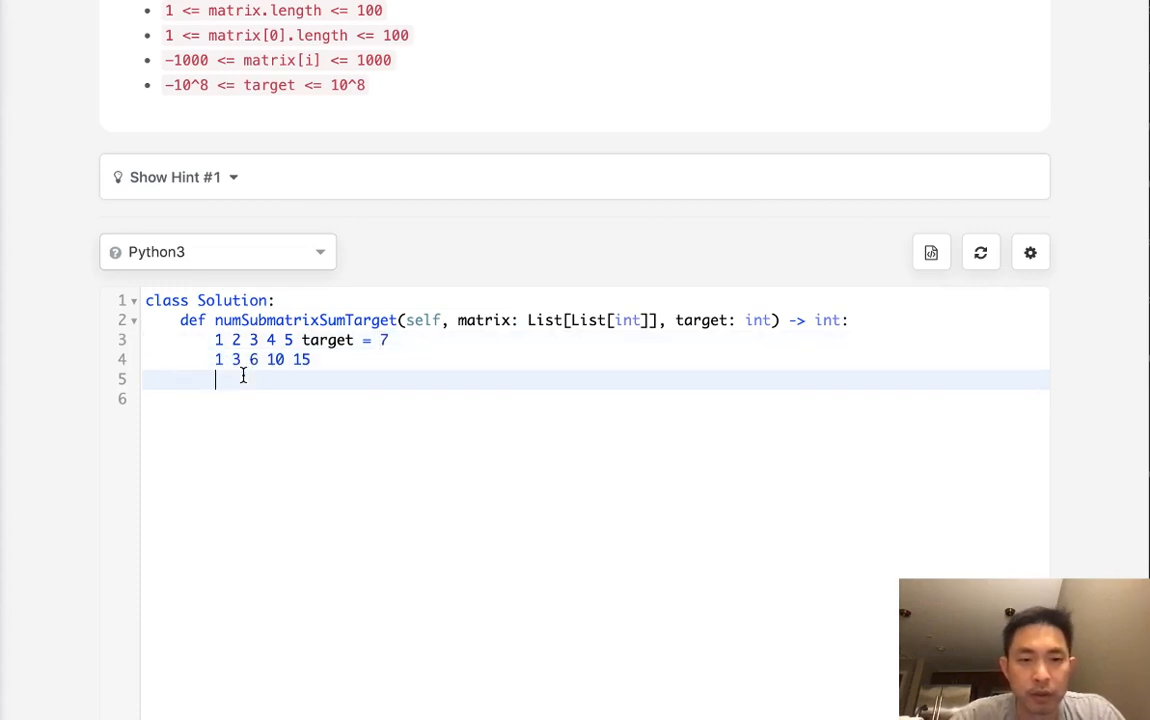
text({1})
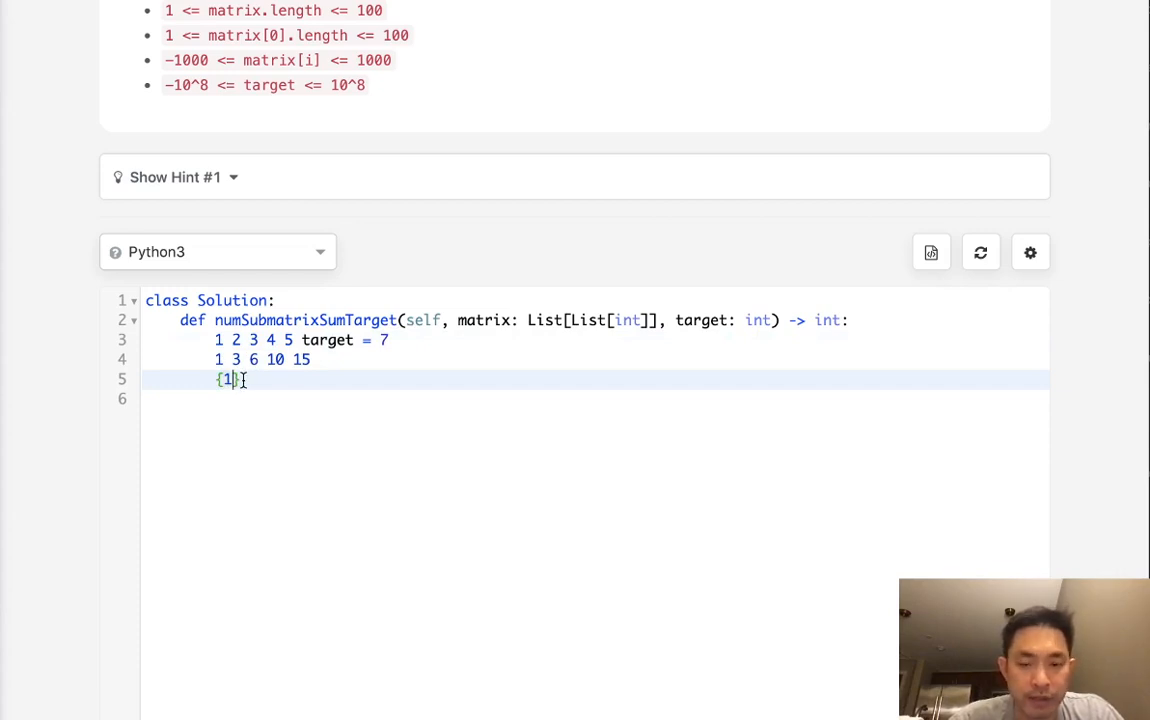
text(,)
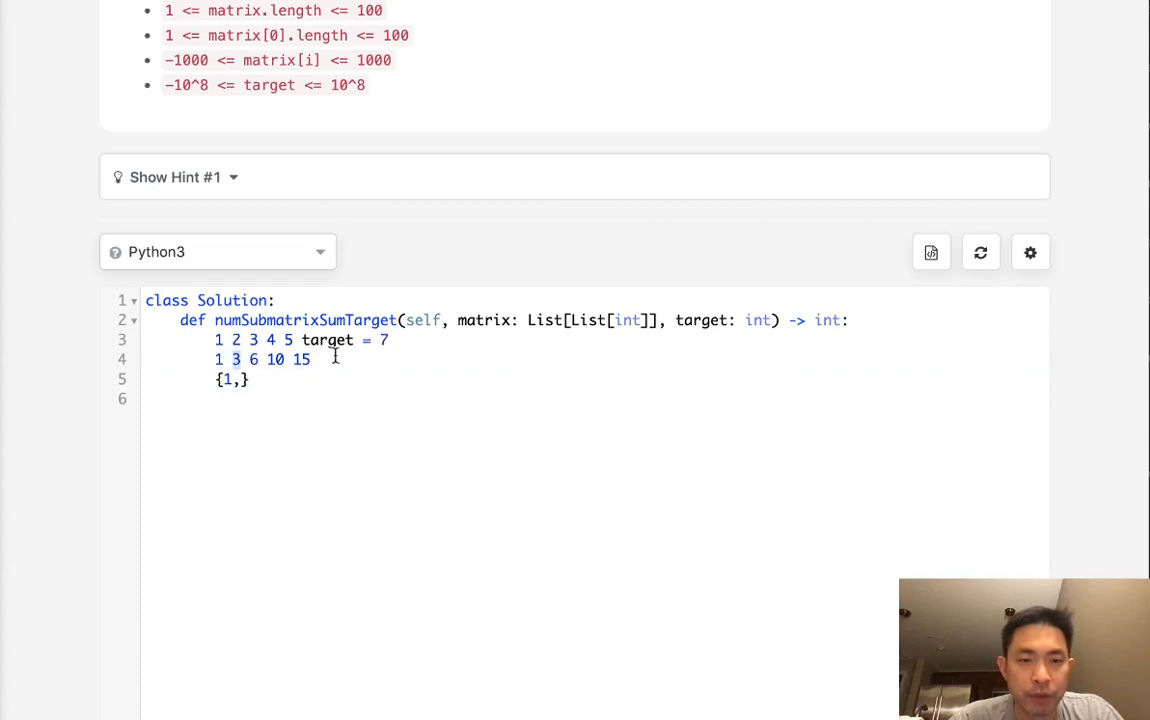
mouse_move(256, 388)
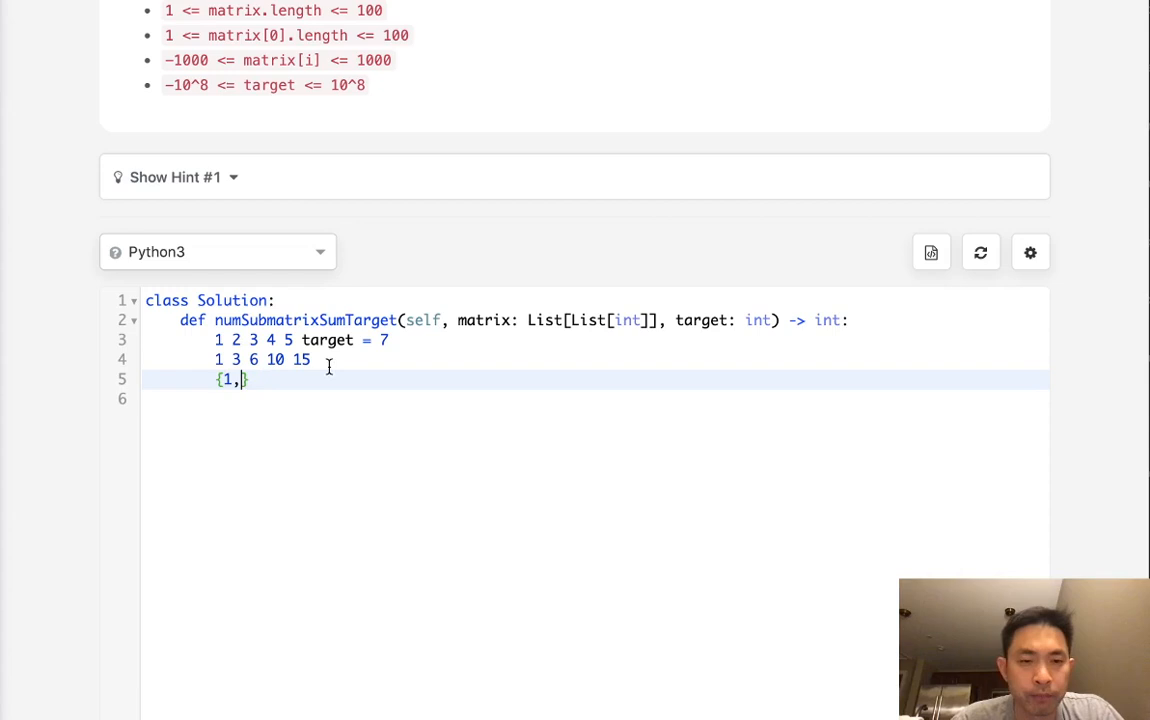
text(3,6)
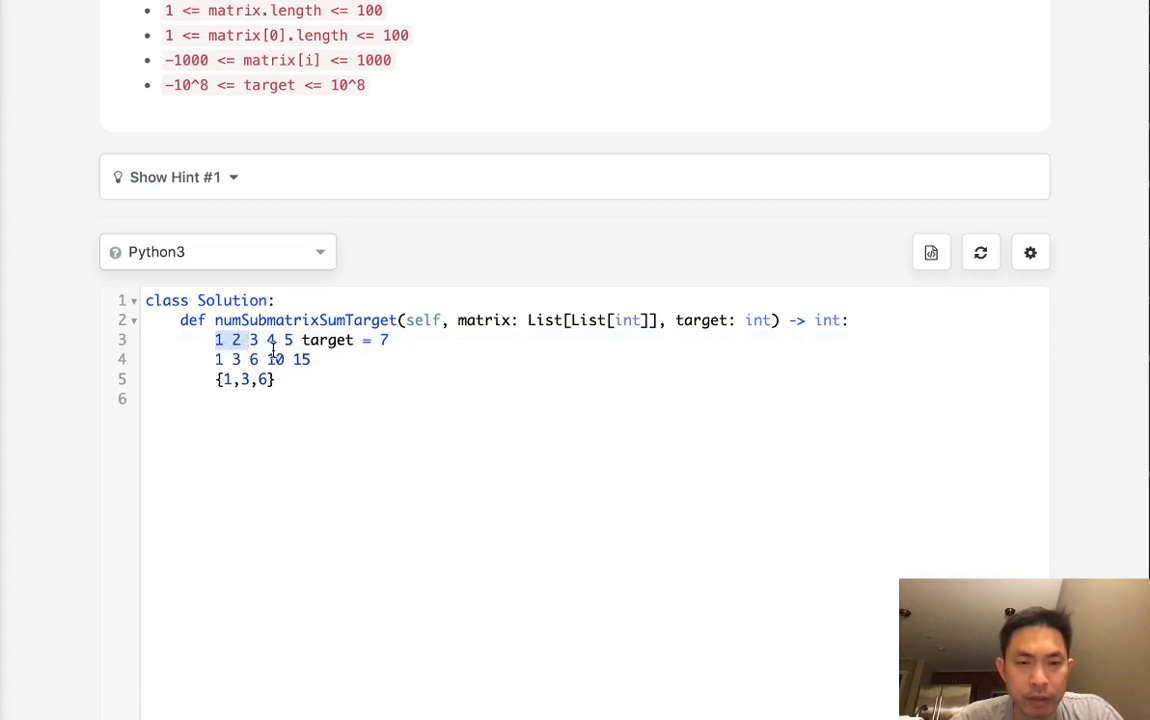
Highlight parts of the example while explaining, then select and wipe all the scratch notes
click(280, 380)
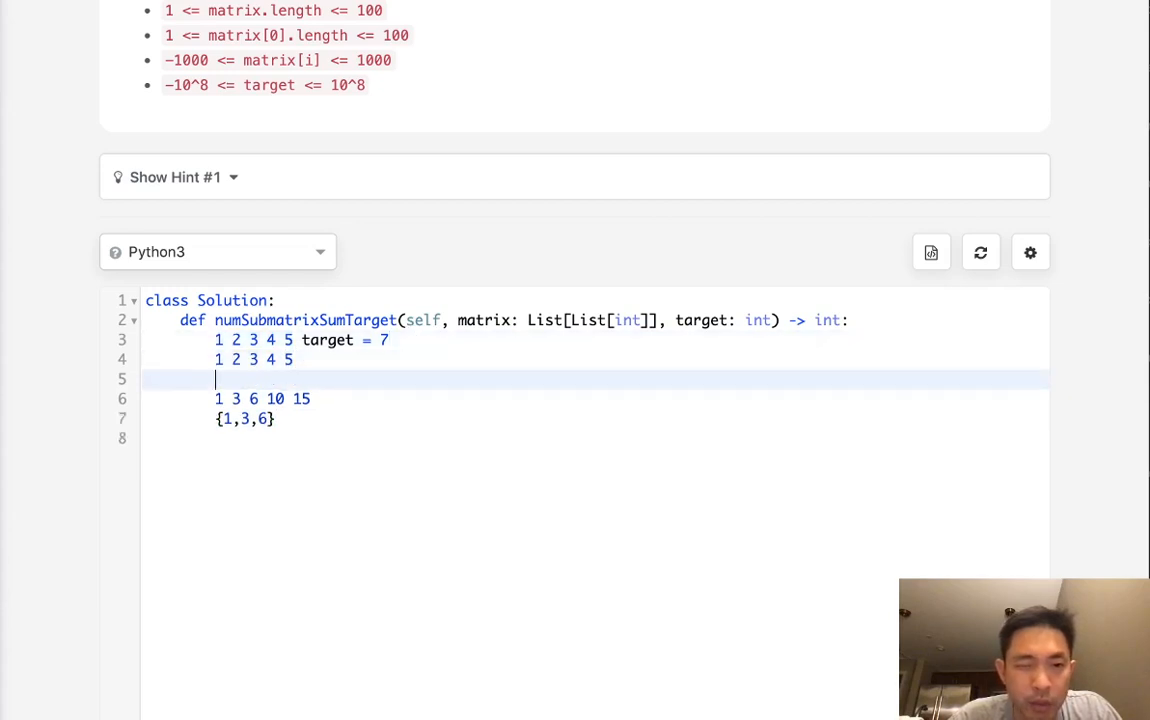
drag(216, 398, 310, 398)
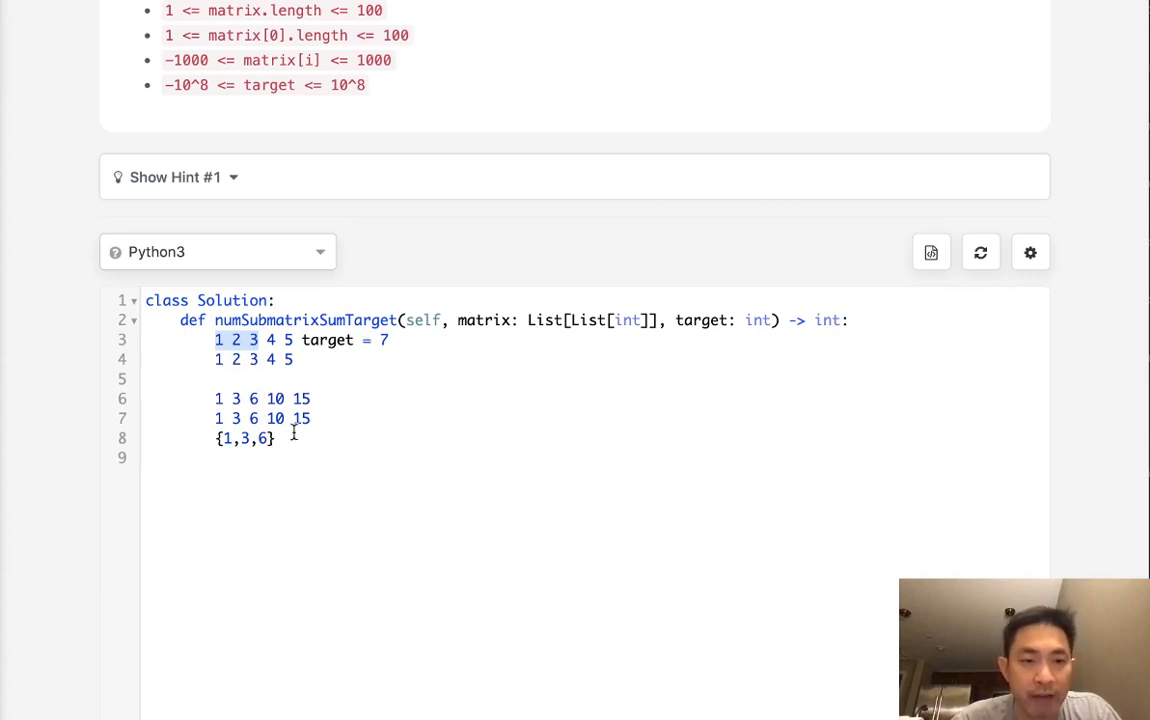
mouse_move(330, 404)
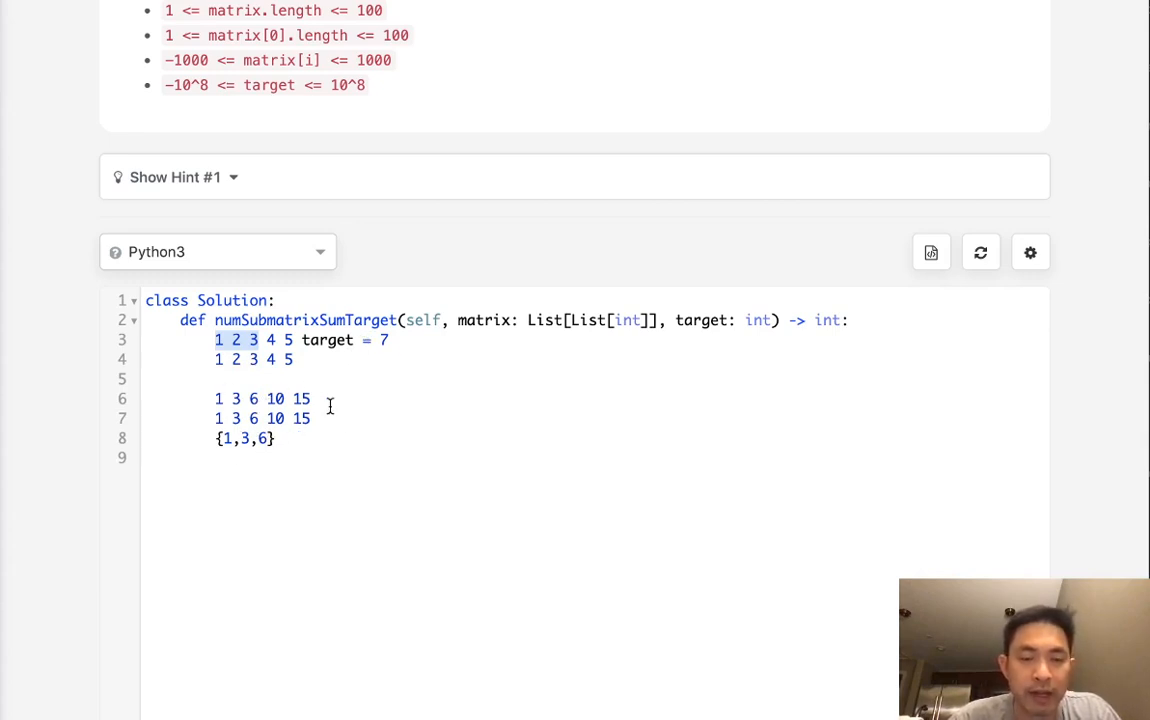
drag(252, 398, 276, 438)
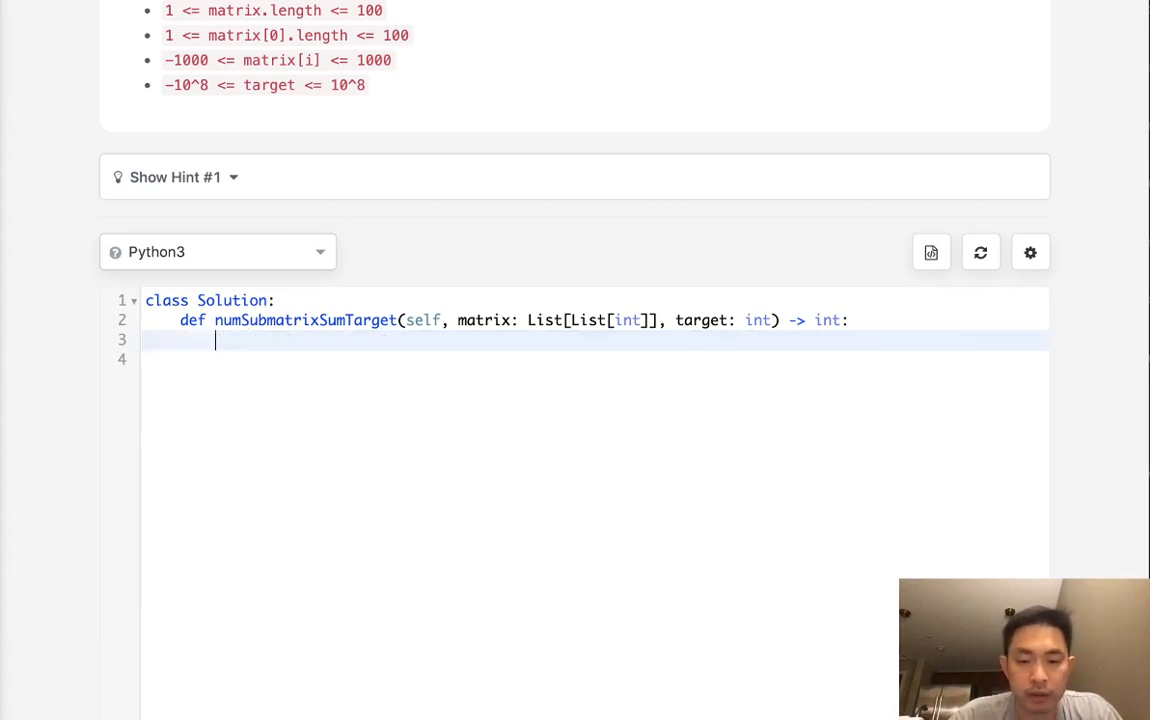
Write N,M = len(matrix[0]),len(matrix) as the first line of the method
text(N.M -)
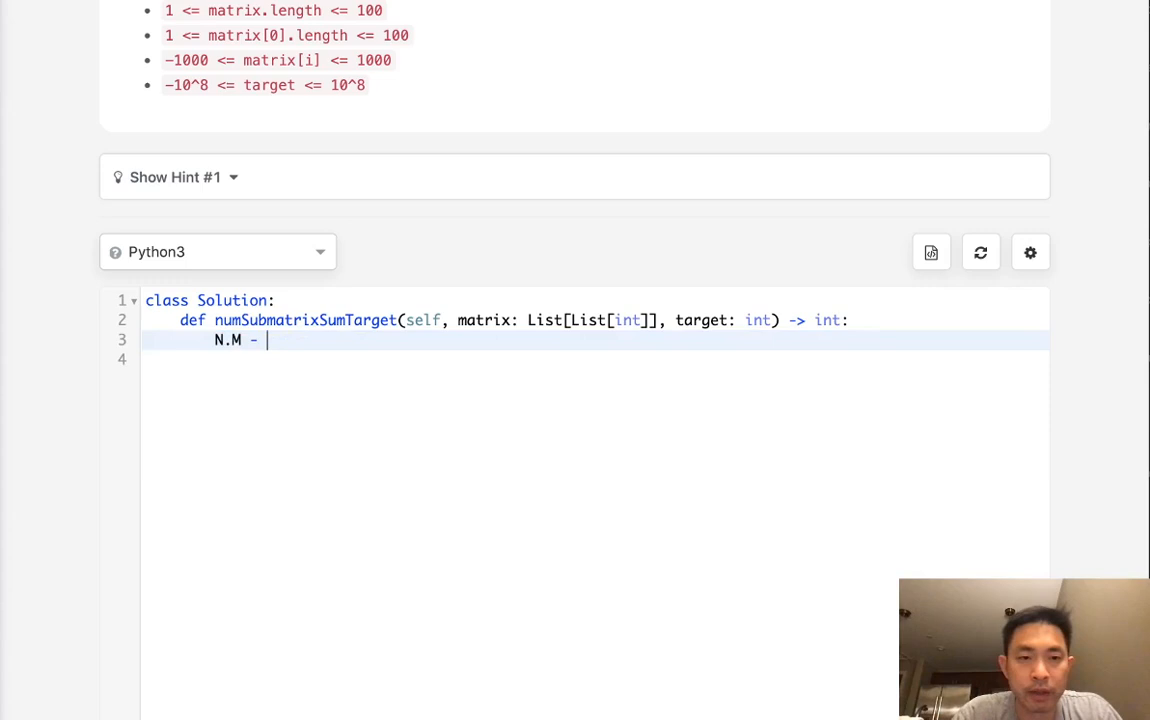
text(,M)
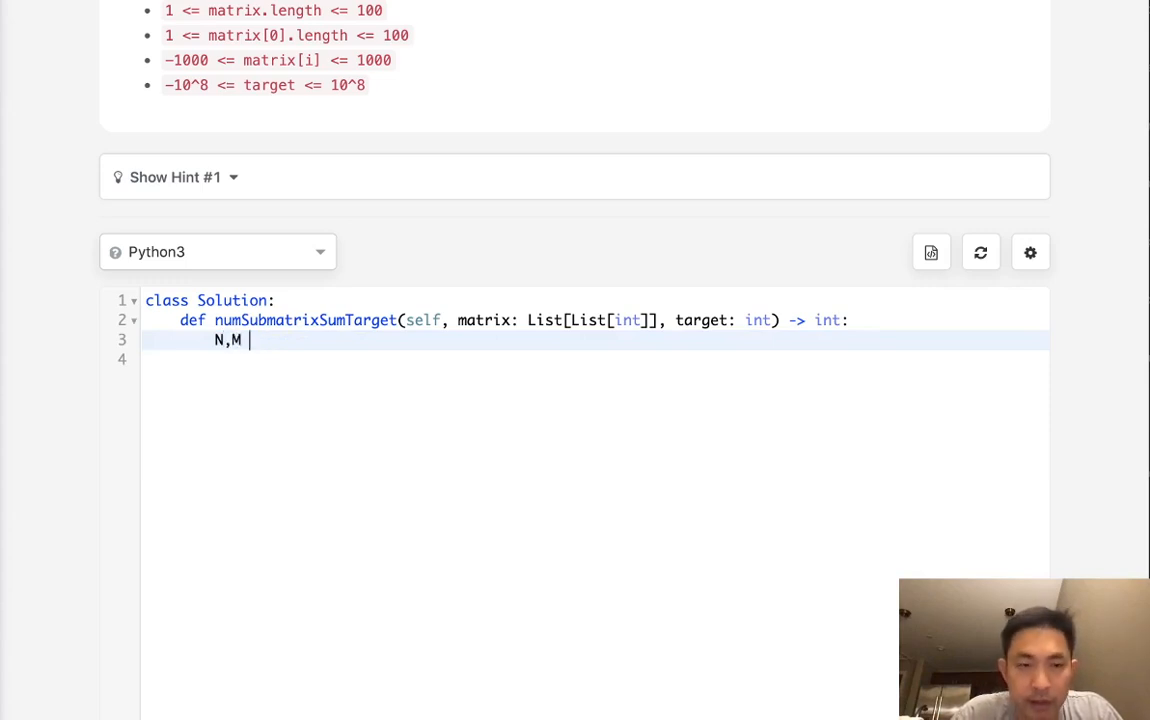
text(= ke)
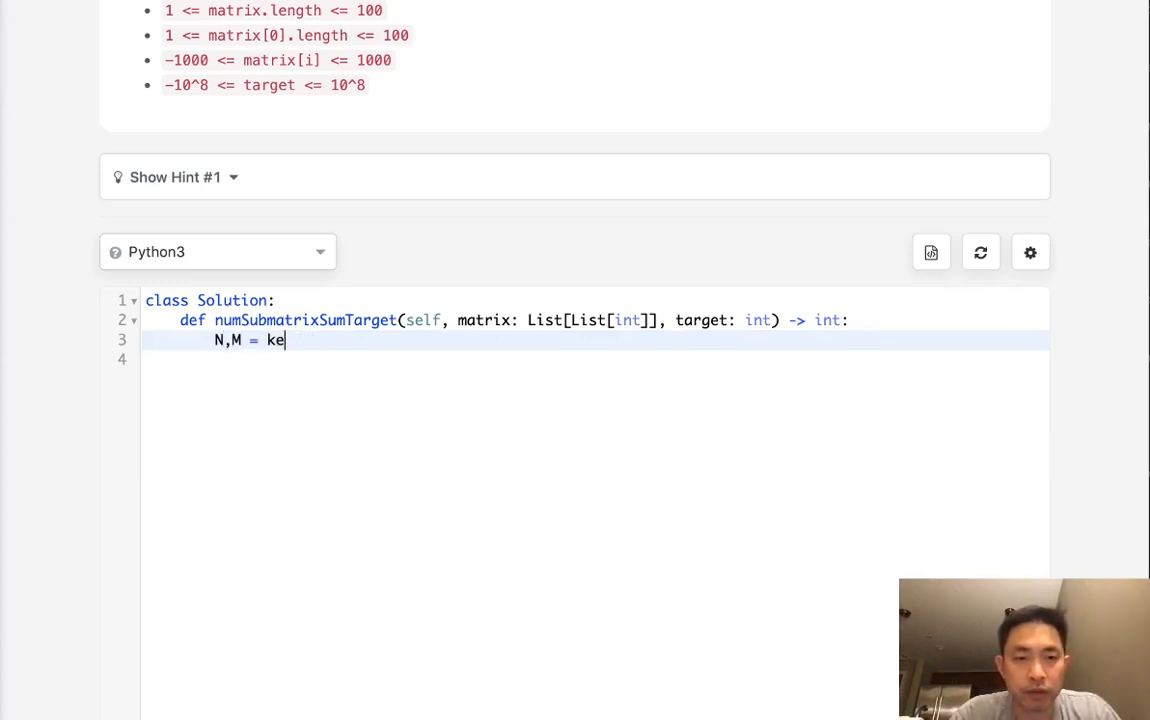
text(len(mat))
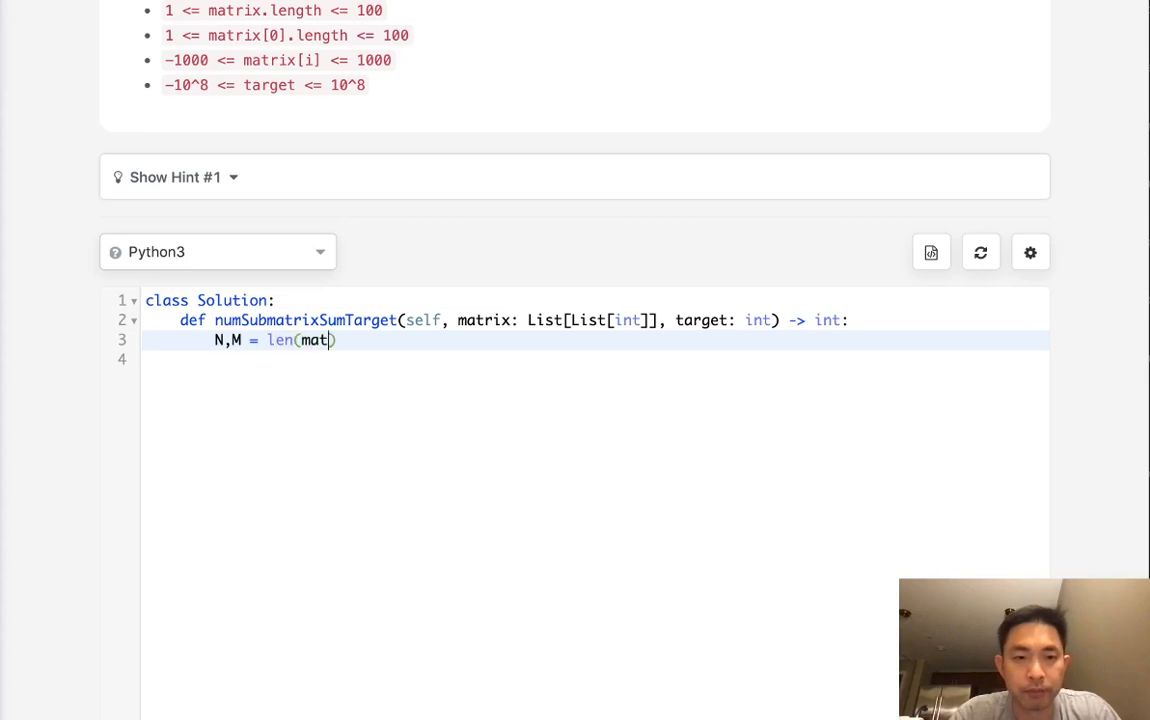
text(rix[0])
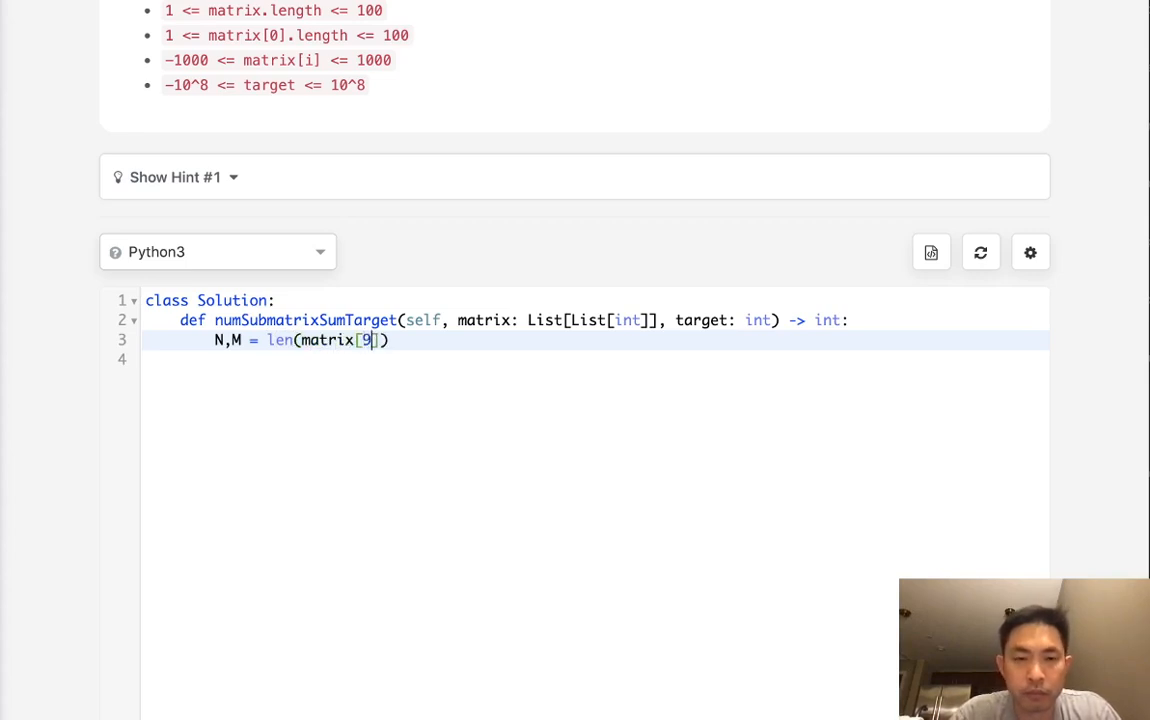
text(0)
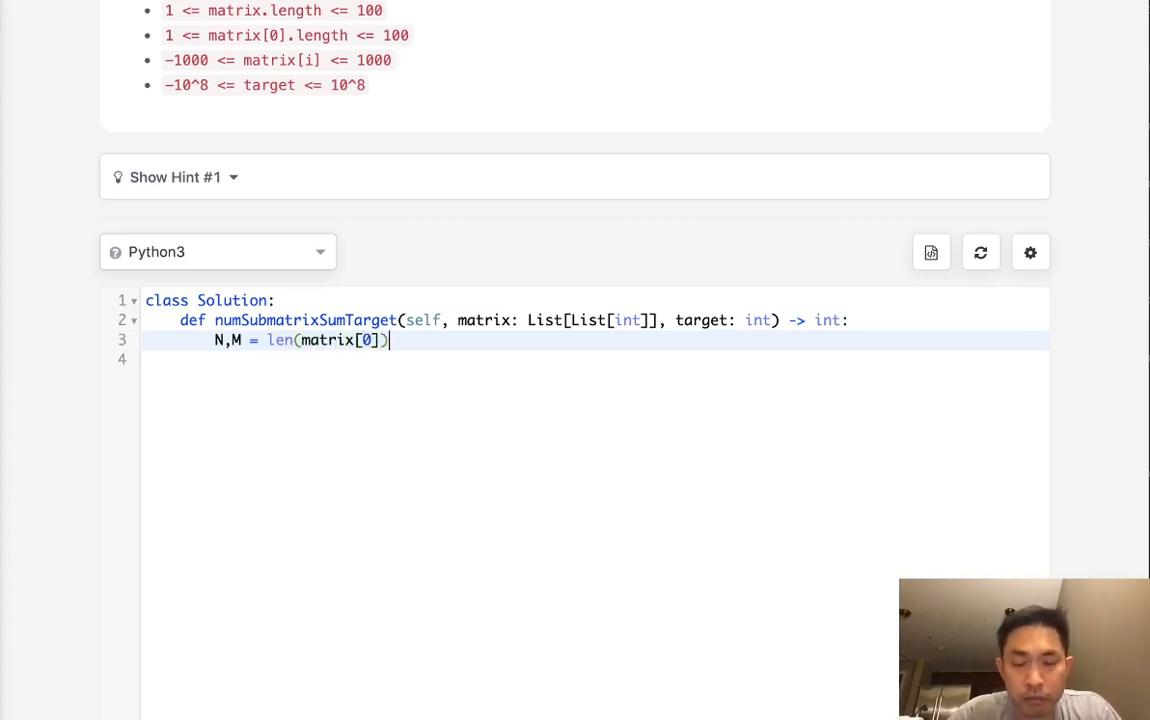
text(,len)
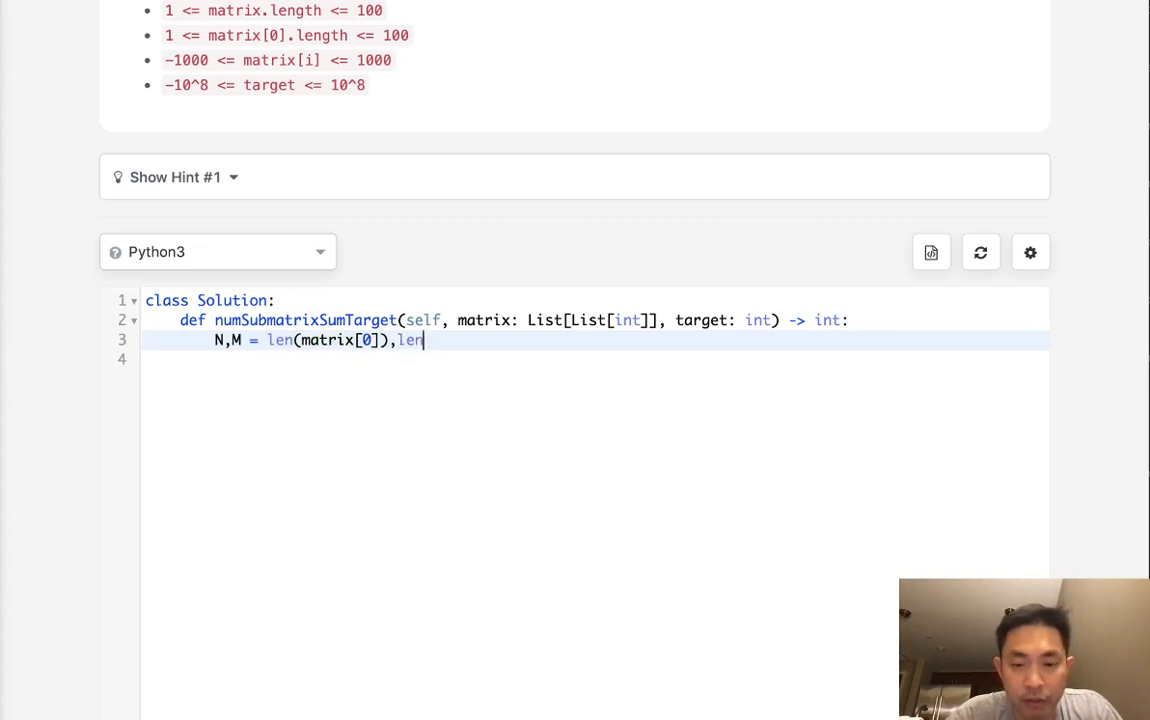
text((matrix))
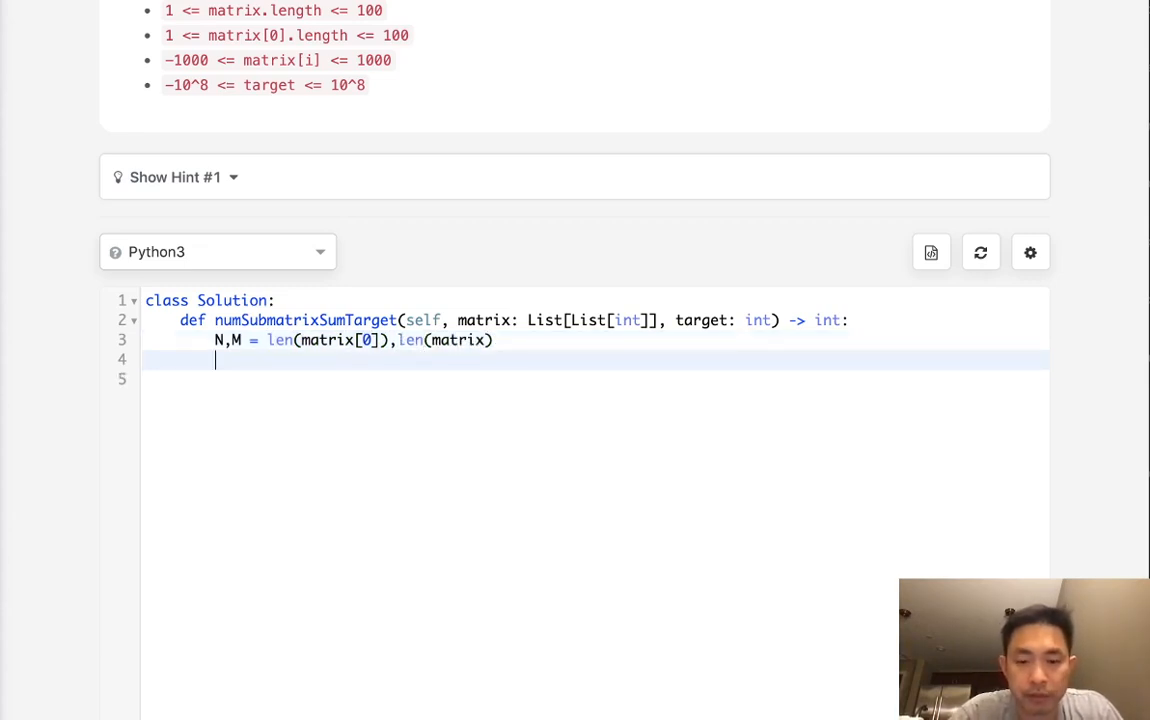
Initialise output = 0 on the following line
text(output = 0)
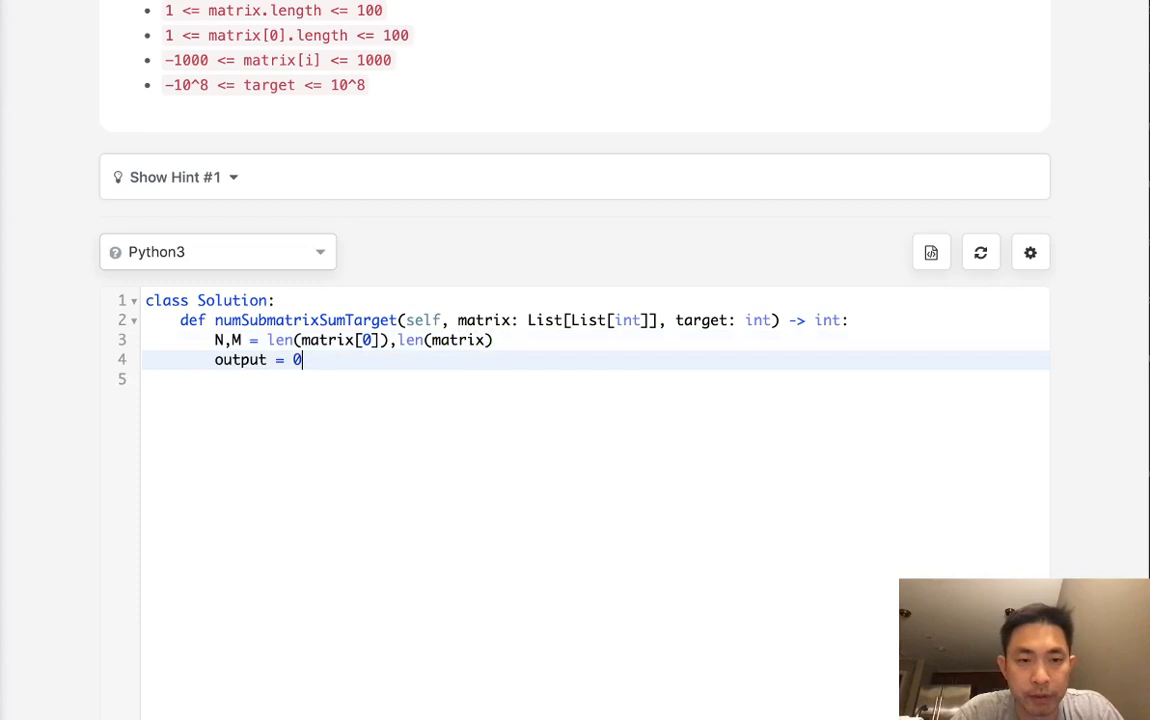
key(Enter)
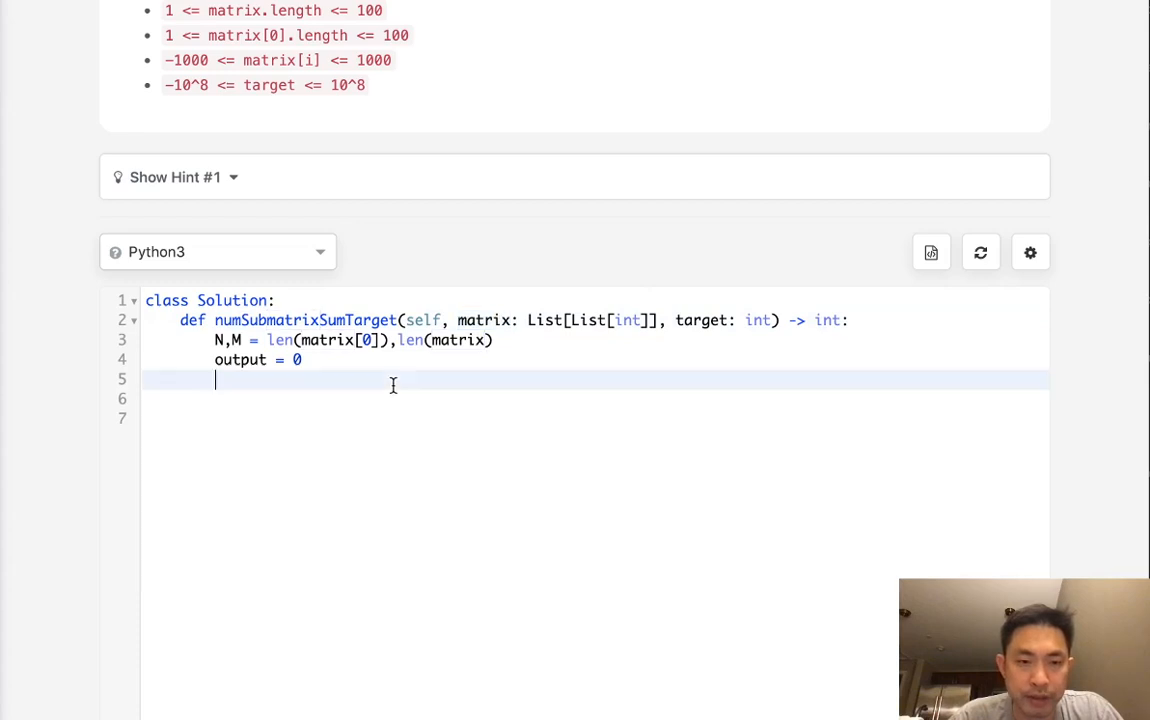
Loop over matrix rows converting each to prefix sums with r[i]+=r[i-1]
text(for r in matrix:)
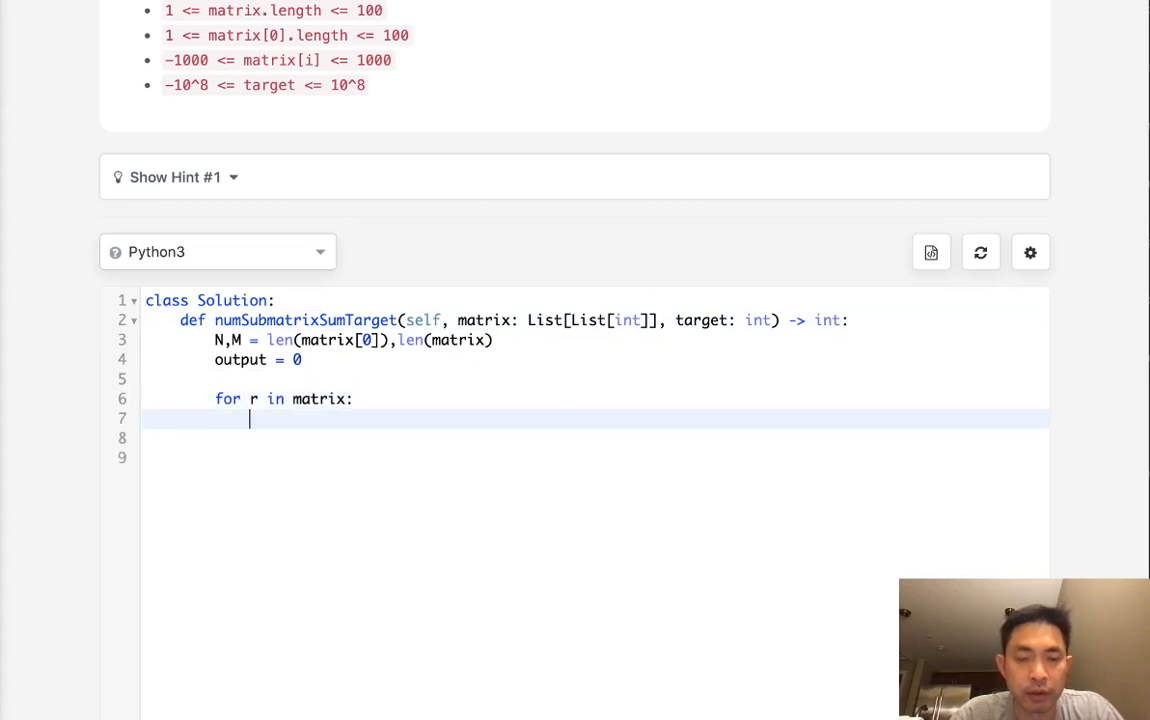
text(for i in range(1,le)
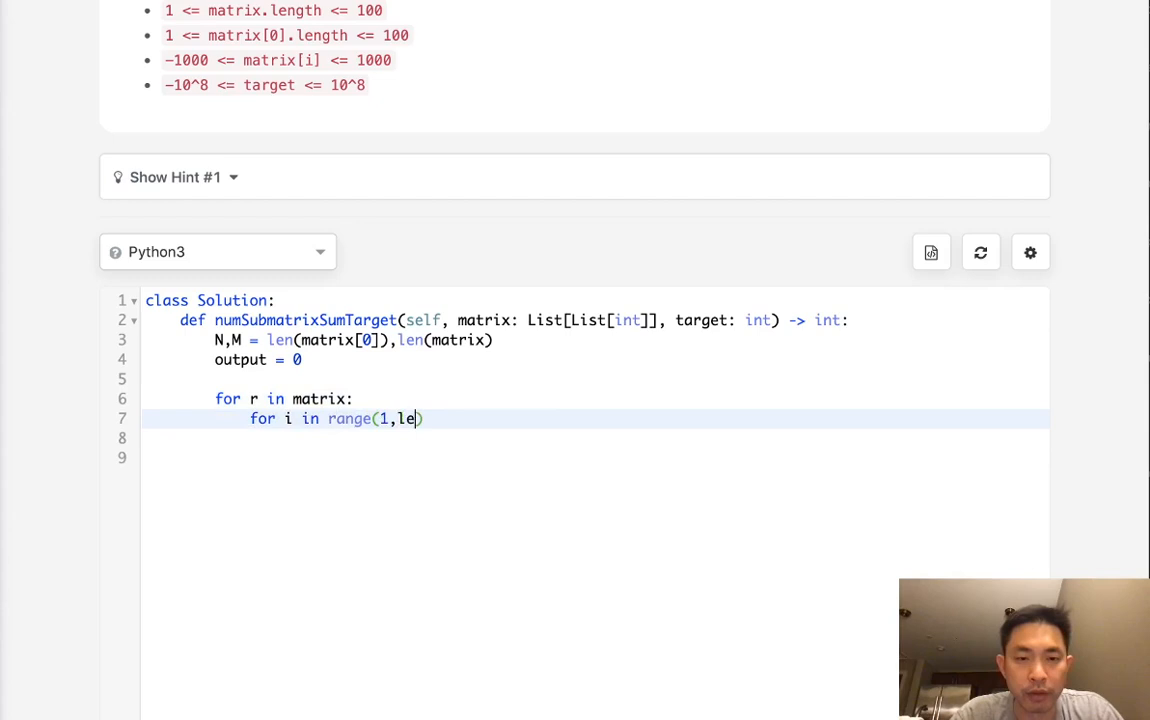
text(n(r)):)
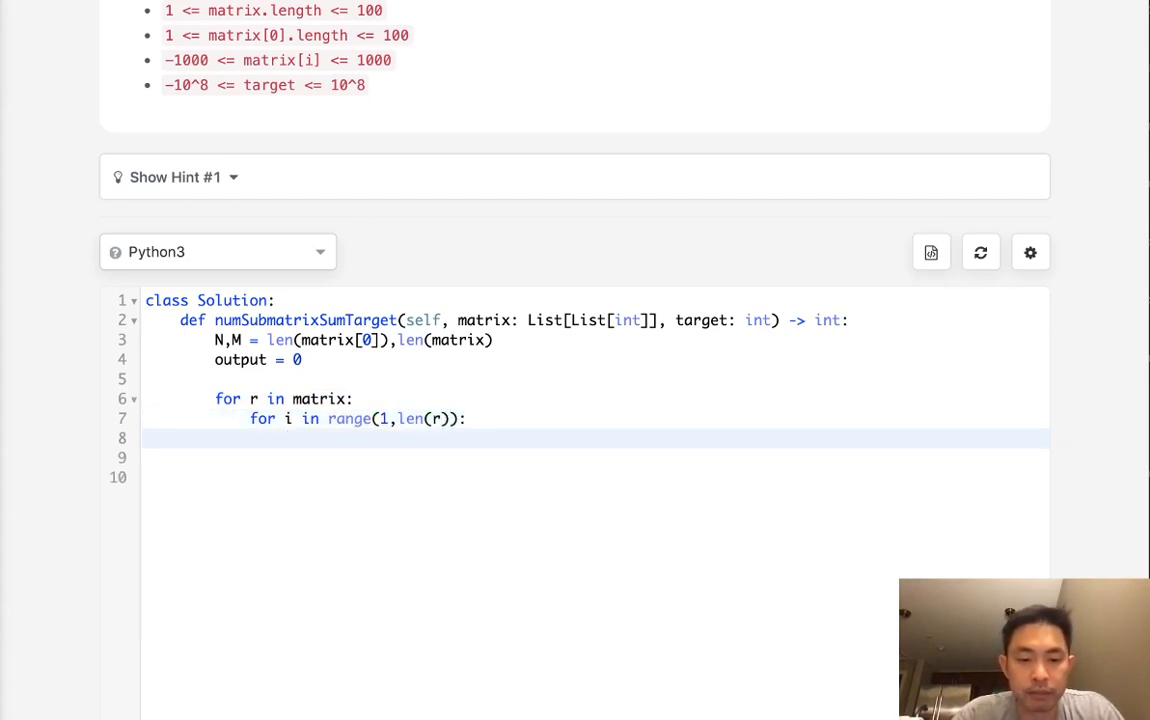
text(r[i])
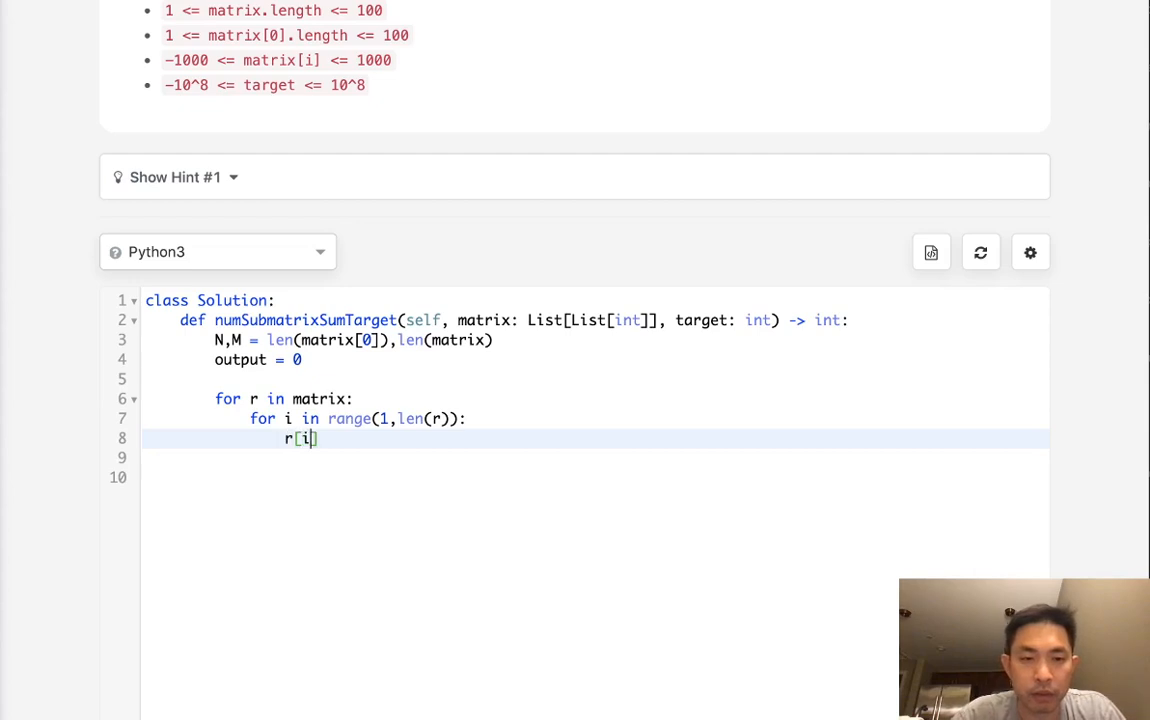
text(+=r[)
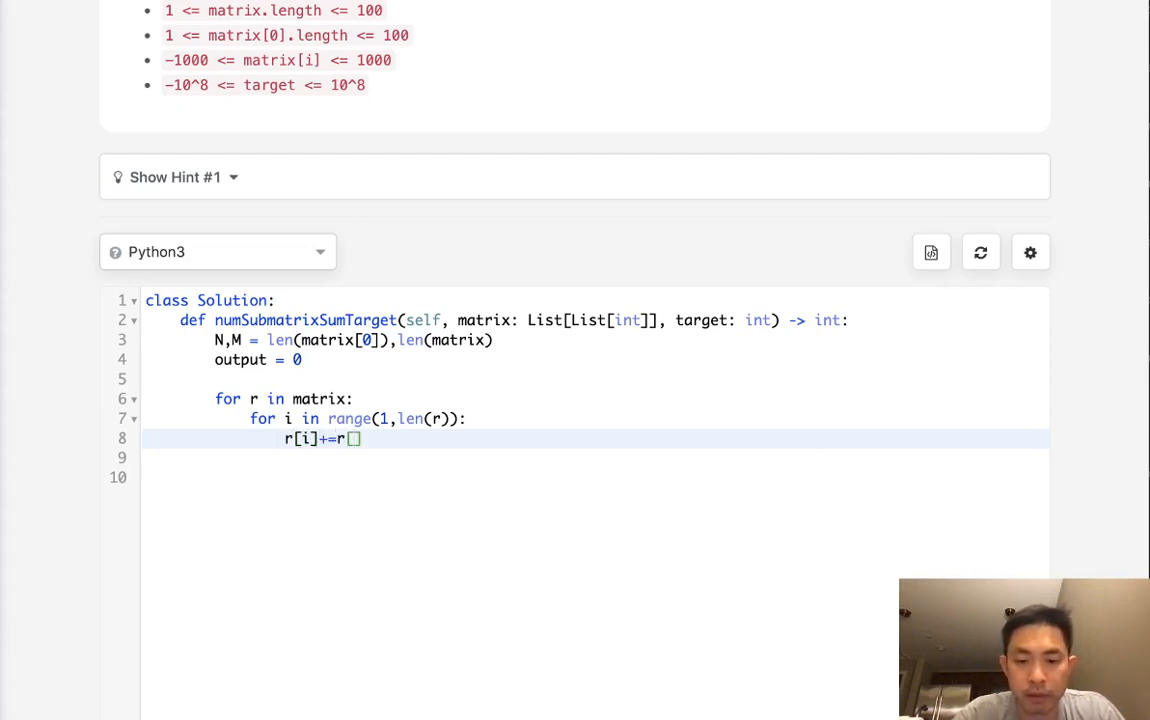
text(i-1)
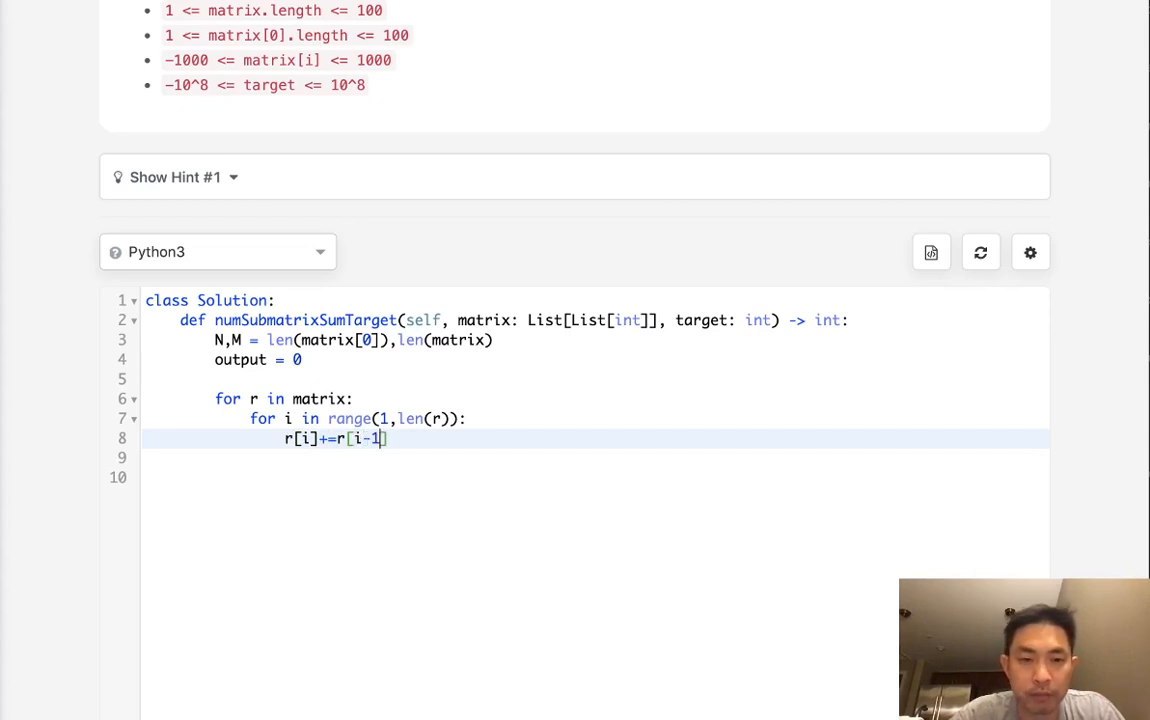
key(enter)
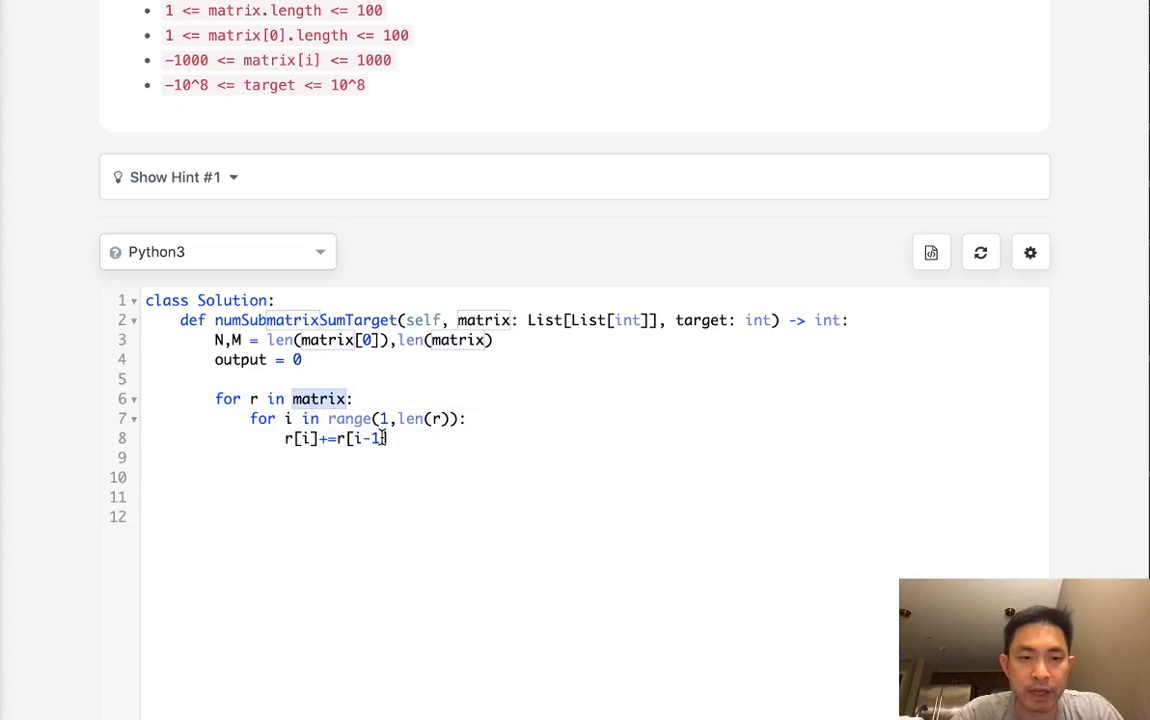
Nest for start in range(N) and for end in range(start,N) column loops
text(for)
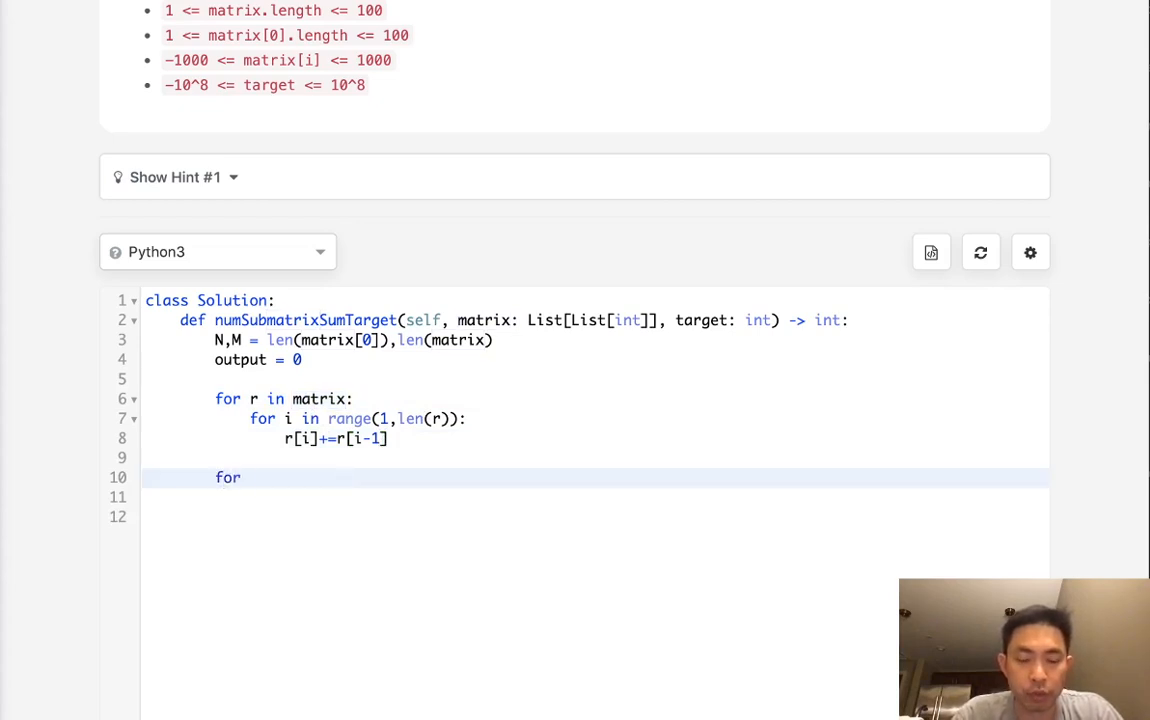
text(start in r)
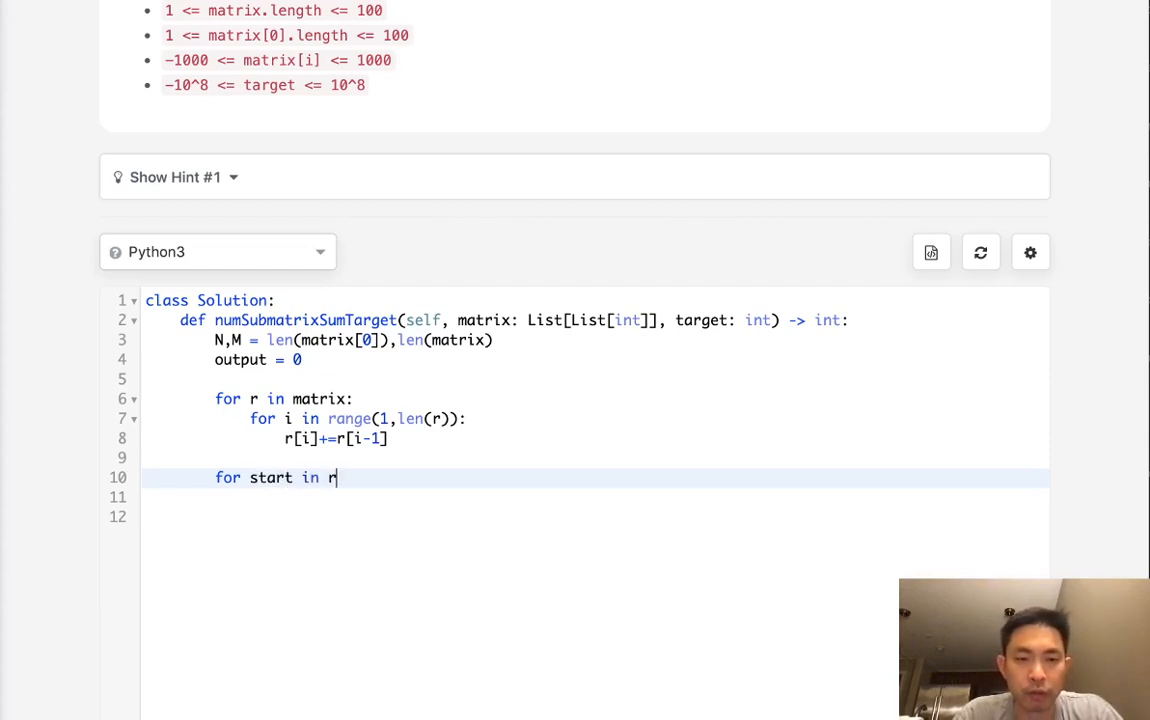
text(ange(N)))
click(594, 498)
text(for end in range)
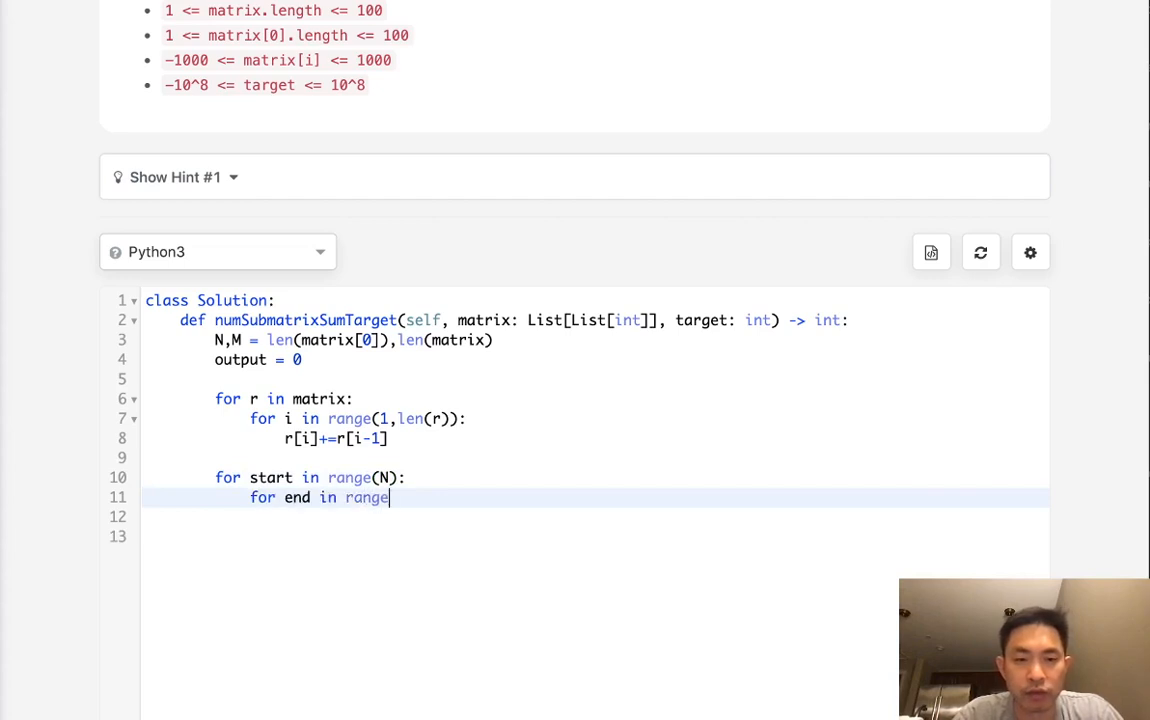
text((start))
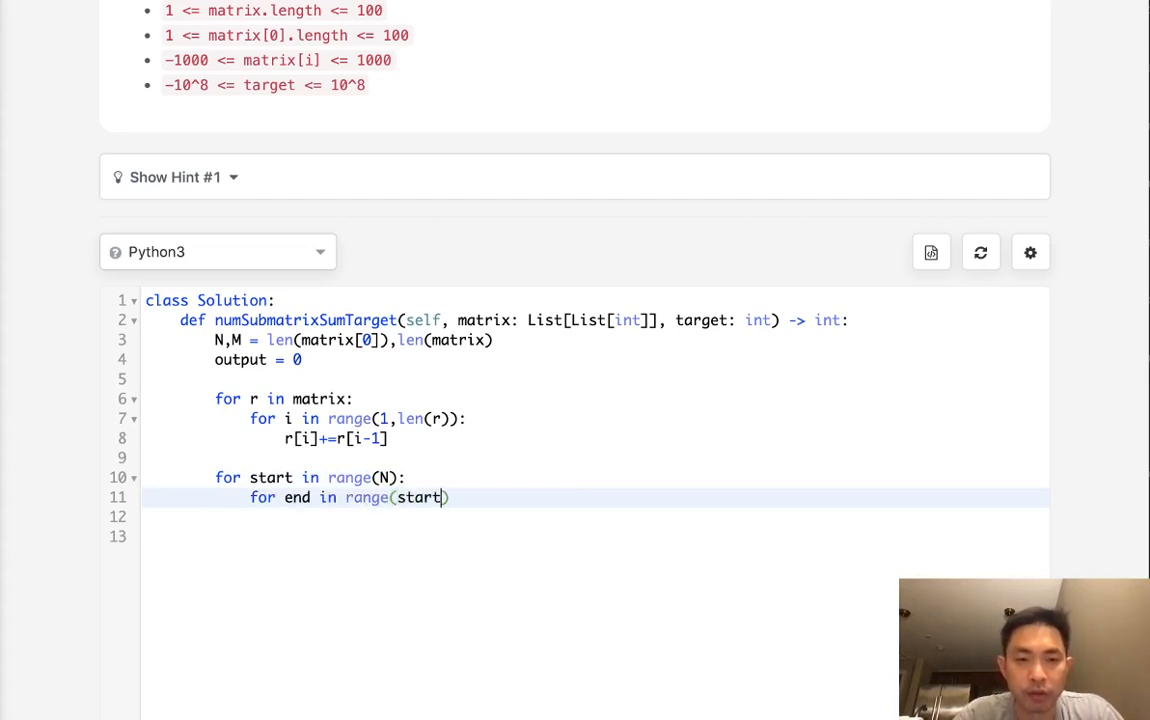
text(,N):)
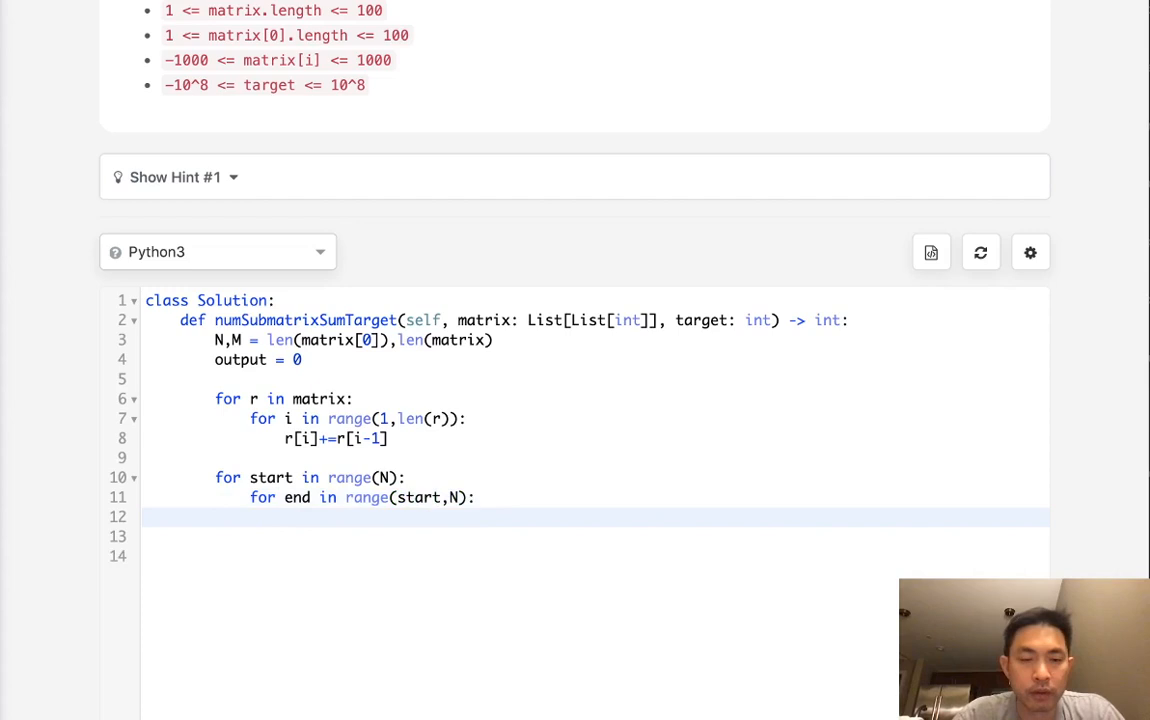
Inside the loops set lookup = defaultdict(int), cumsum=0 and lookup[0]=1
text(lookup = d)
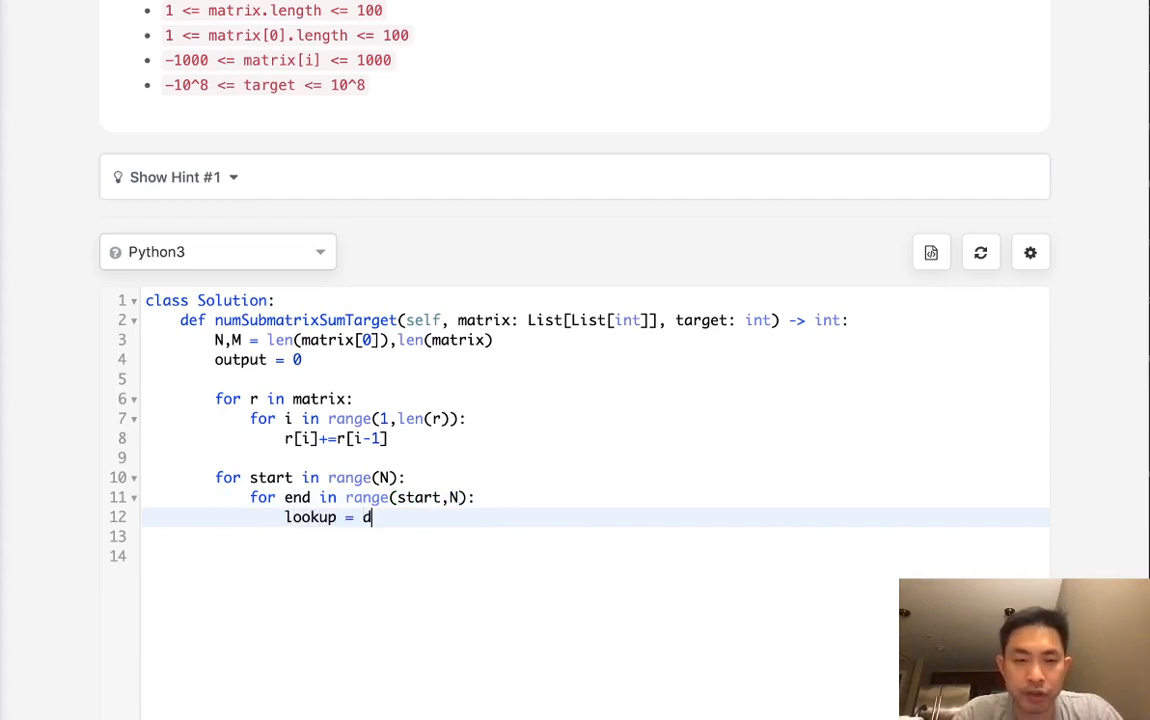
text(efaultdict(int))
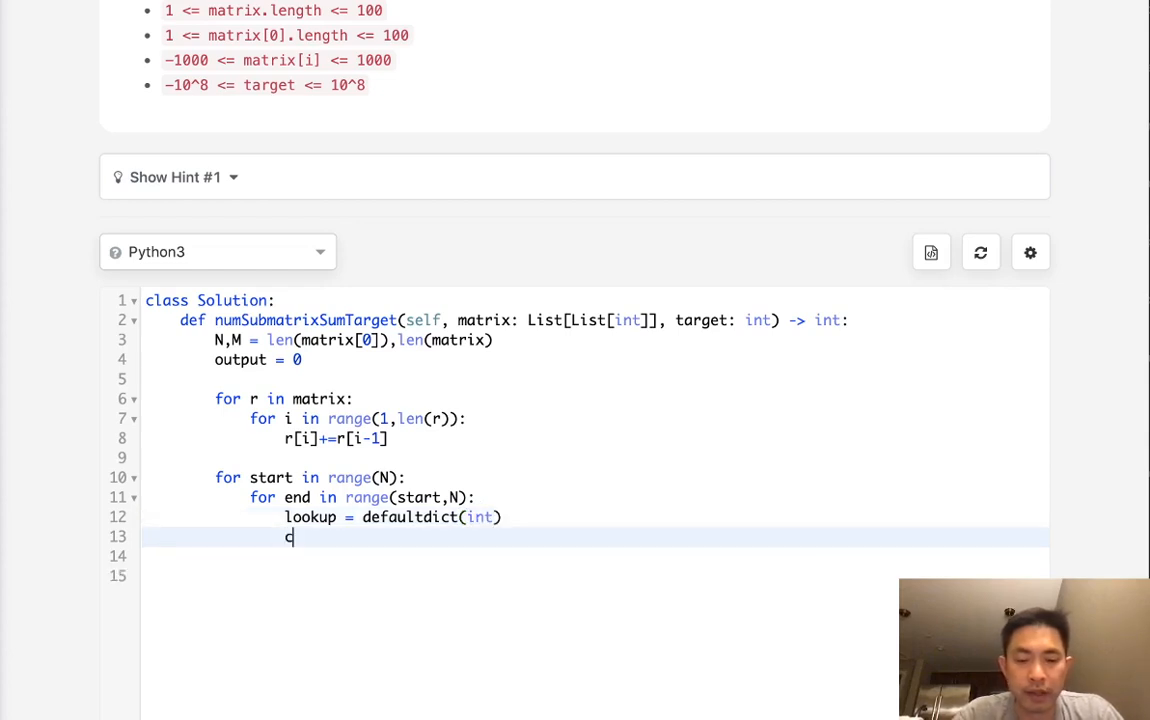
text(umsum= 0)
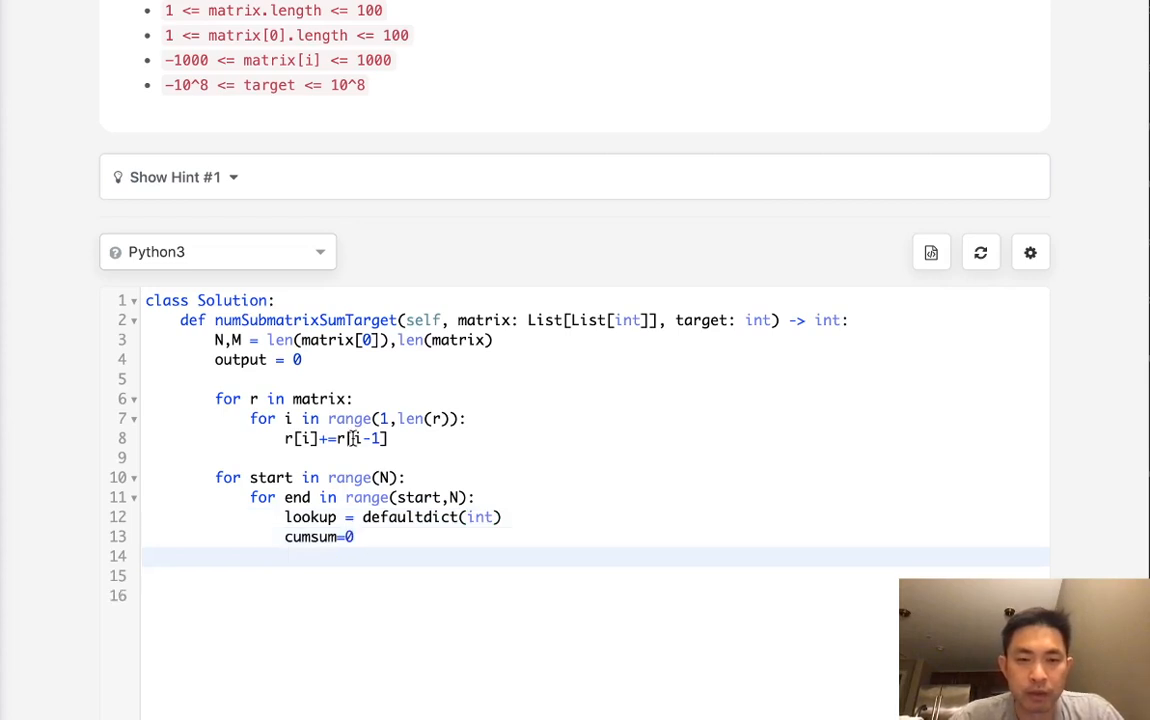
text(looku)
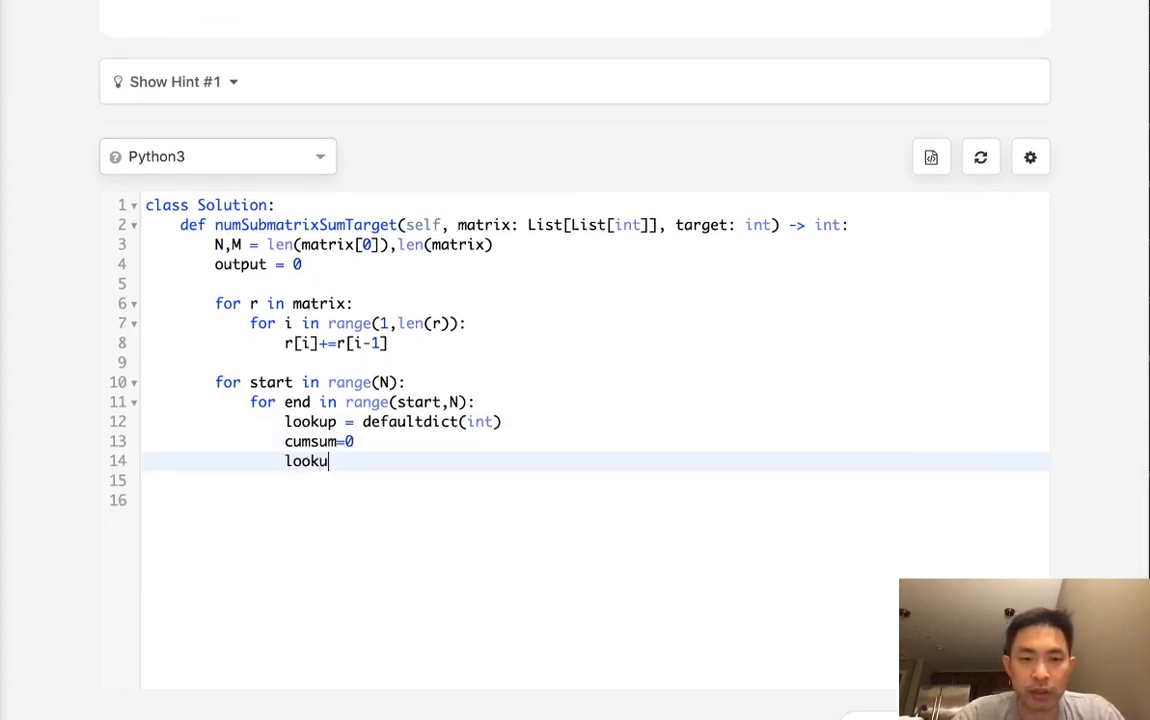
text(p[0]=)
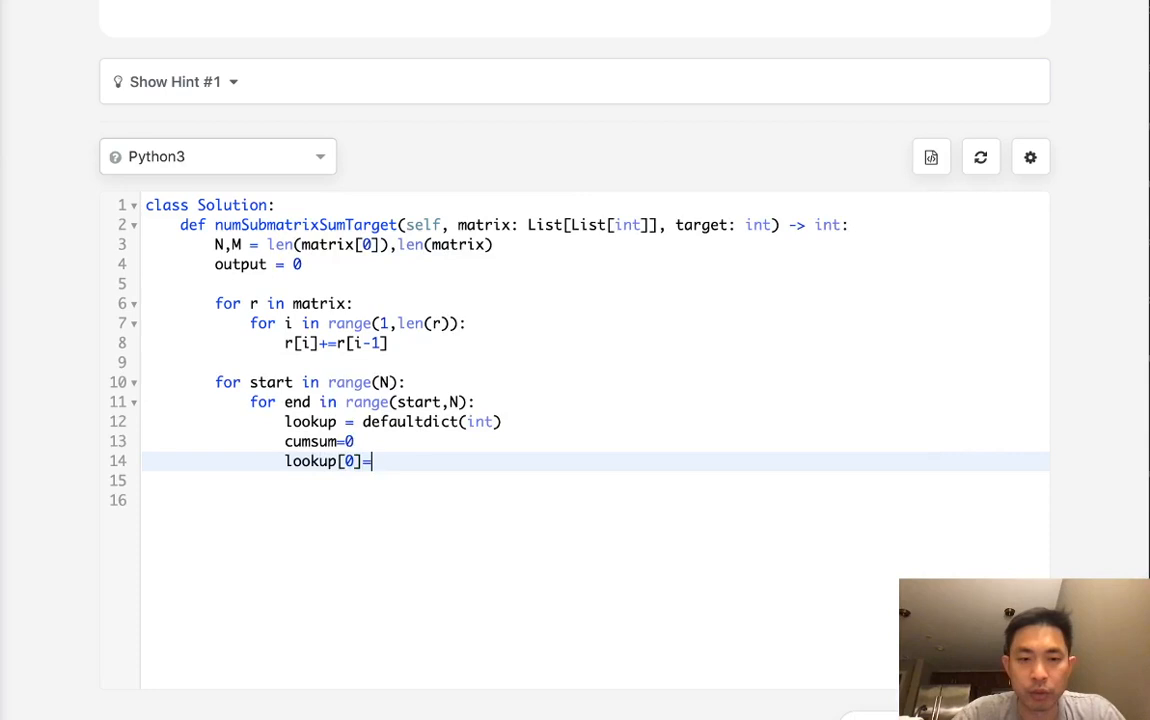
text(1)
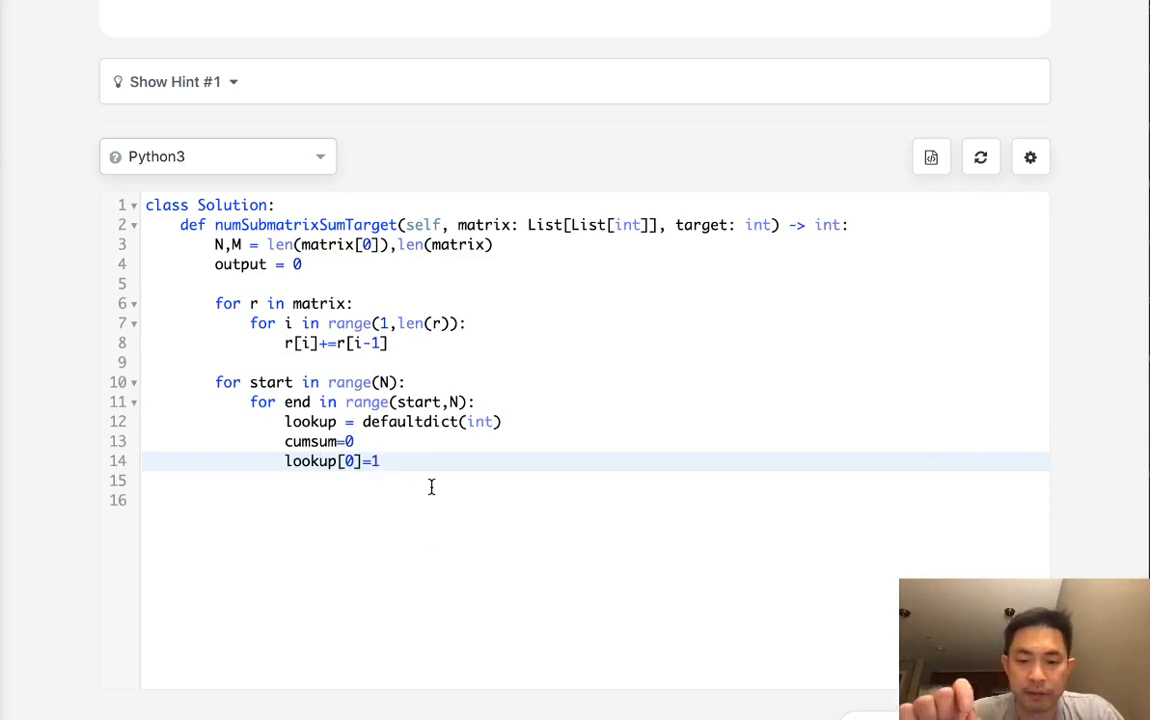
mouse_move(380, 486)
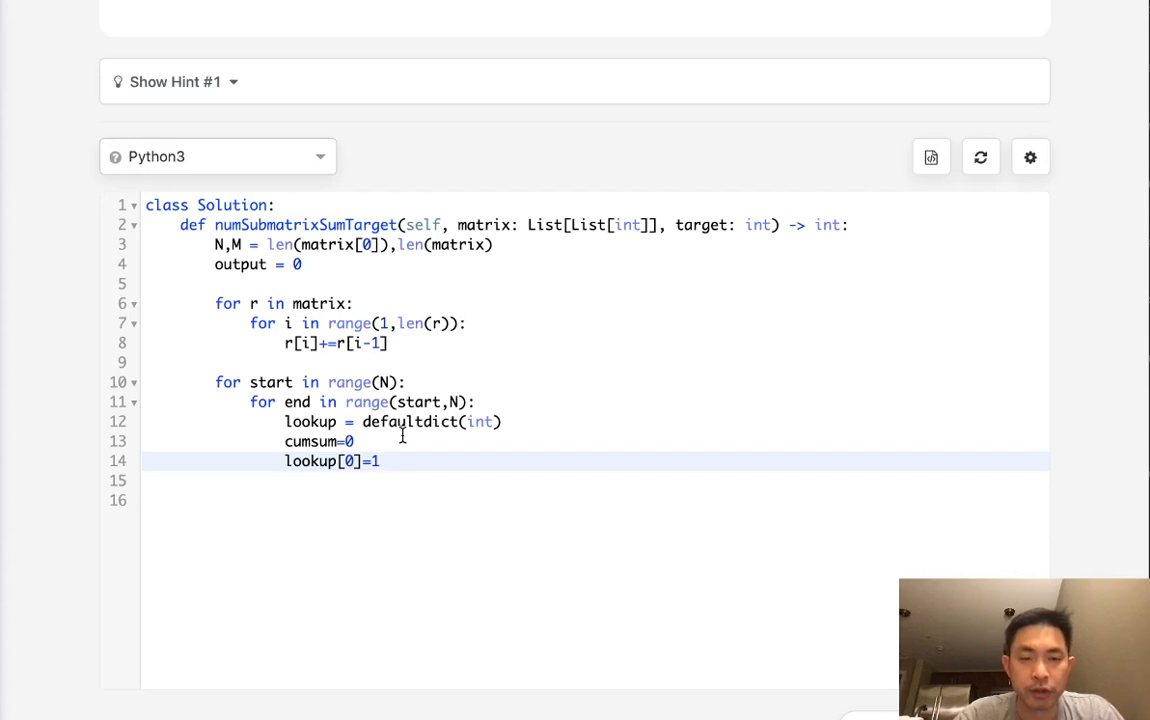
click(380, 460)
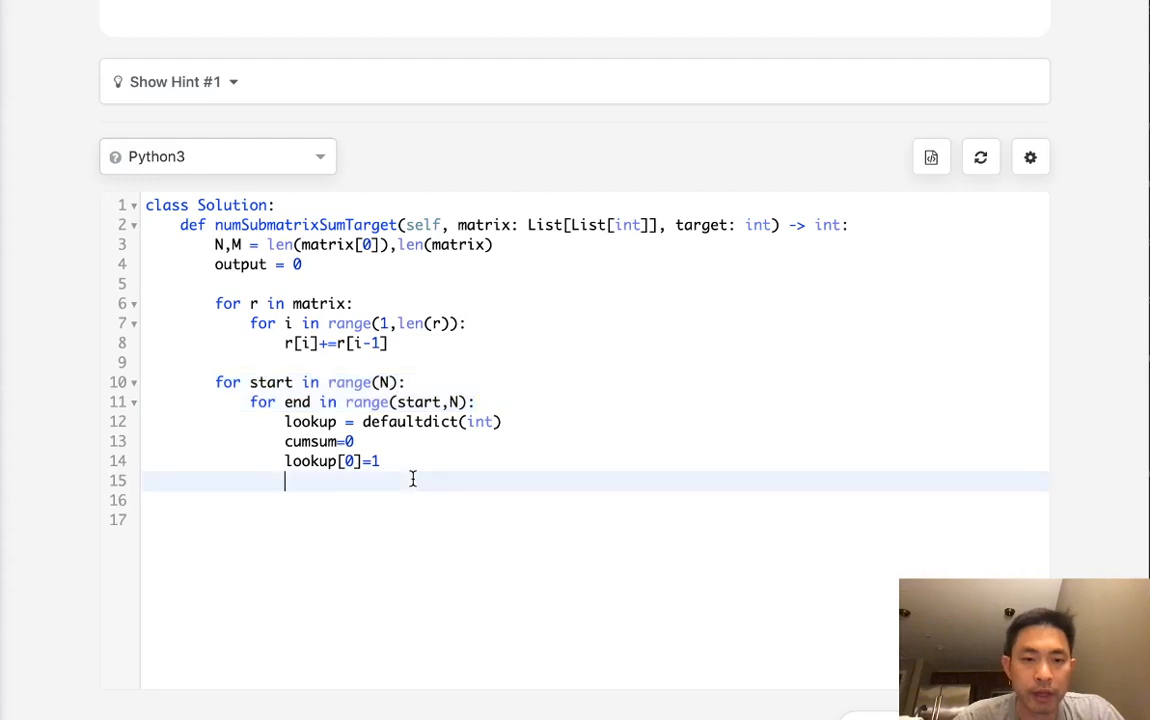
Loop k over M adding matrix[k][end]-matrix[k][start-1] to cumsum
text(for)
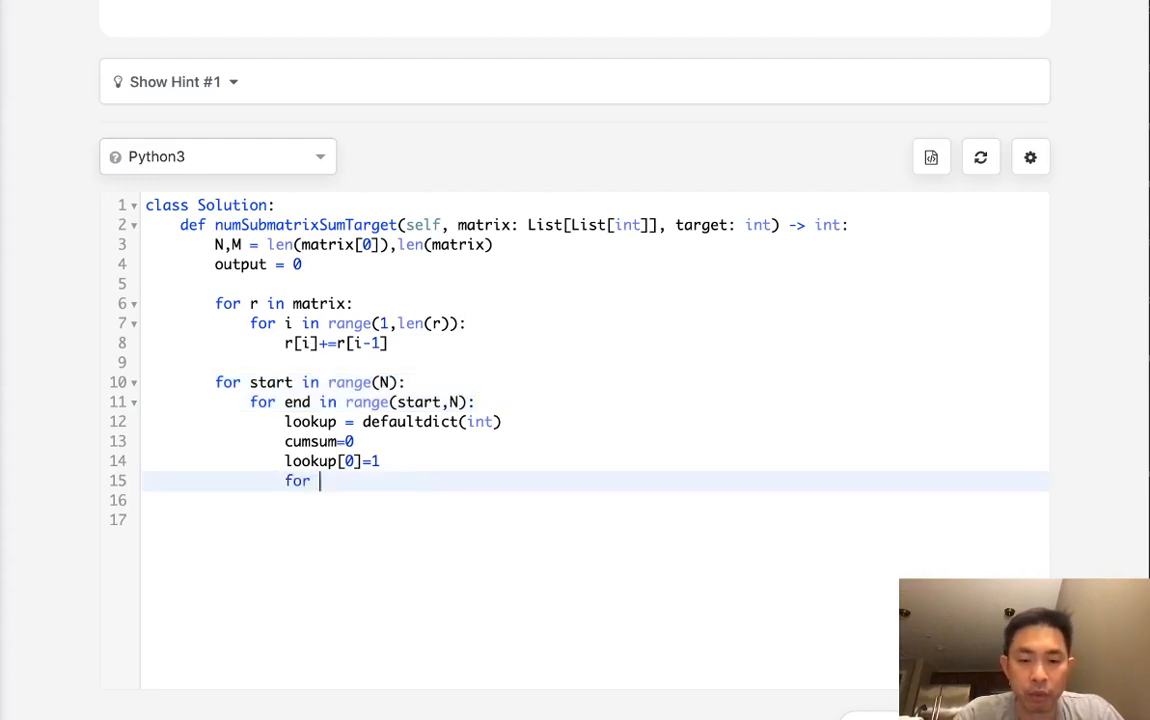
text(k in range())
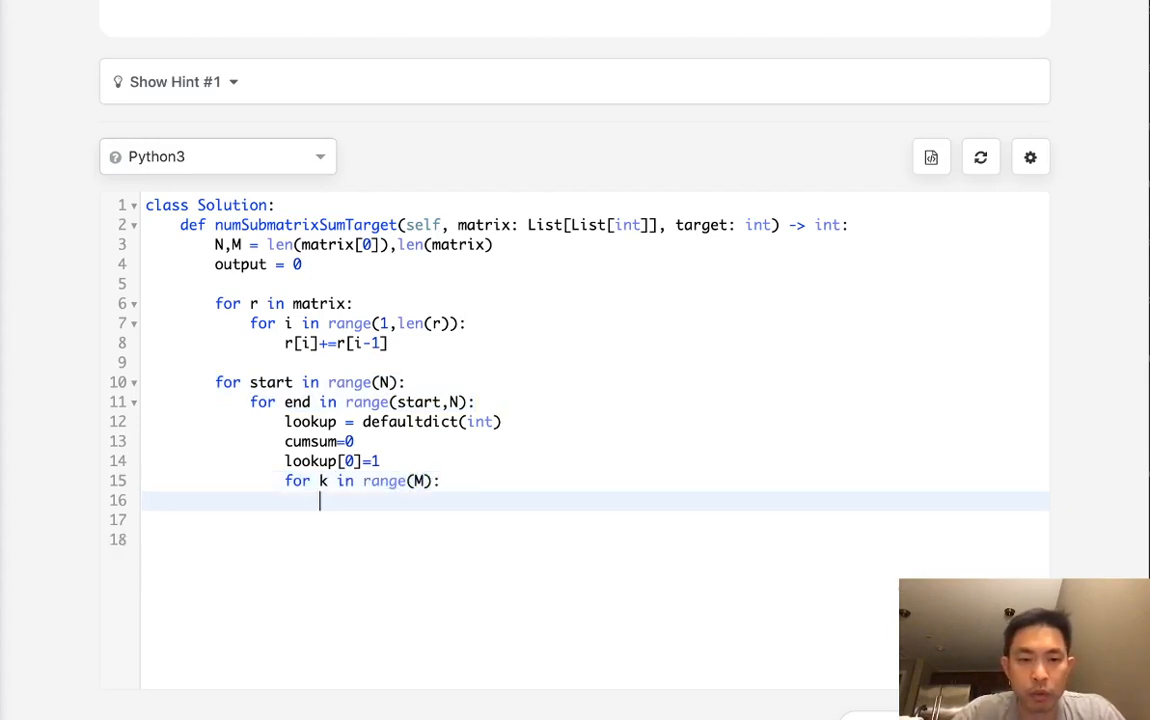
text(cumsu)
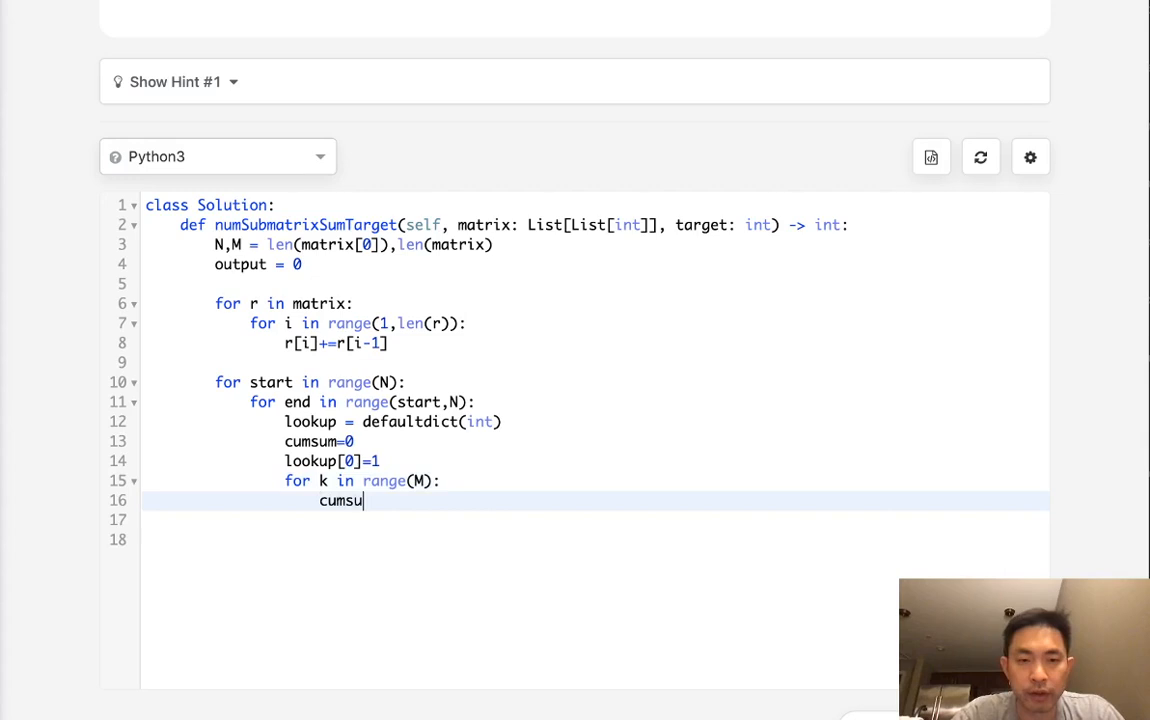
text(+=)
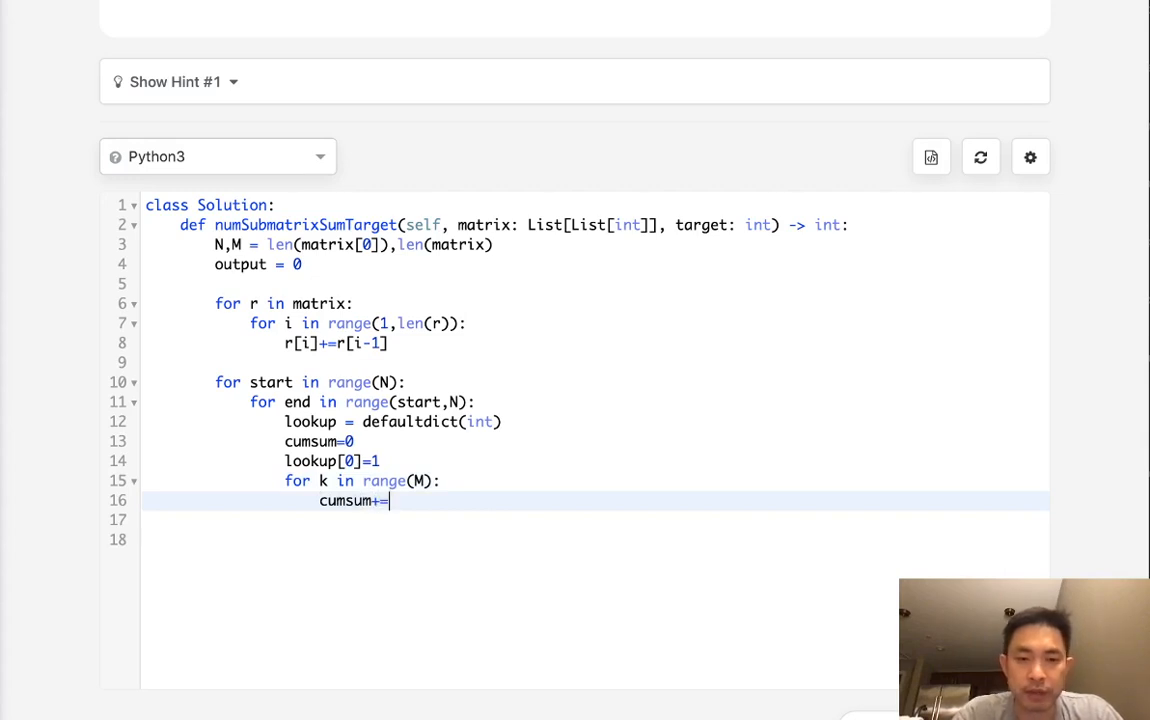
text(matrix[k)
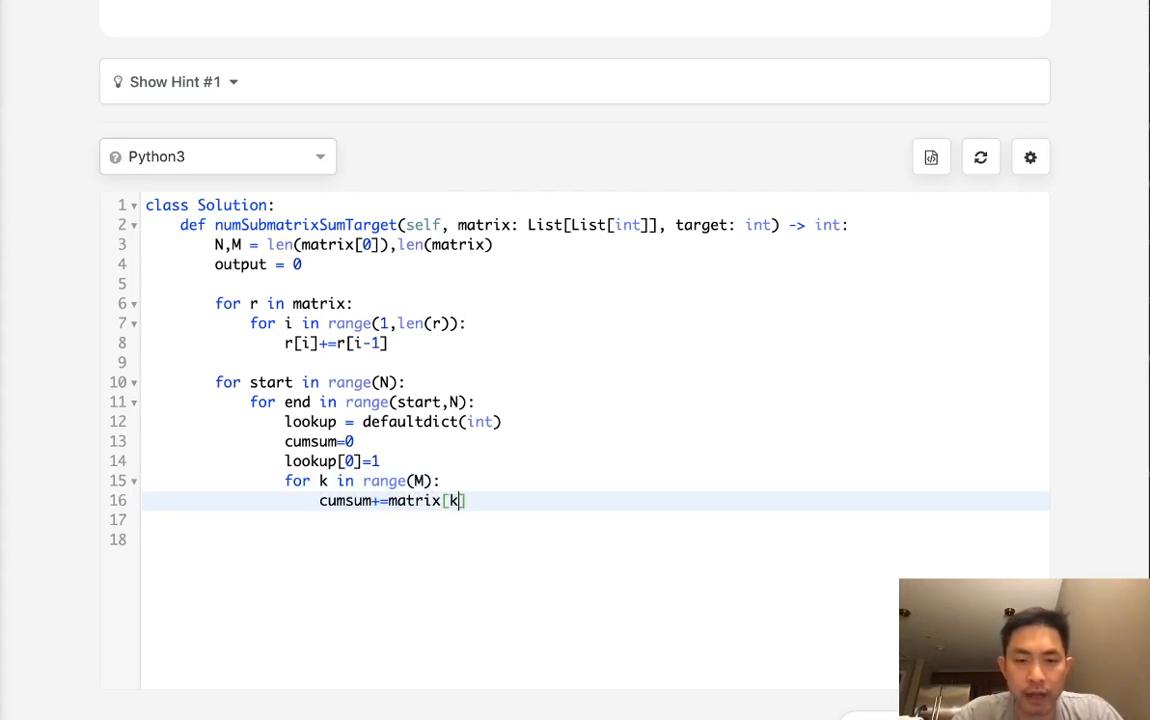
text([end])
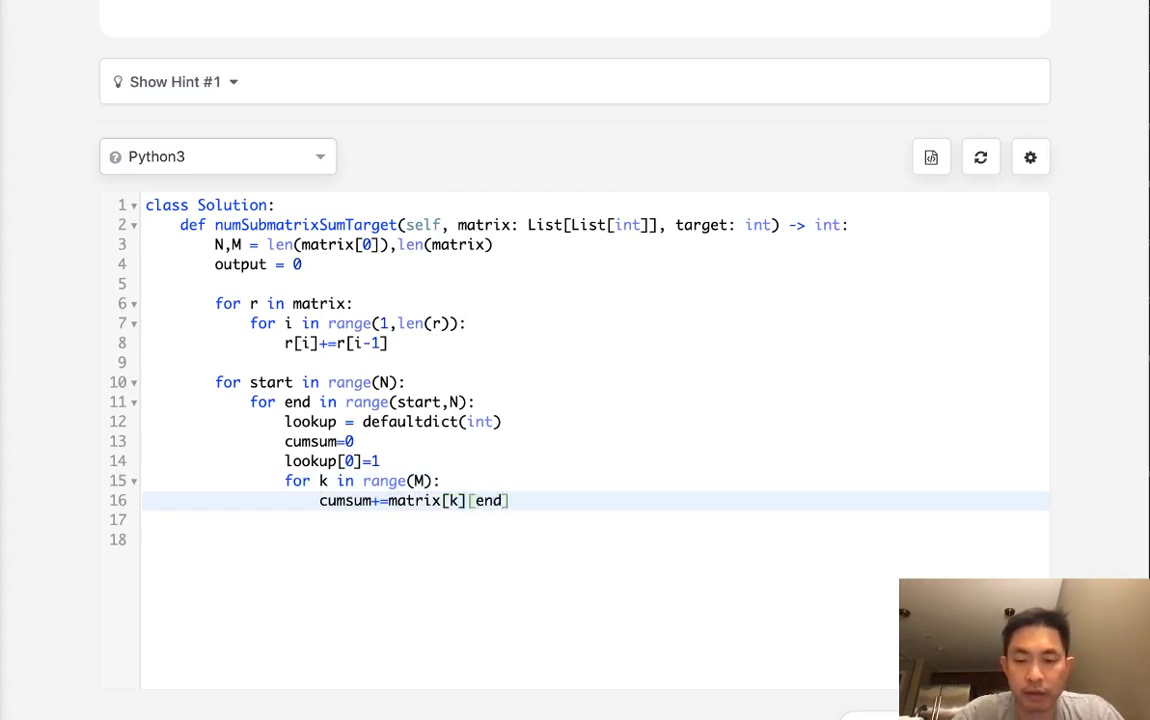
text(-matrix[k][start)
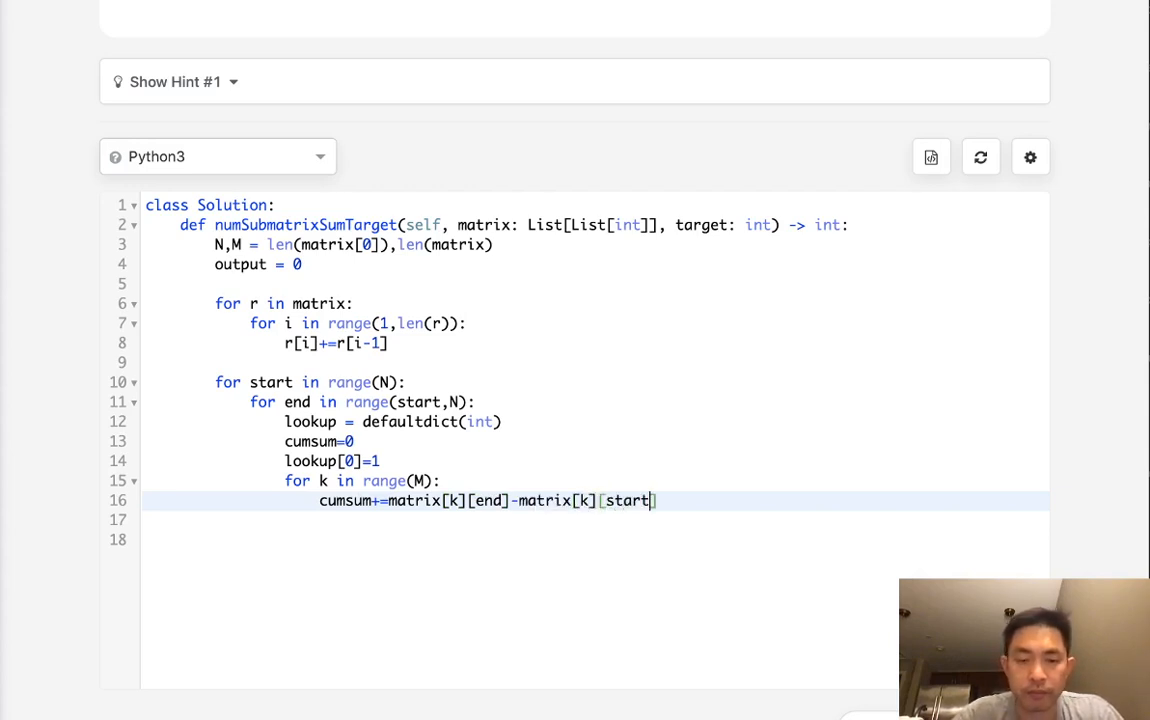
text(-1)
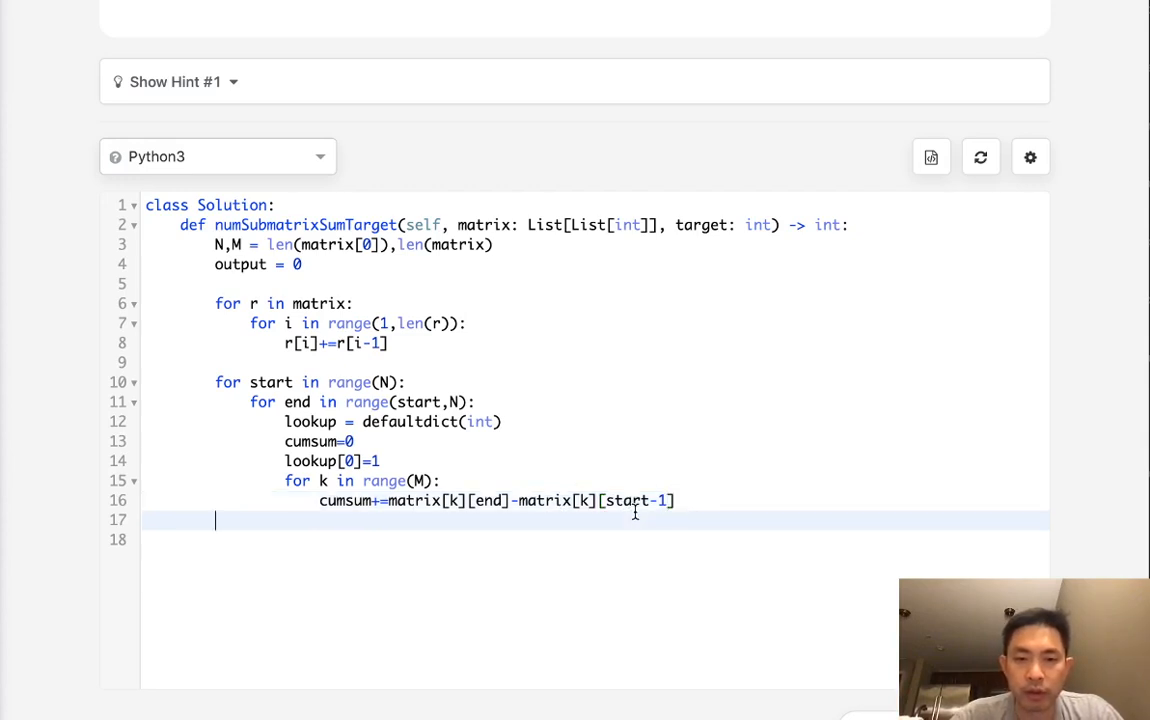
Guard the subtraction with 'if start!=0 else 0' and close the parenthesis
double_click(624, 500)
text( if)
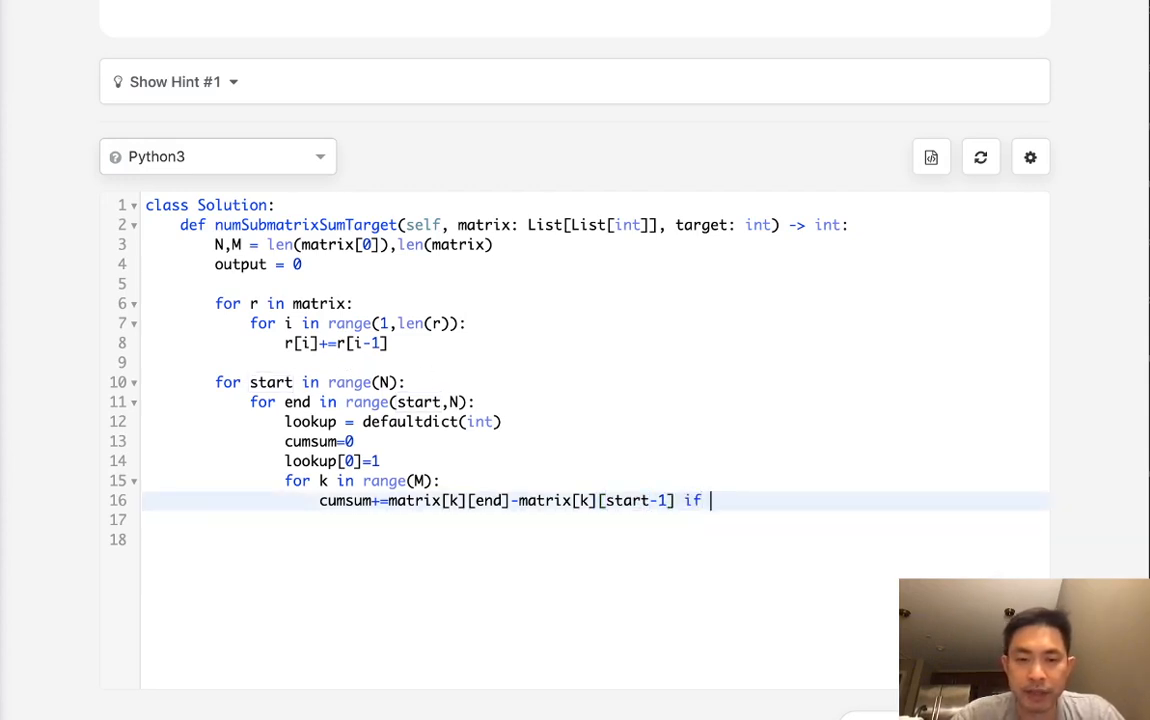
text(star)
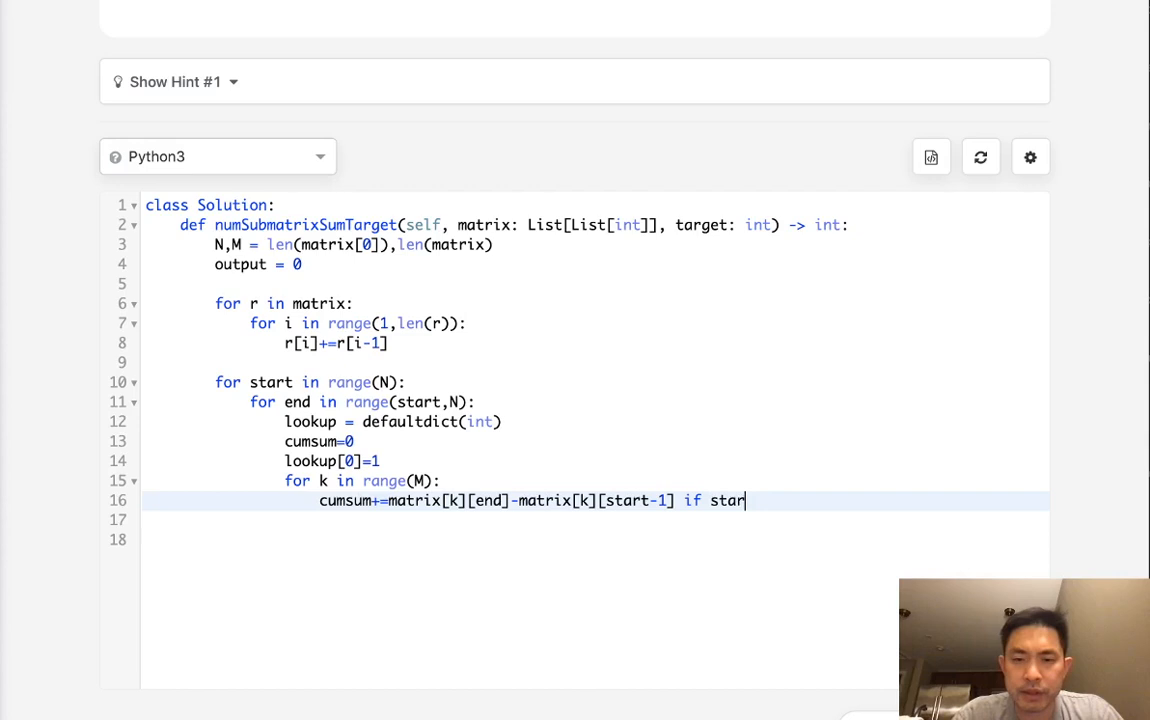
text(t!=0)
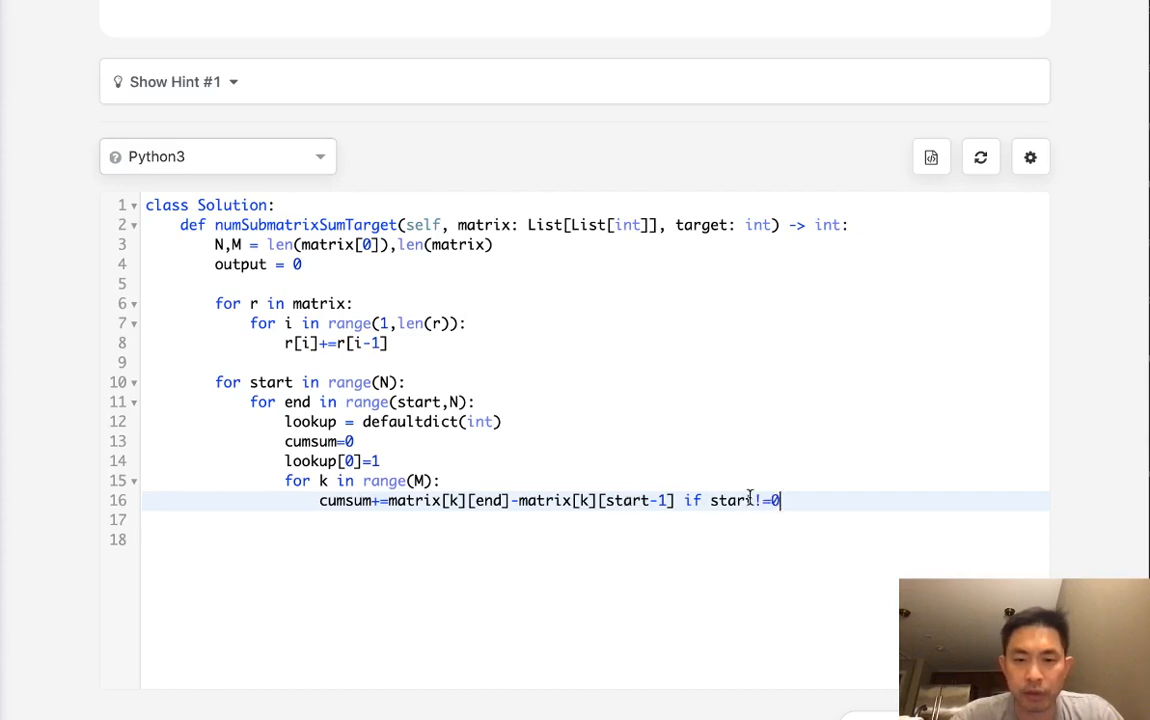
text(else 0)
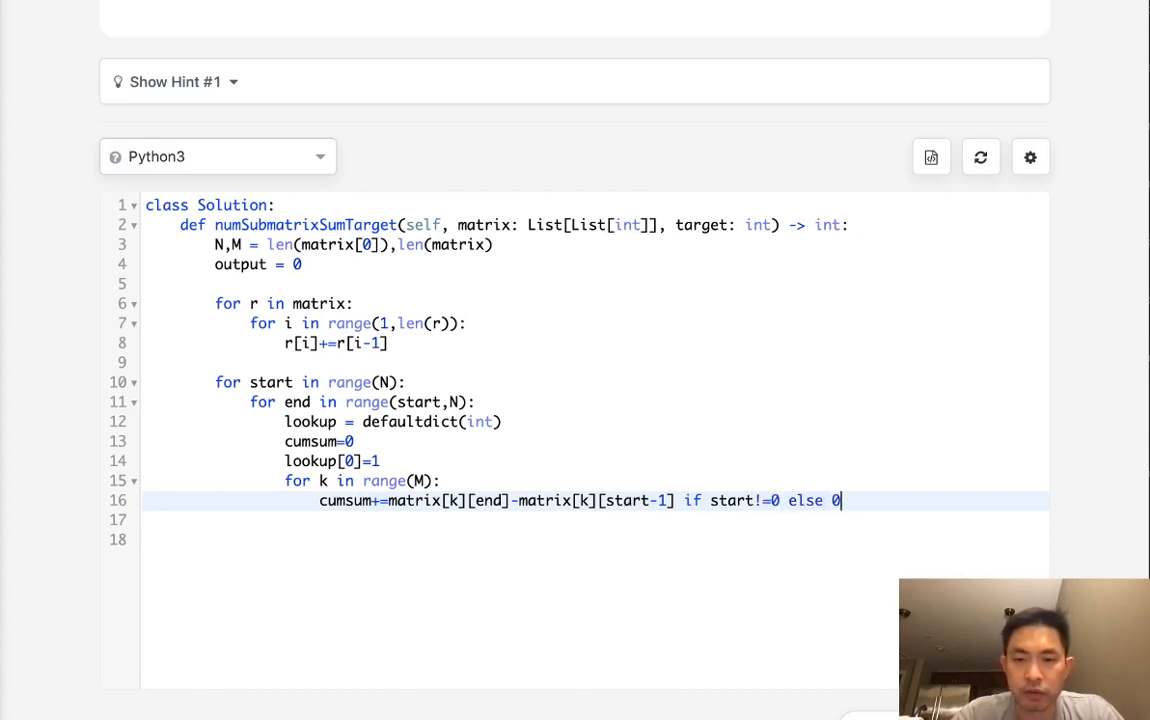
text())
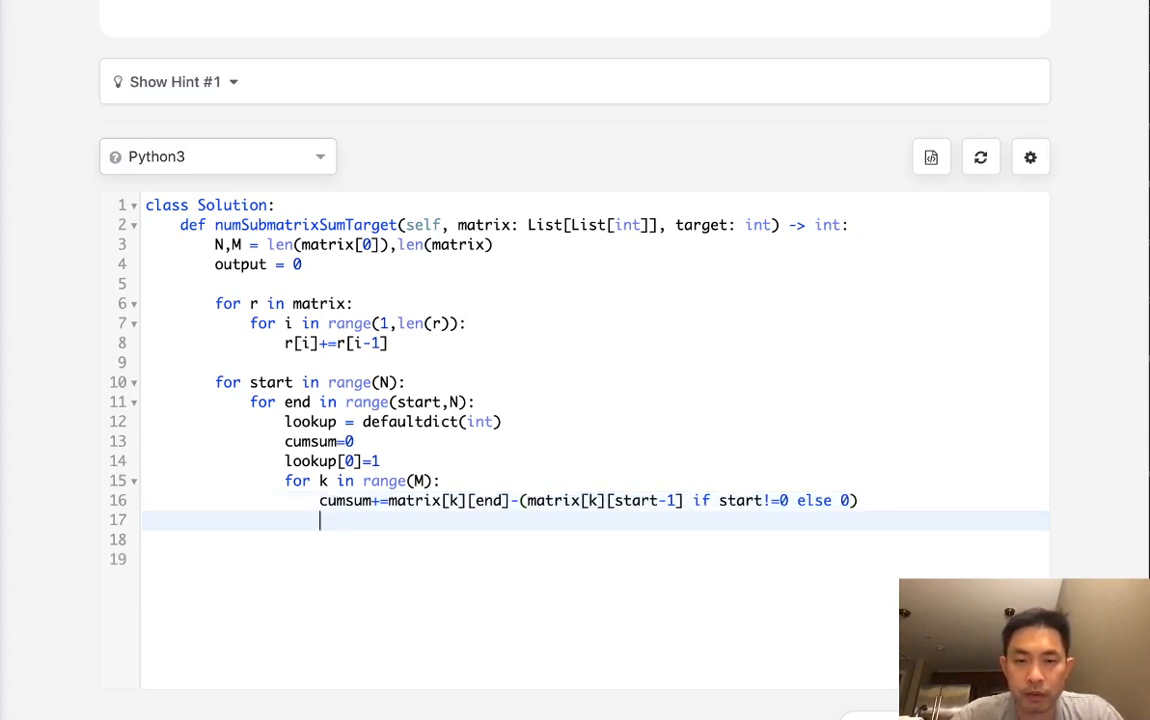
When cumsum-target is in lookup, add lookup[cumsum-target] to output
text(if)
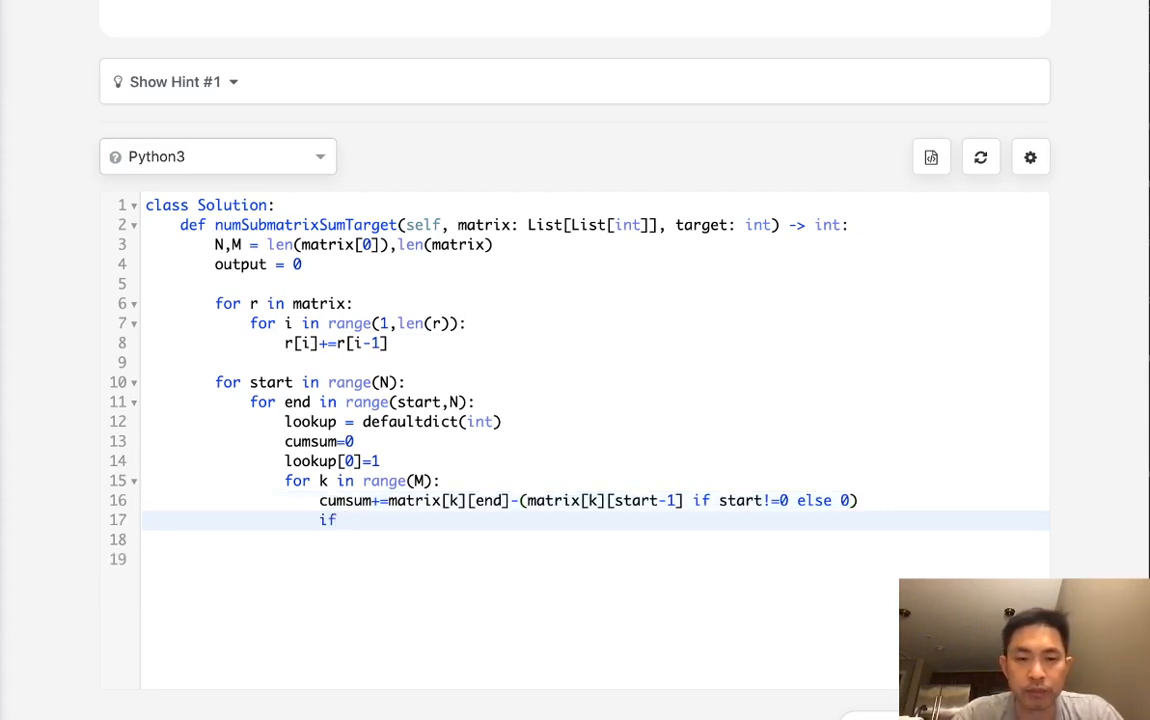
text(cum)
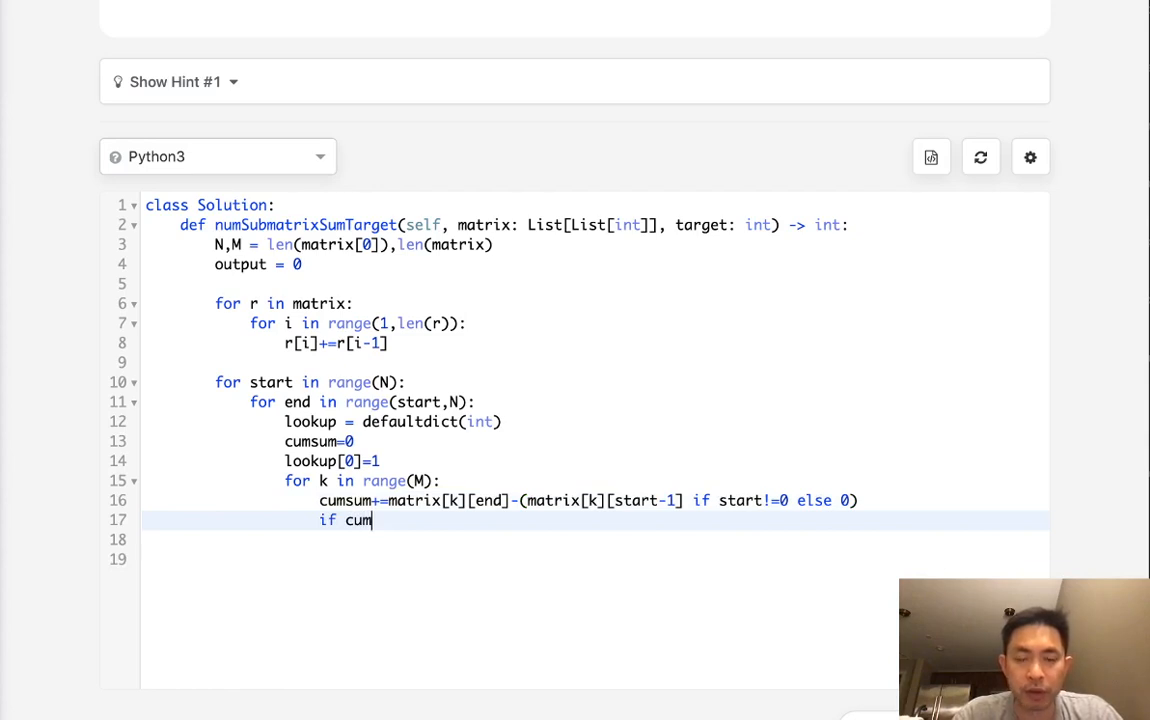
text(sum)
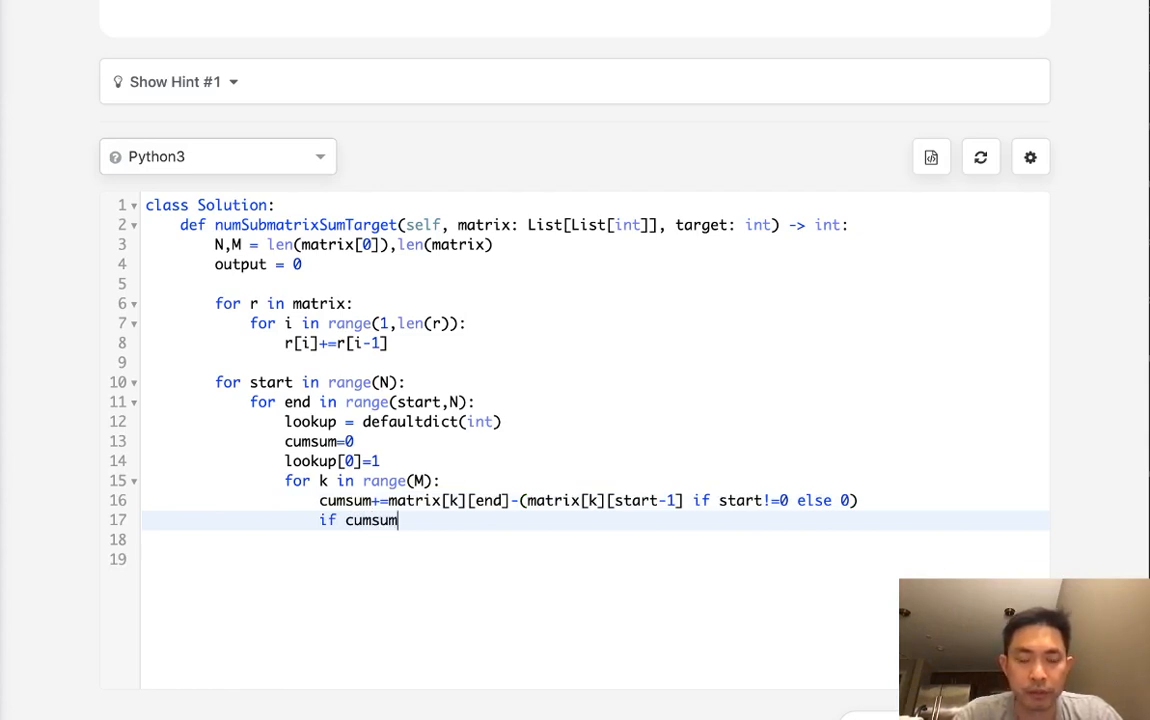
text(-target in)
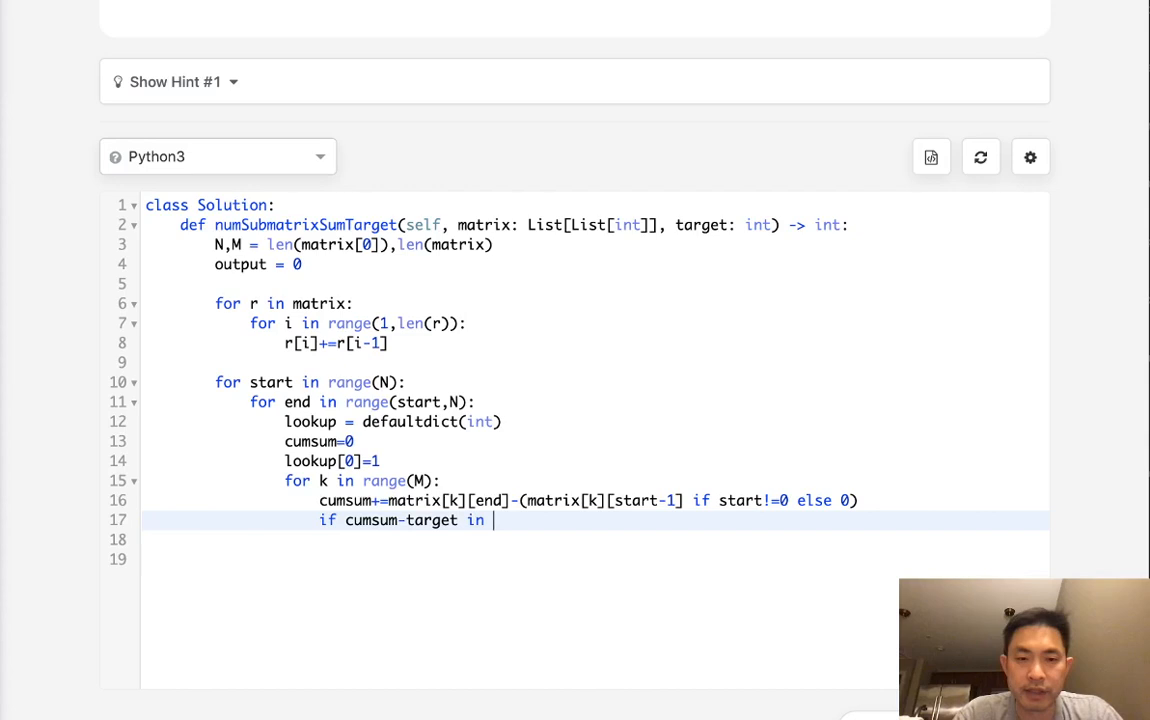
text(lookup:)
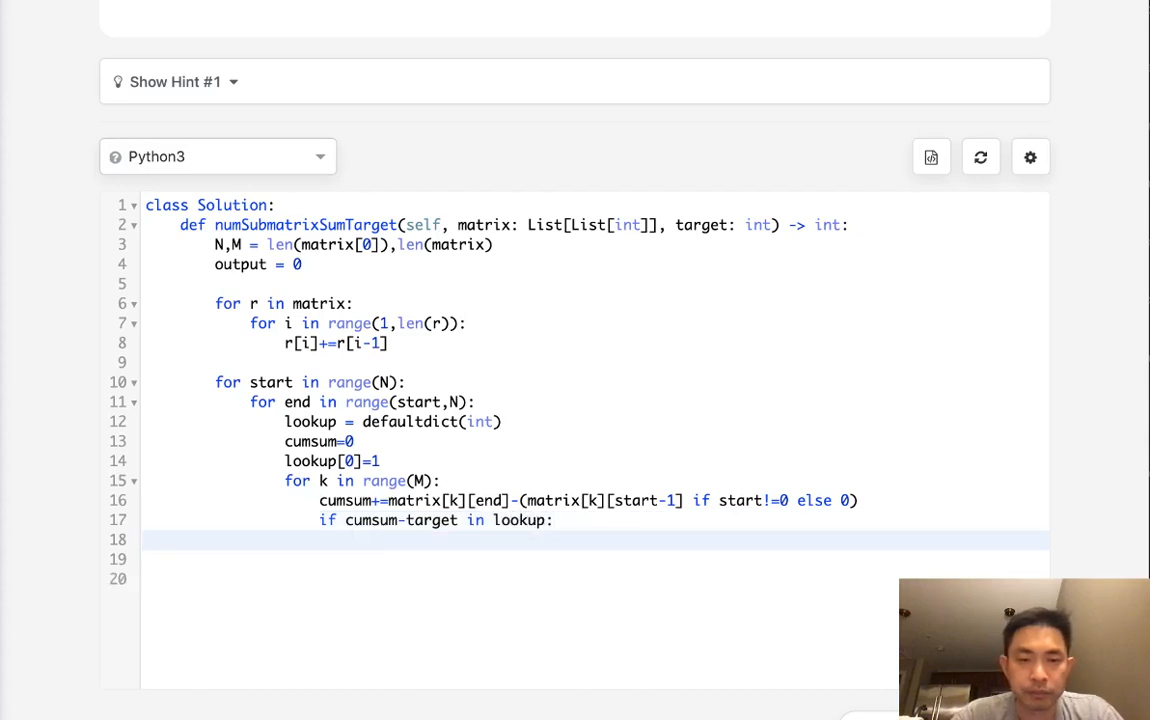
text(output)
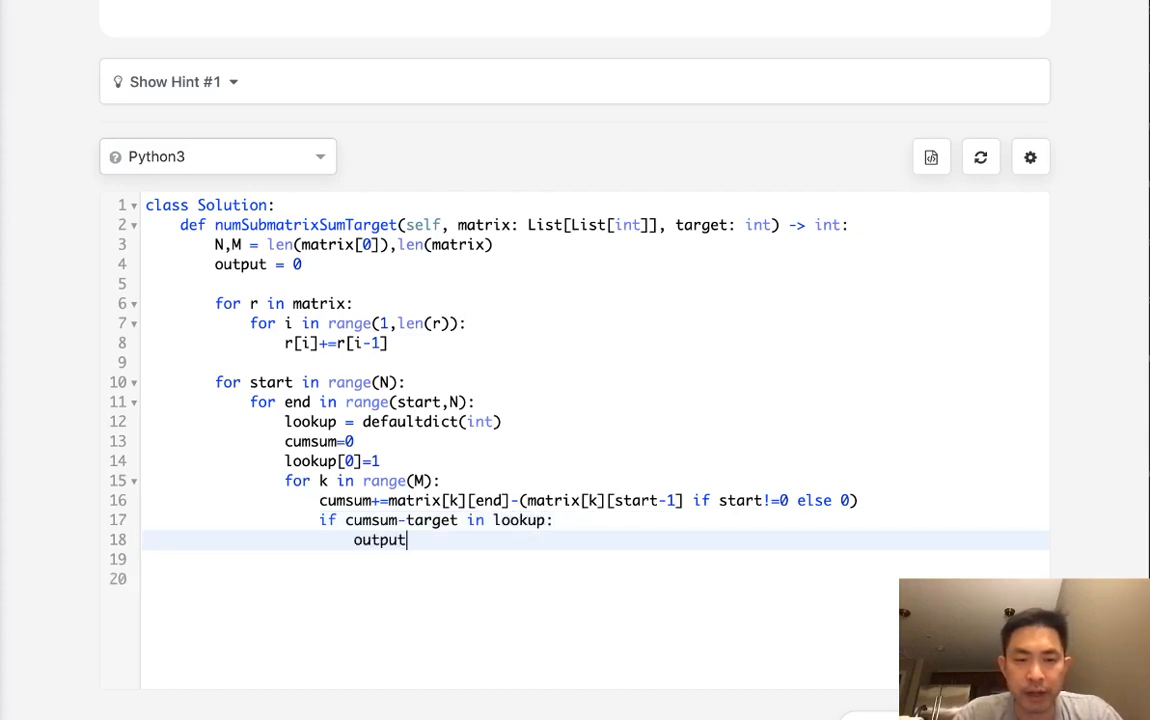
text(+=)
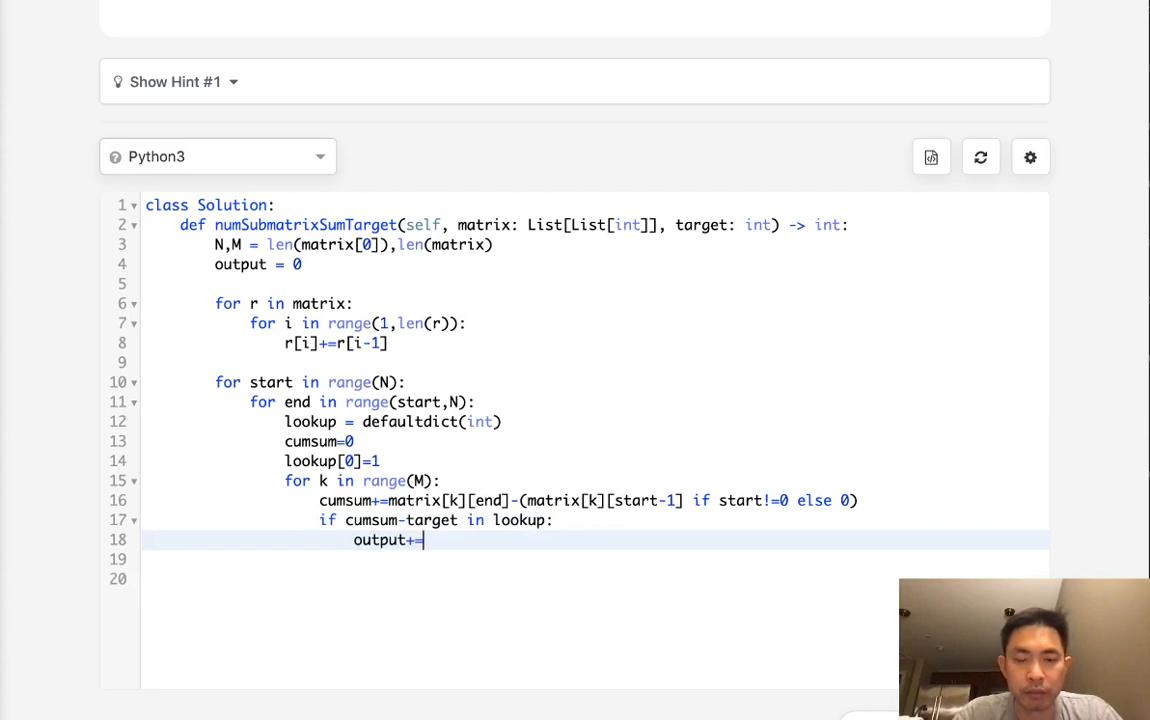
text(lookup)
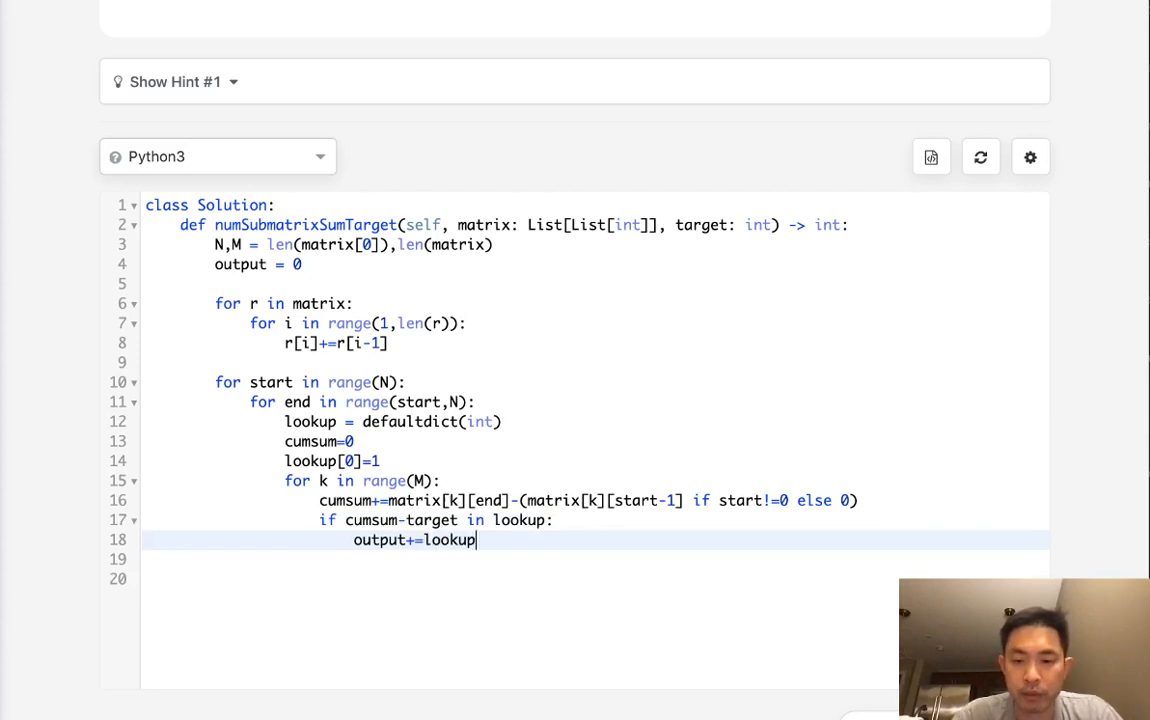
text([cumsum])
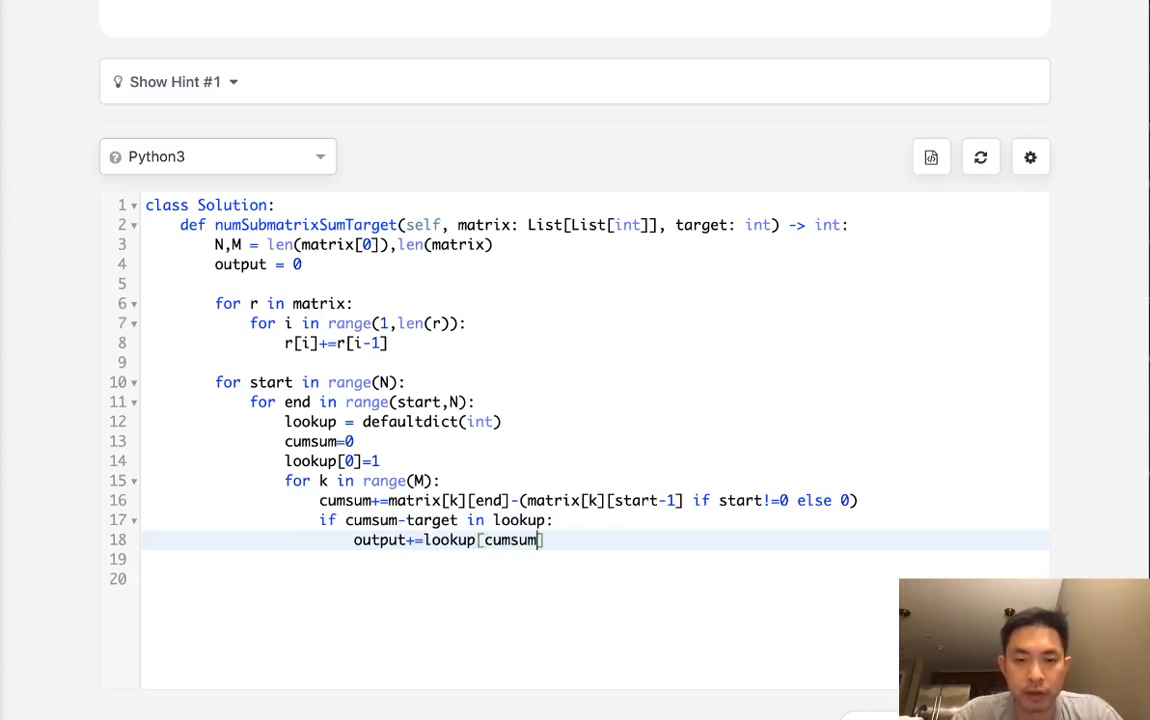
text(-target)
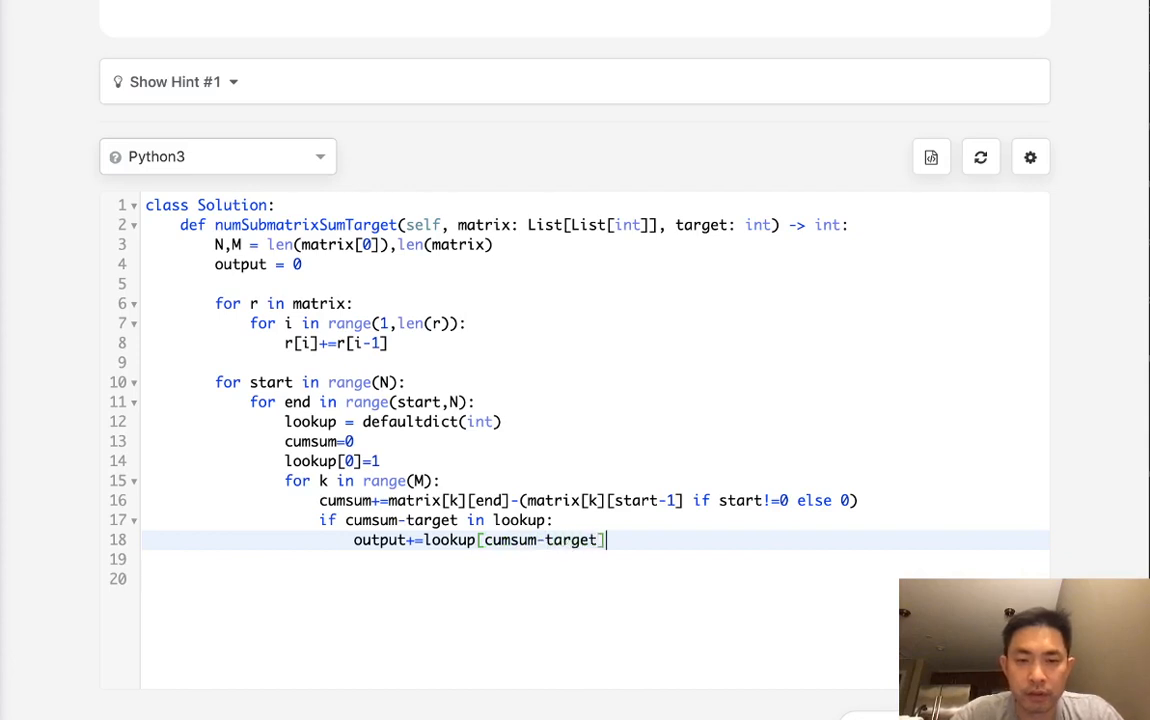
Increment lookup[cumsum] each step and return output at the end
text(c)
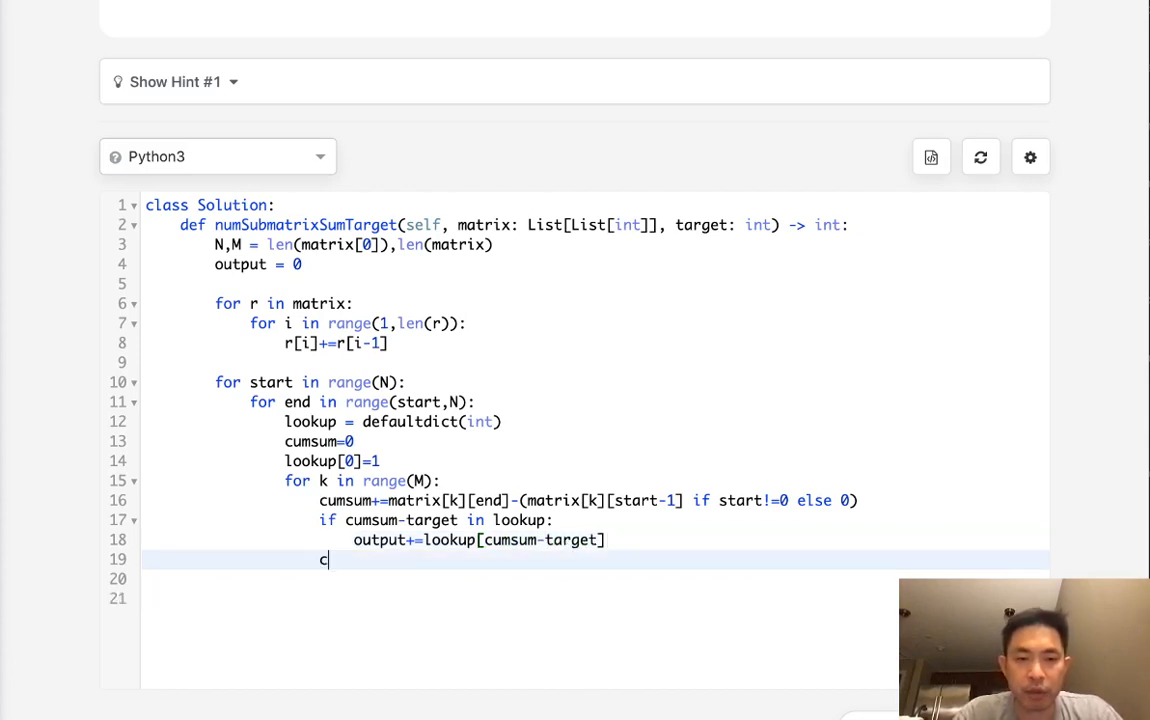
text(ookup)
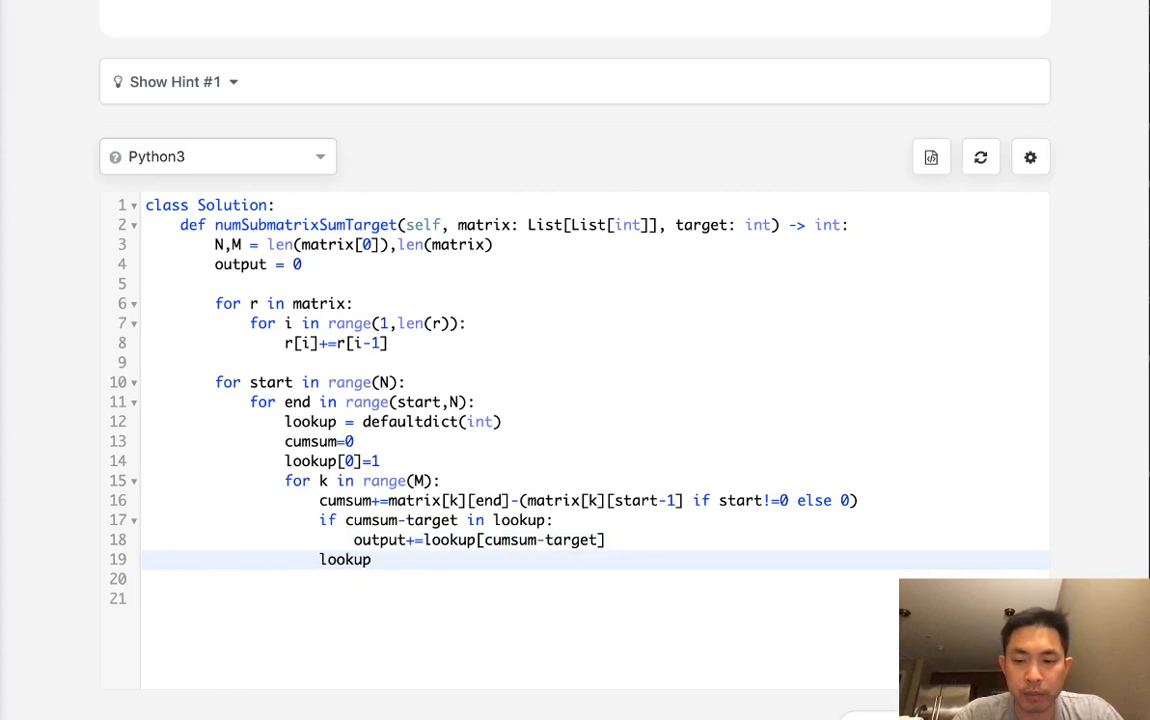
text([cumsum]+=1)
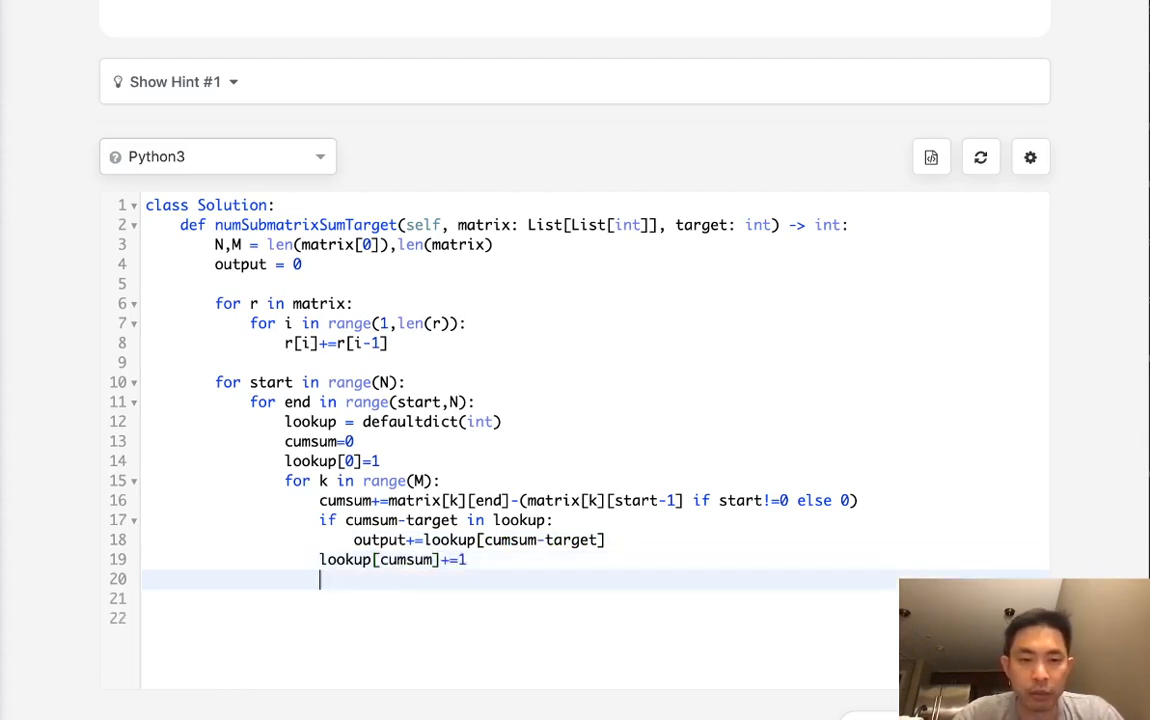
text(return)
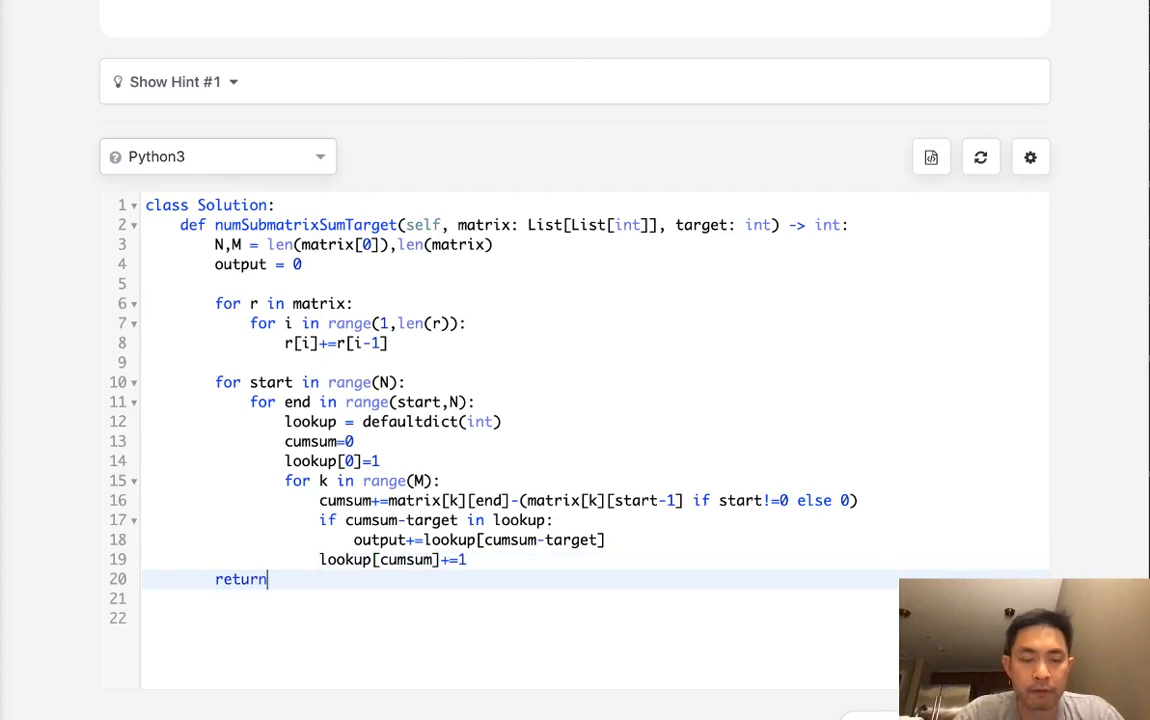
text(output)
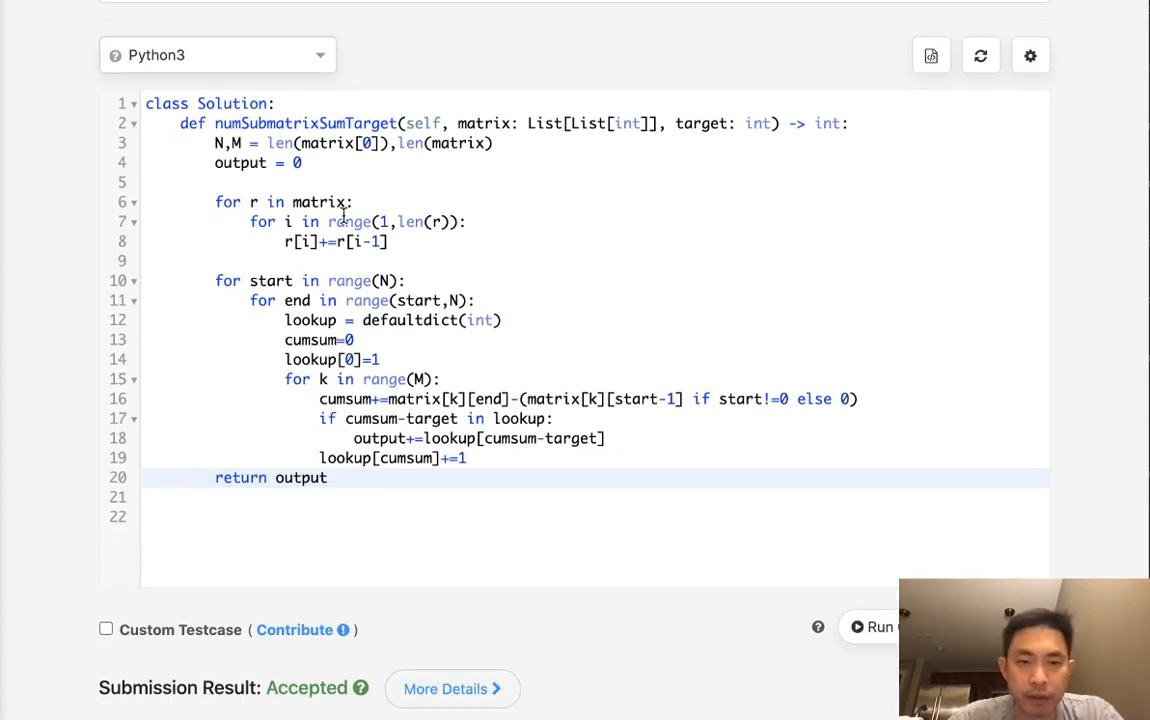
Submit the solution and get Submission Result: Accepted
click(478, 300)
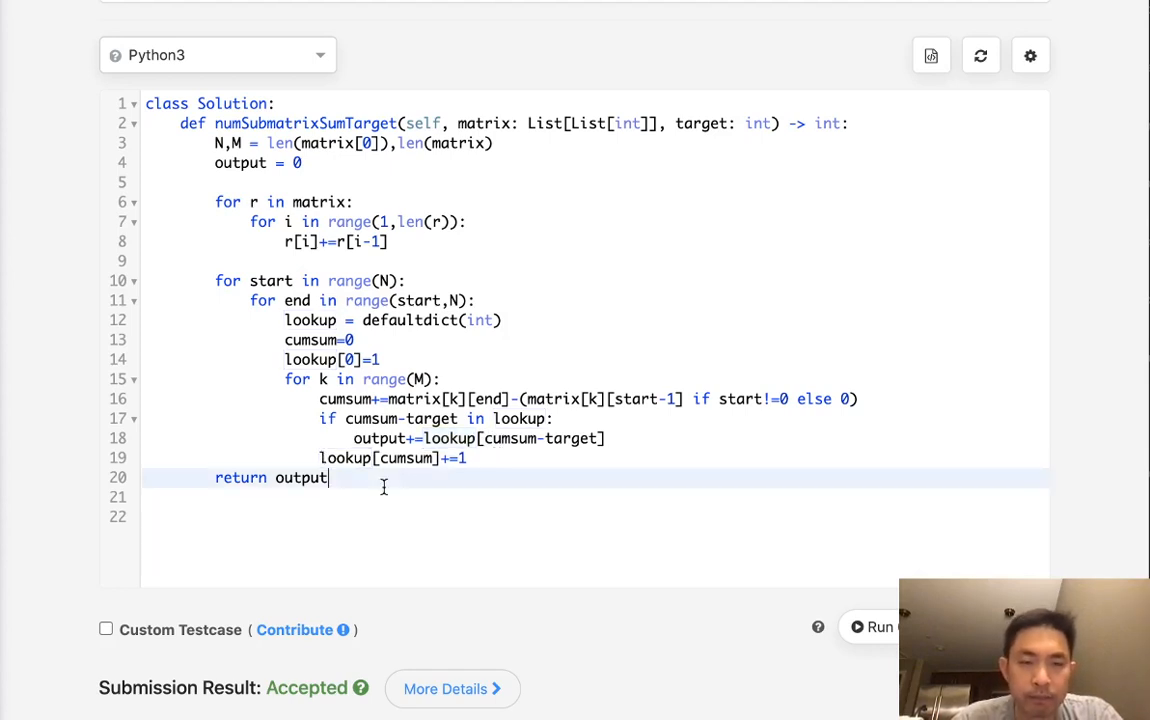
mouse_move(382, 278)
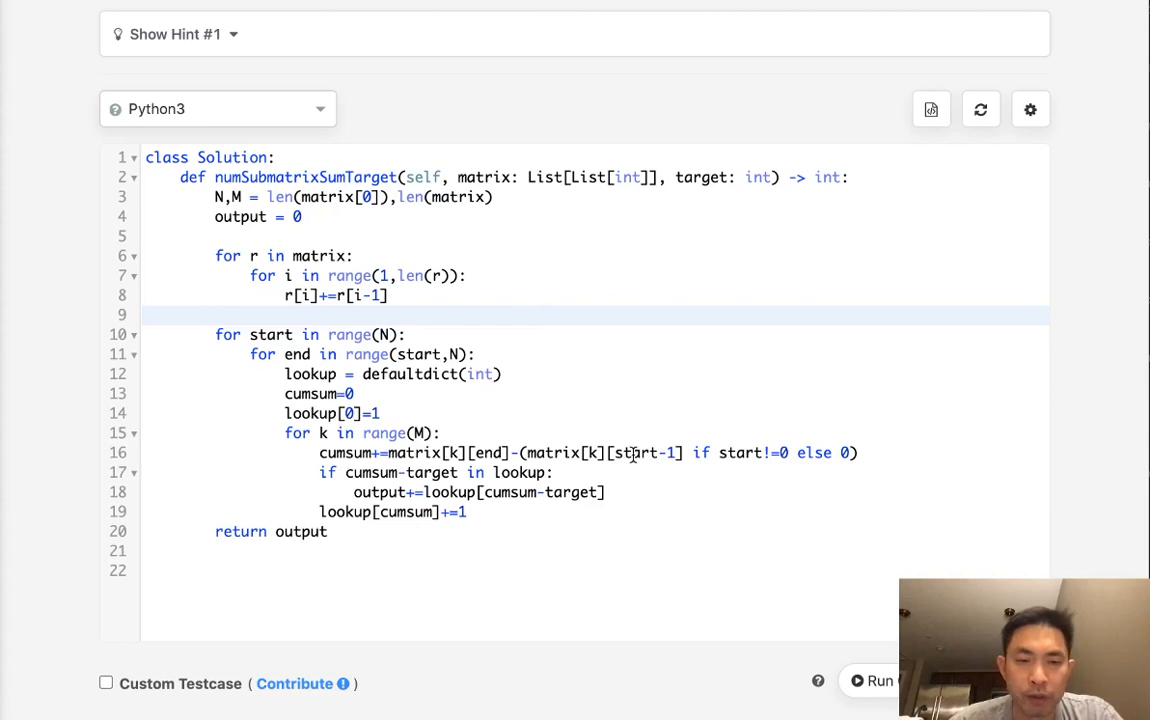
mouse_move(968, 482)
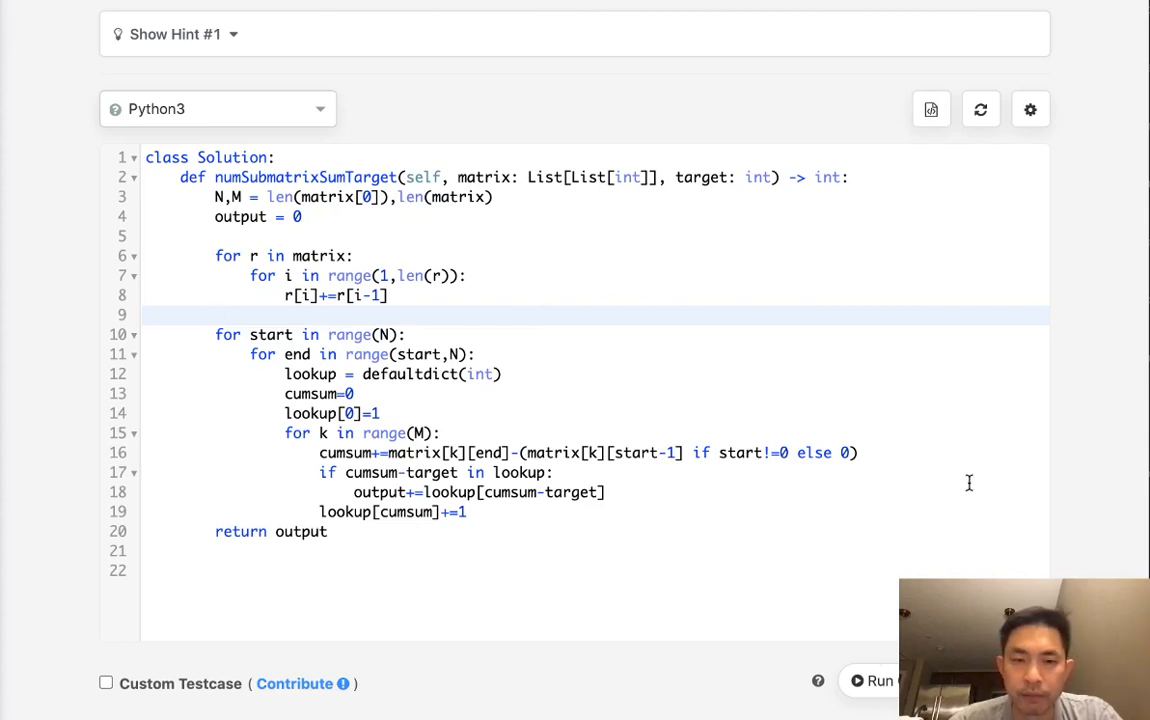